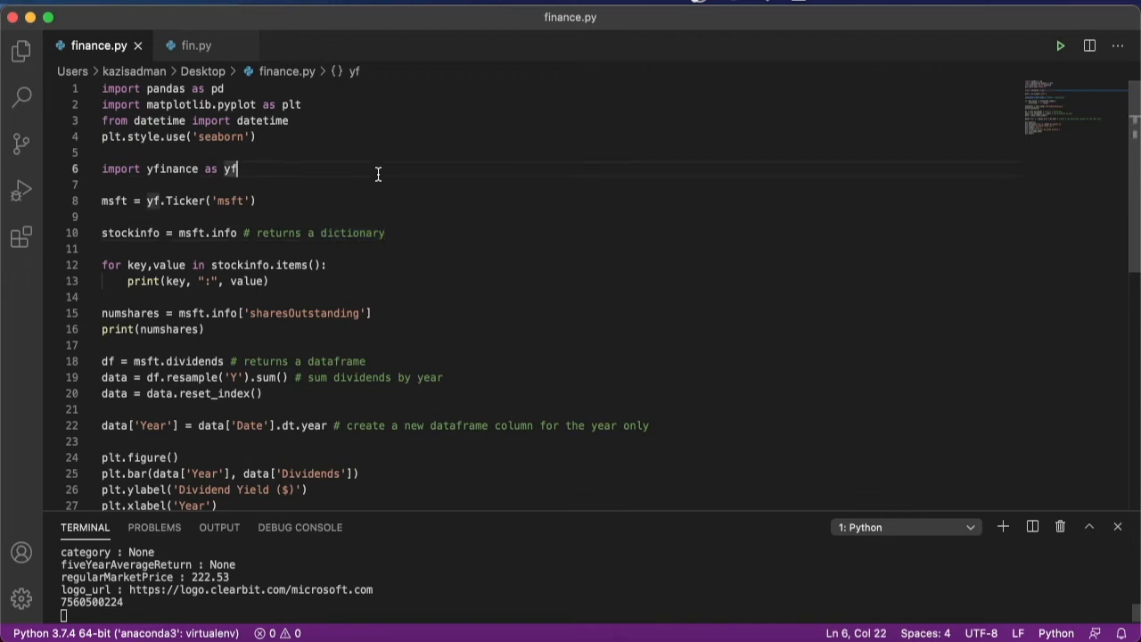
pyautogui.moveTo(174, 169)
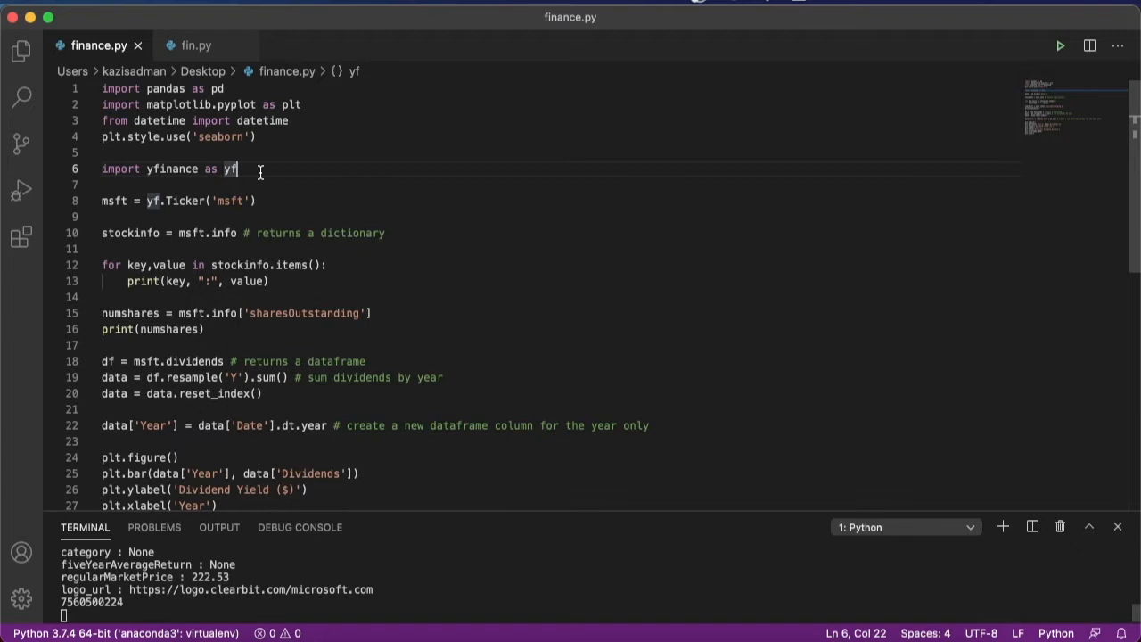
pyautogui.moveTo(270, 214)
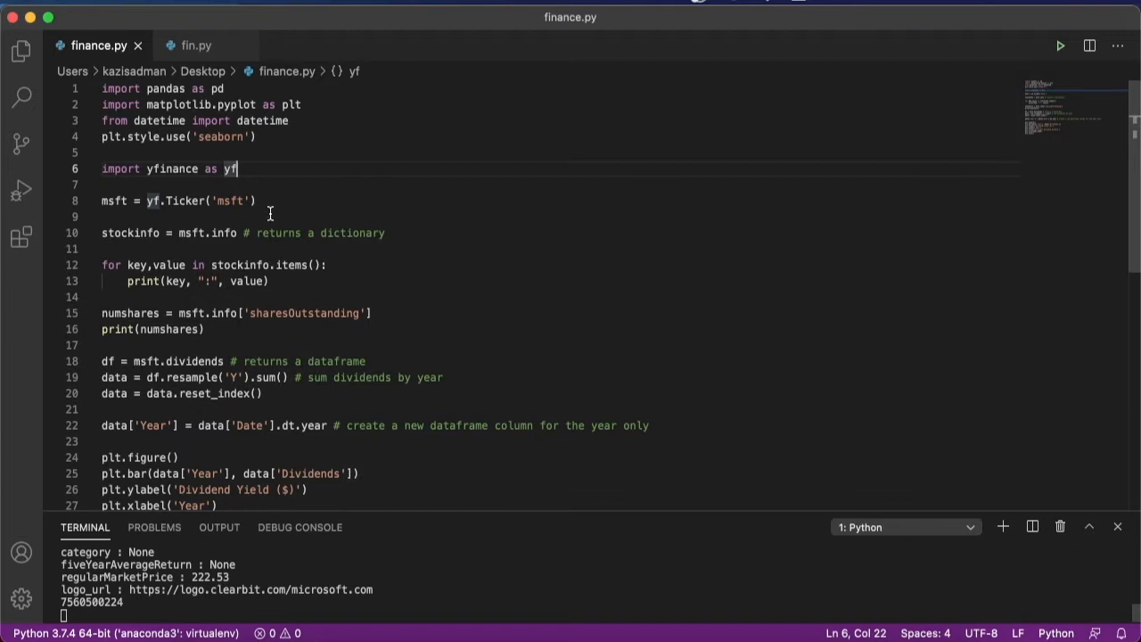
# Step: Inspect the info and dividends attributes, then run finance.py to show the 2003–2020 dividend bar chart
pyautogui.doubleClick(231, 201)
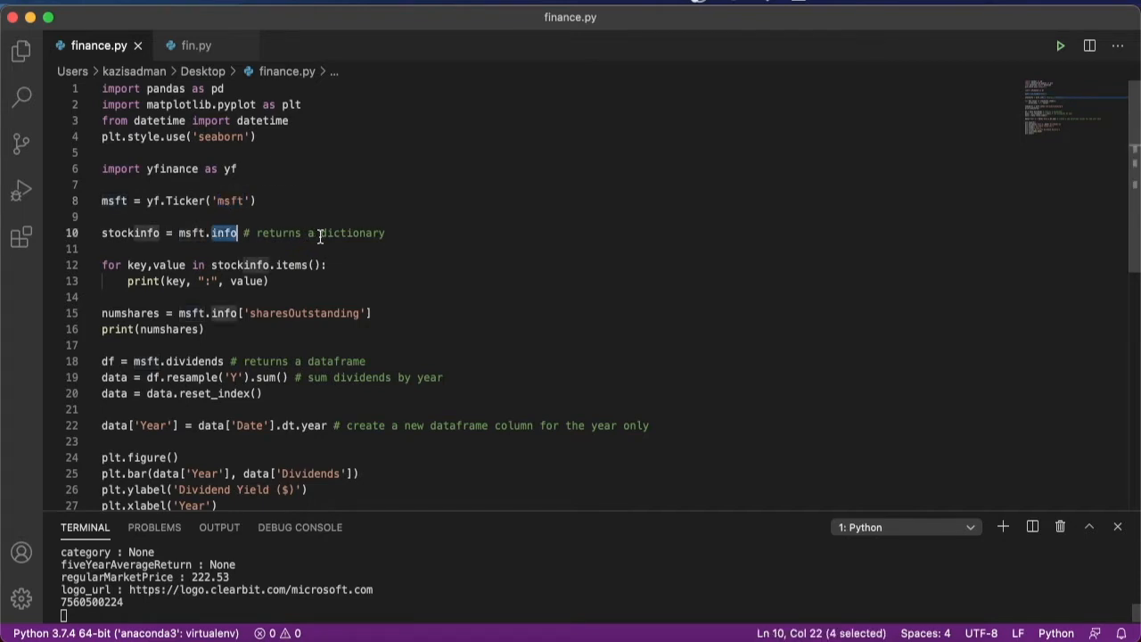
pyautogui.moveTo(312, 243)
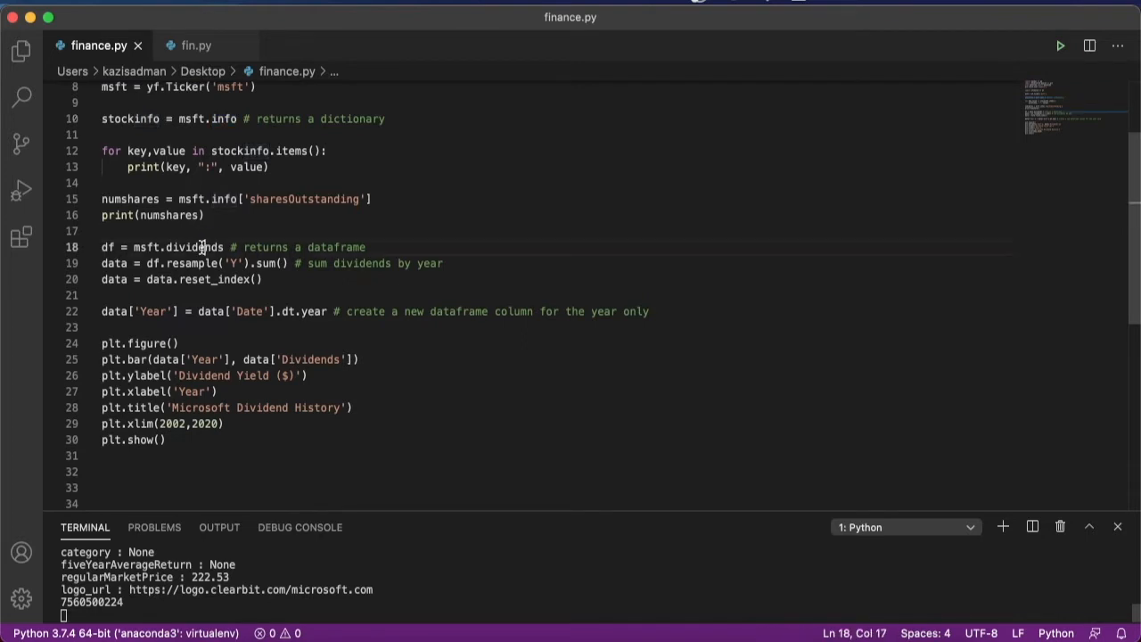
pyautogui.doubleClick(194, 247)
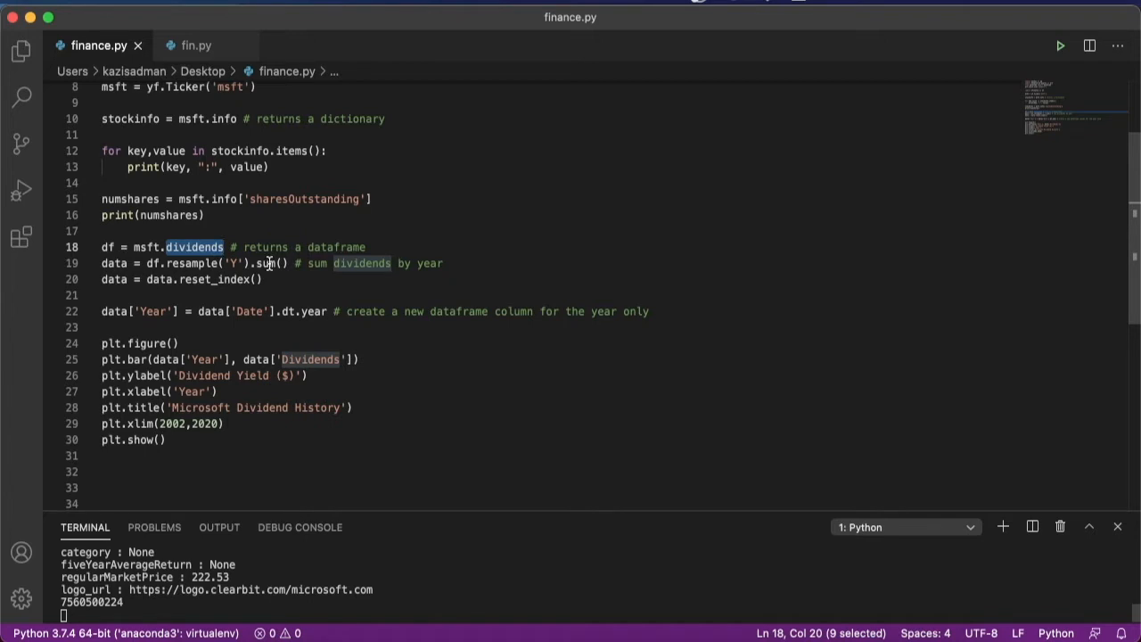
pyautogui.moveTo(236, 262)
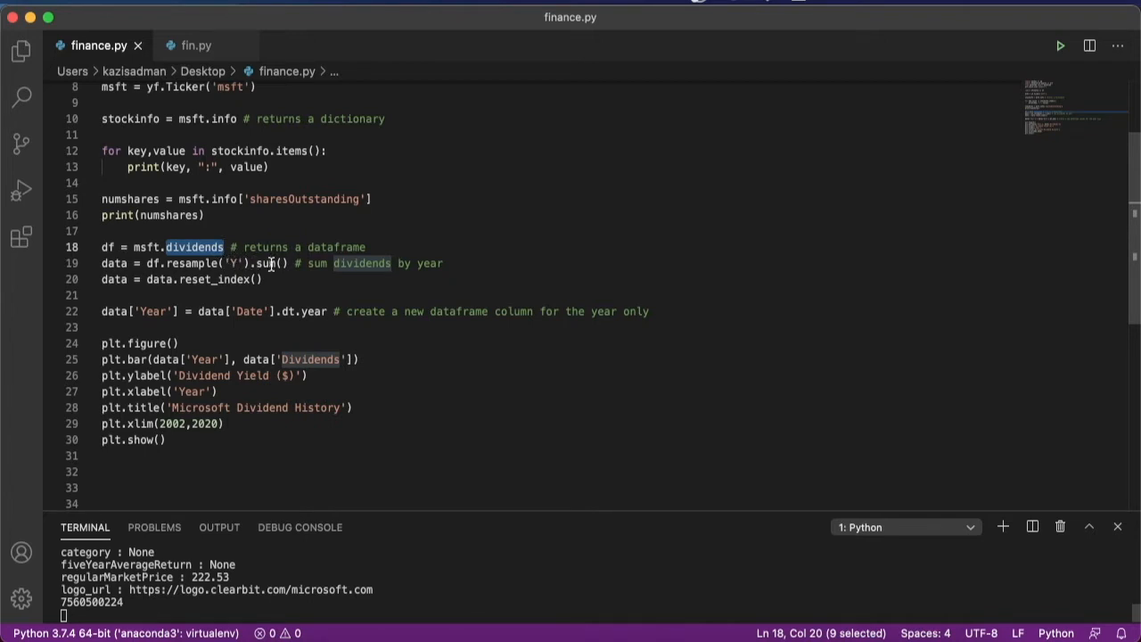
pyautogui.moveTo(267, 266)
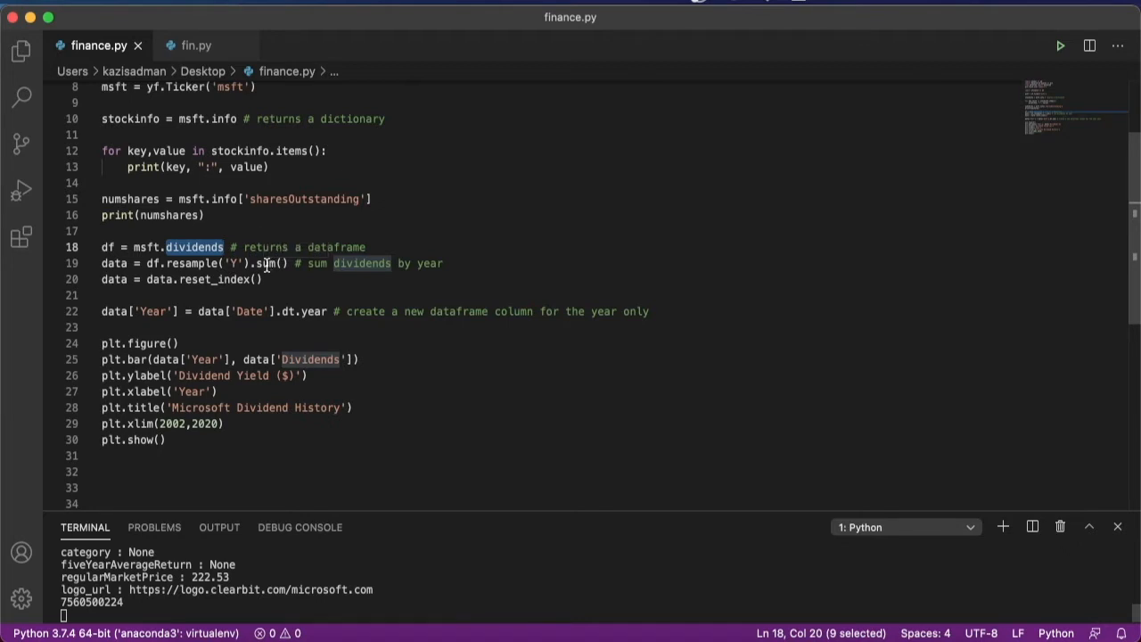
pyautogui.click(1059, 45)
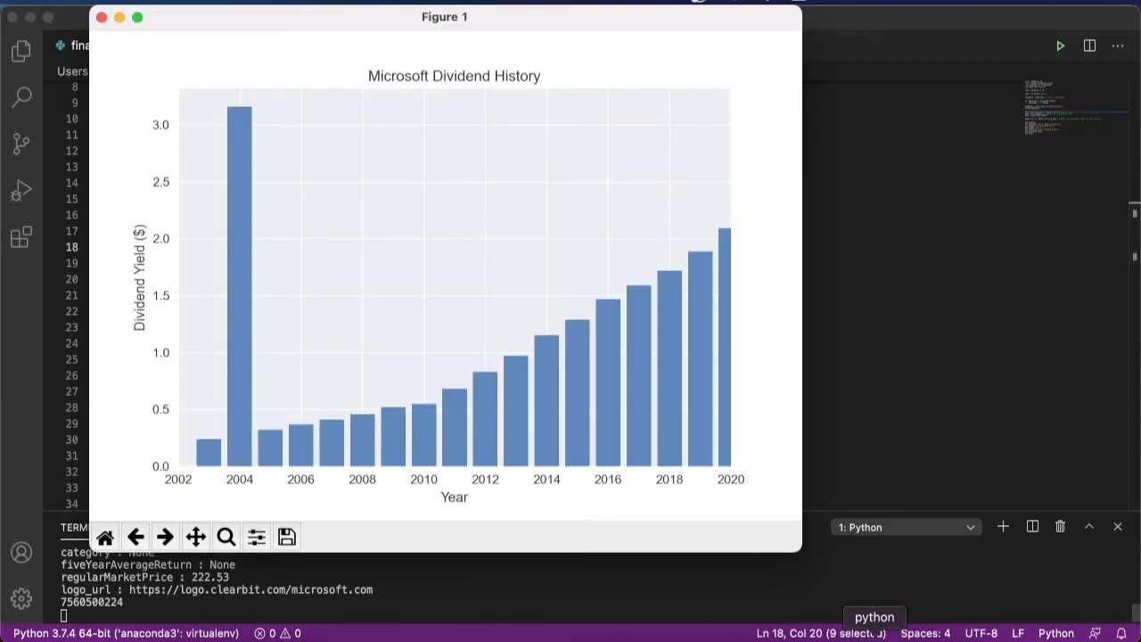
pyautogui.moveTo(238, 118)
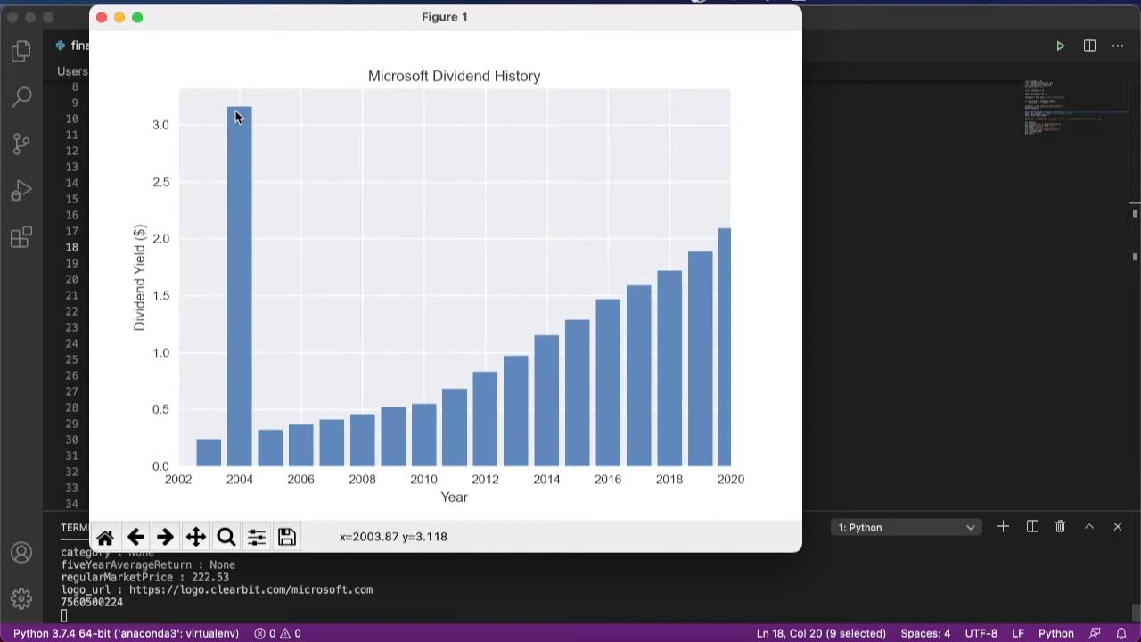
pyautogui.moveTo(237, 402)
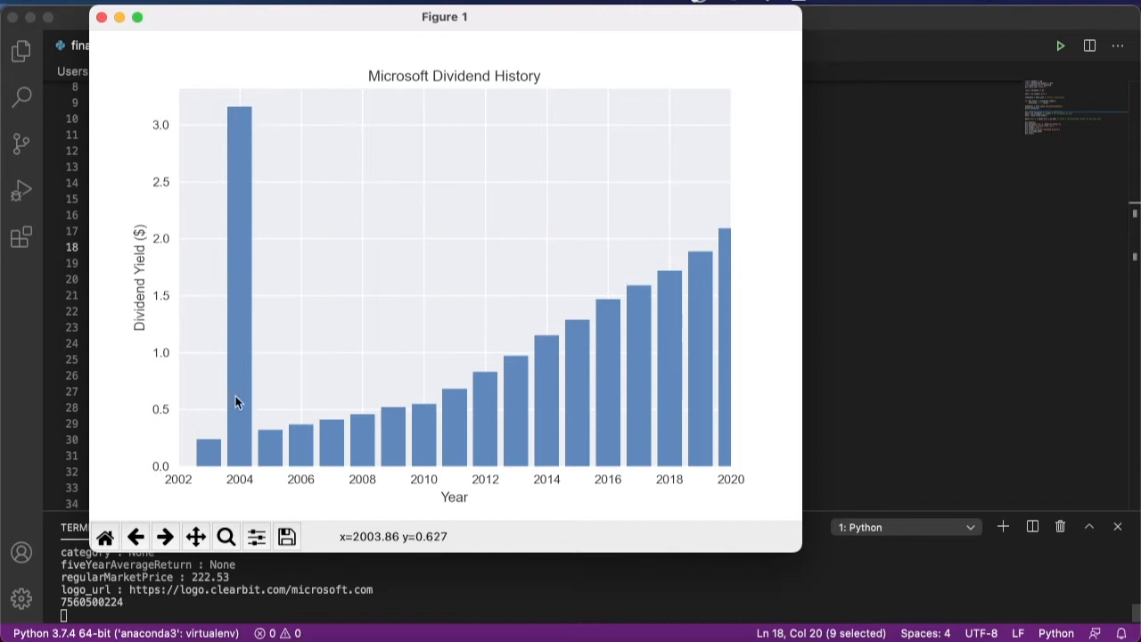
pyautogui.moveTo(358, 435)
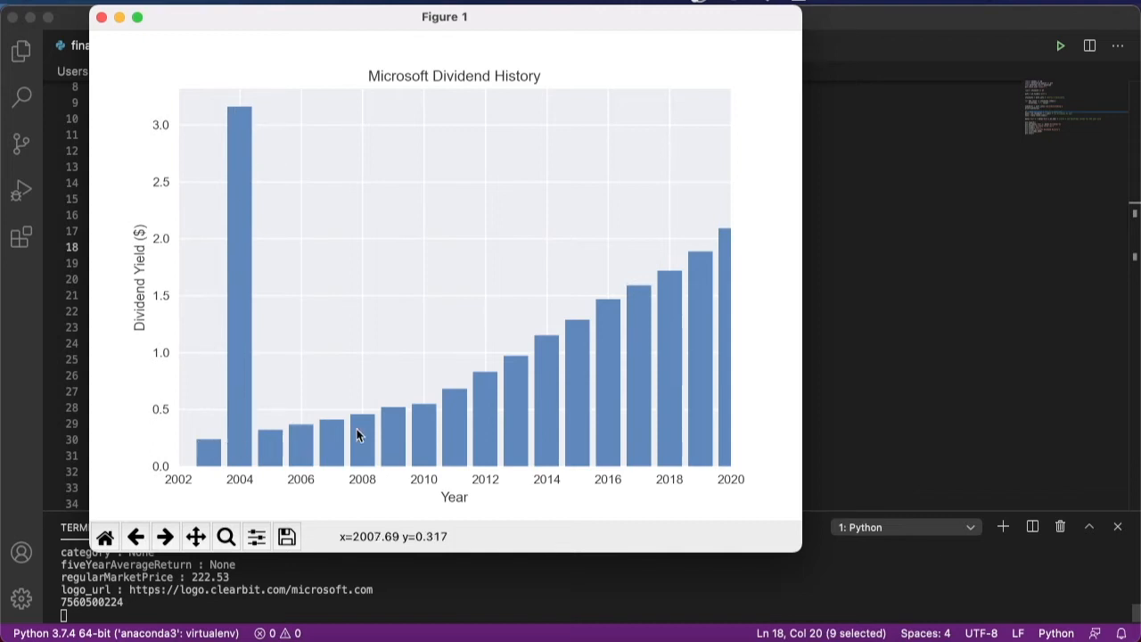
pyautogui.moveTo(530, 361)
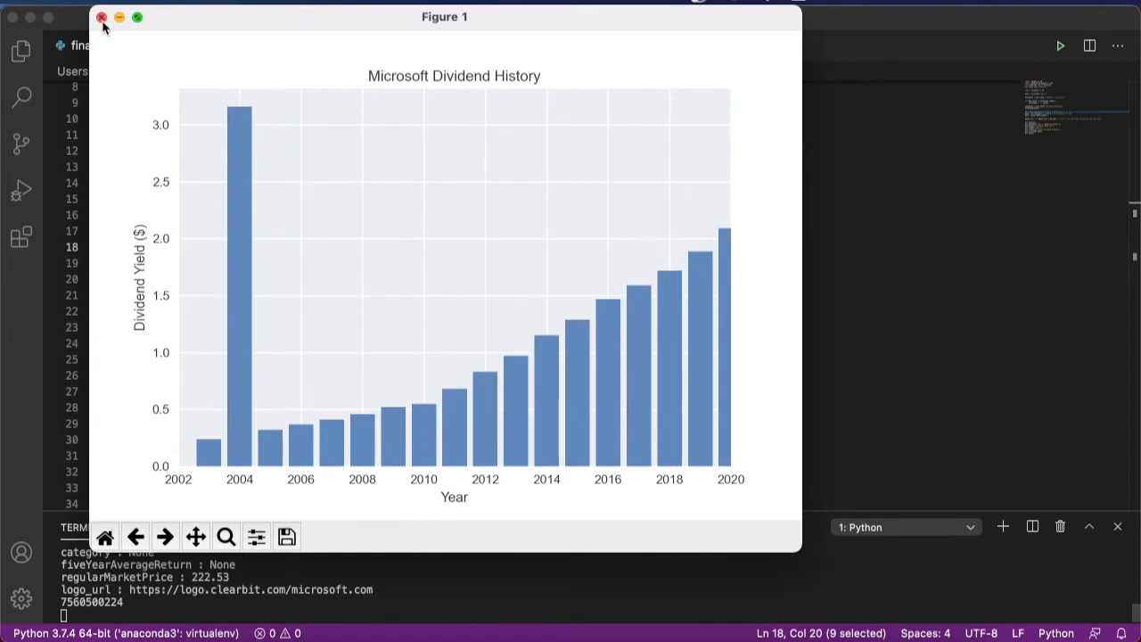
# Step: Close the dividend chart and comment out the stock info, shares, dividend and plotting code on lines 12–30
pyautogui.click(100, 17)
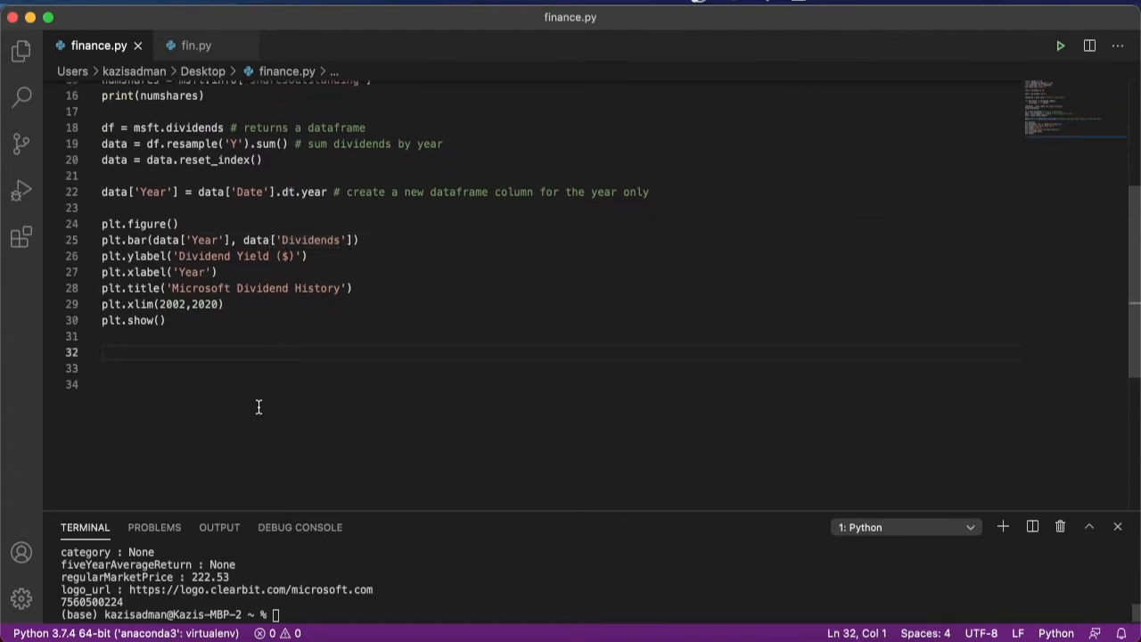
pyautogui.scroll(3)
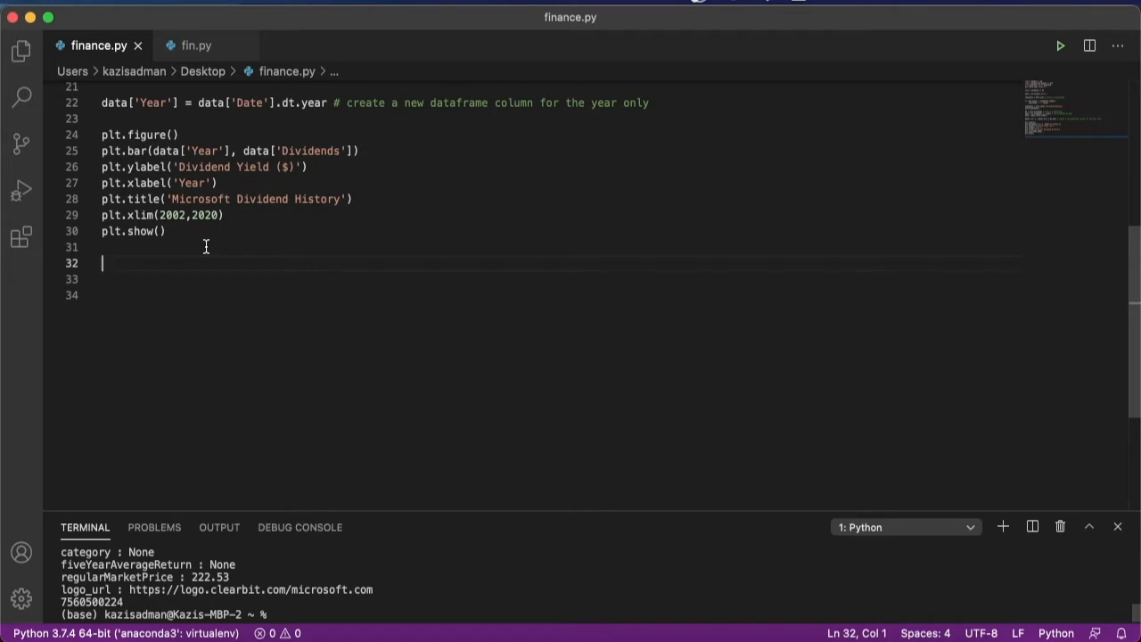
pyautogui.scroll(3)
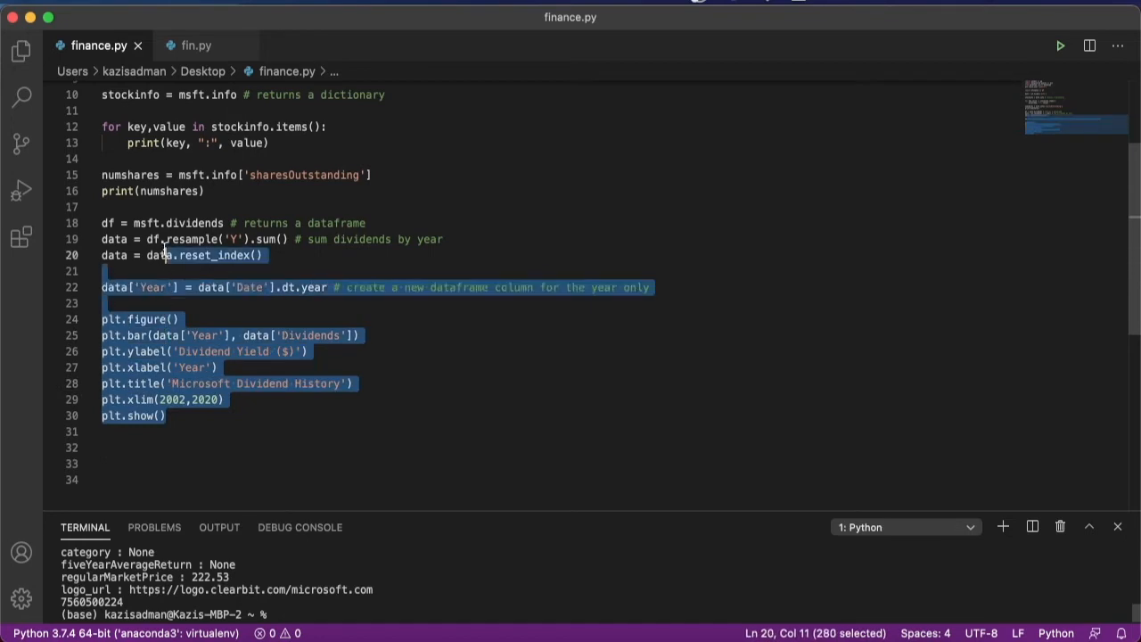
pyautogui.click(151, 127)
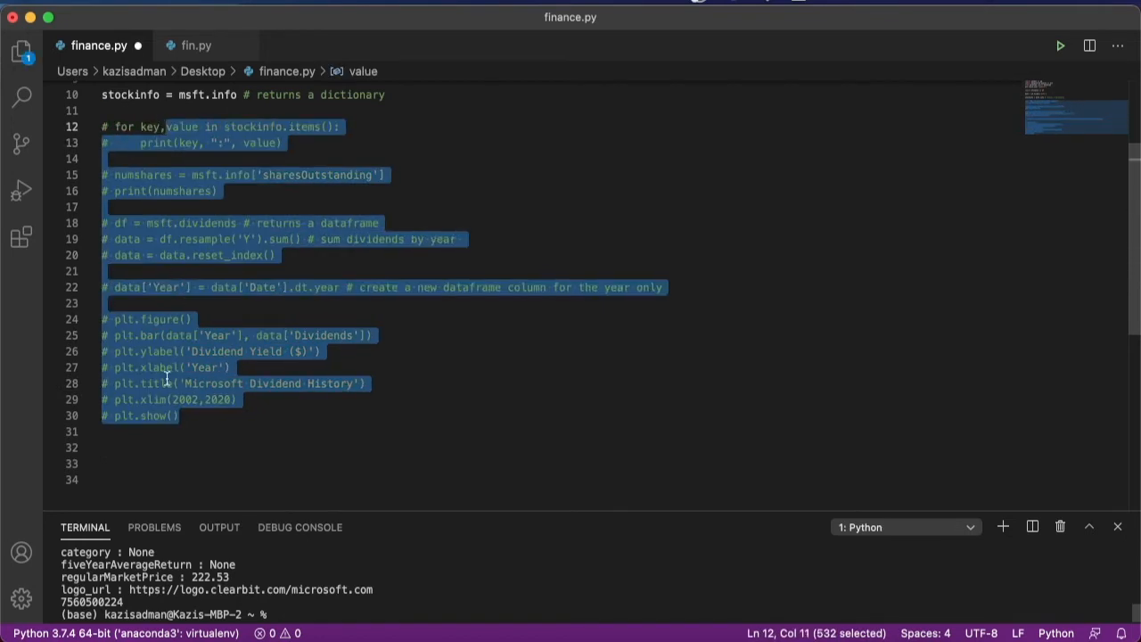
# Step: Add a print(msft.cashflow) statement on line 32
pyautogui.click(140, 447)
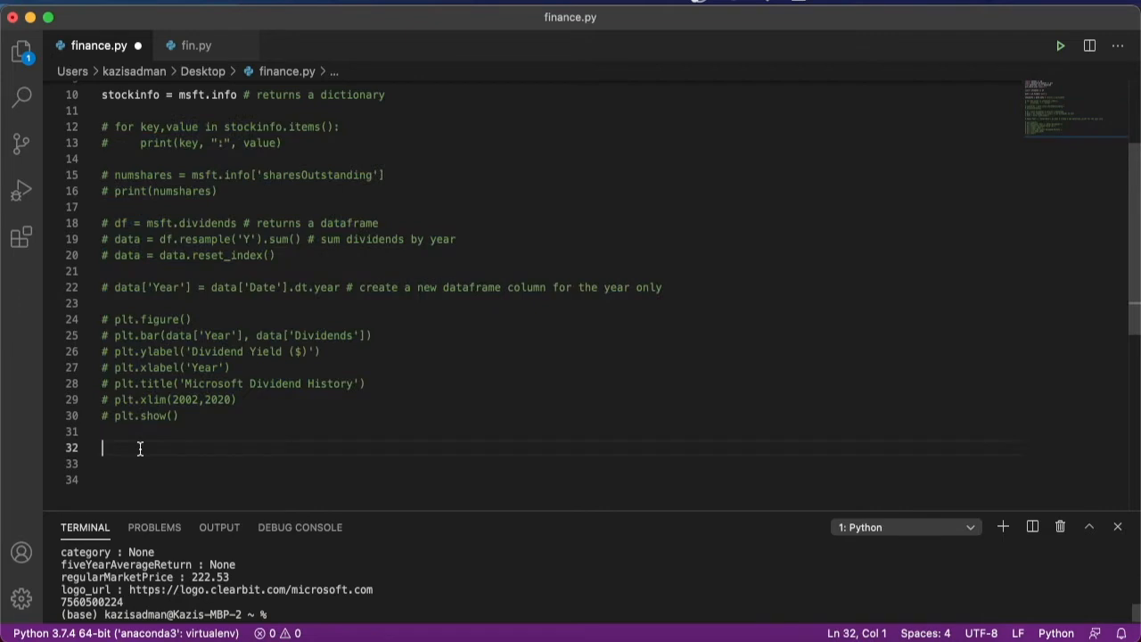
pyautogui.write('print(')
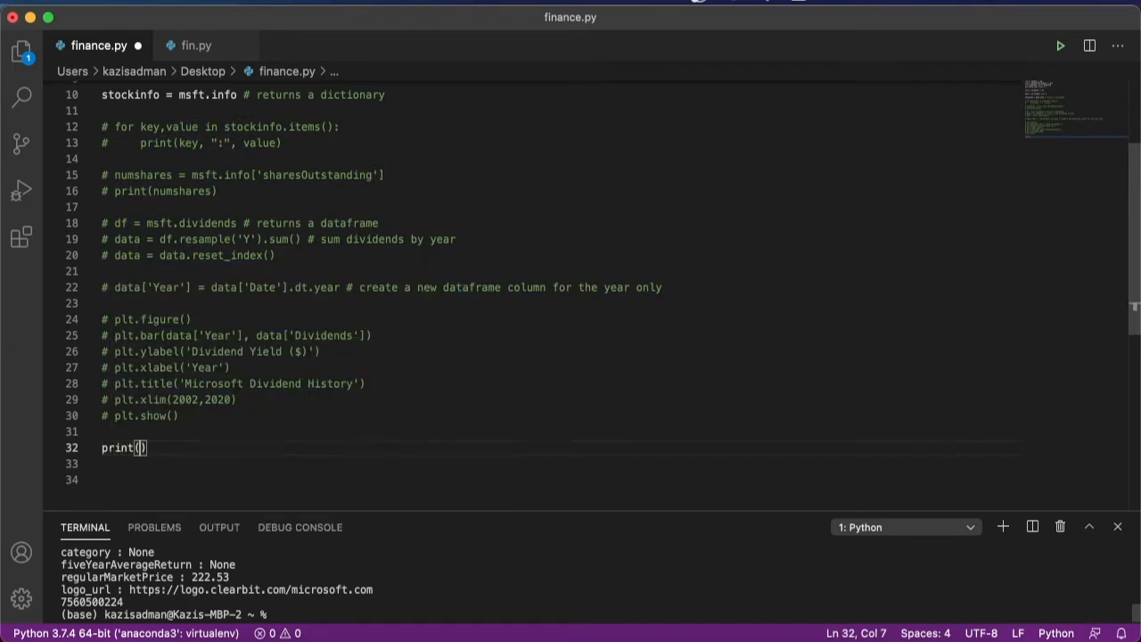
pyautogui.write('msft.cashflow')
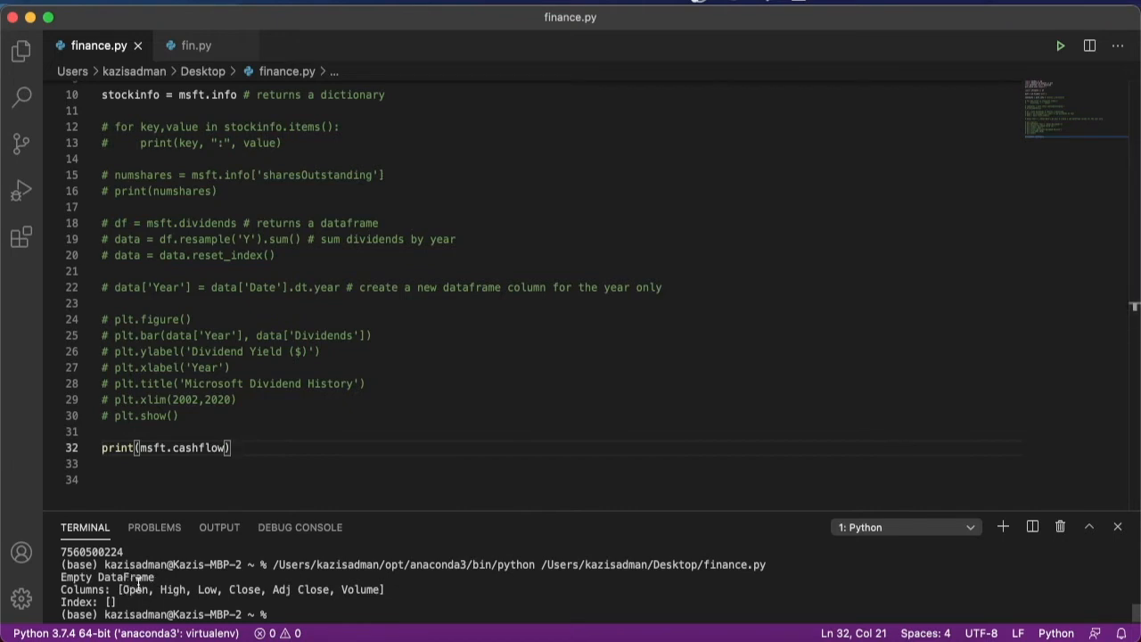
# Step: Replace cashflow with balance_sheet in the line 32 print statement
pyautogui.doubleClick(199, 448)
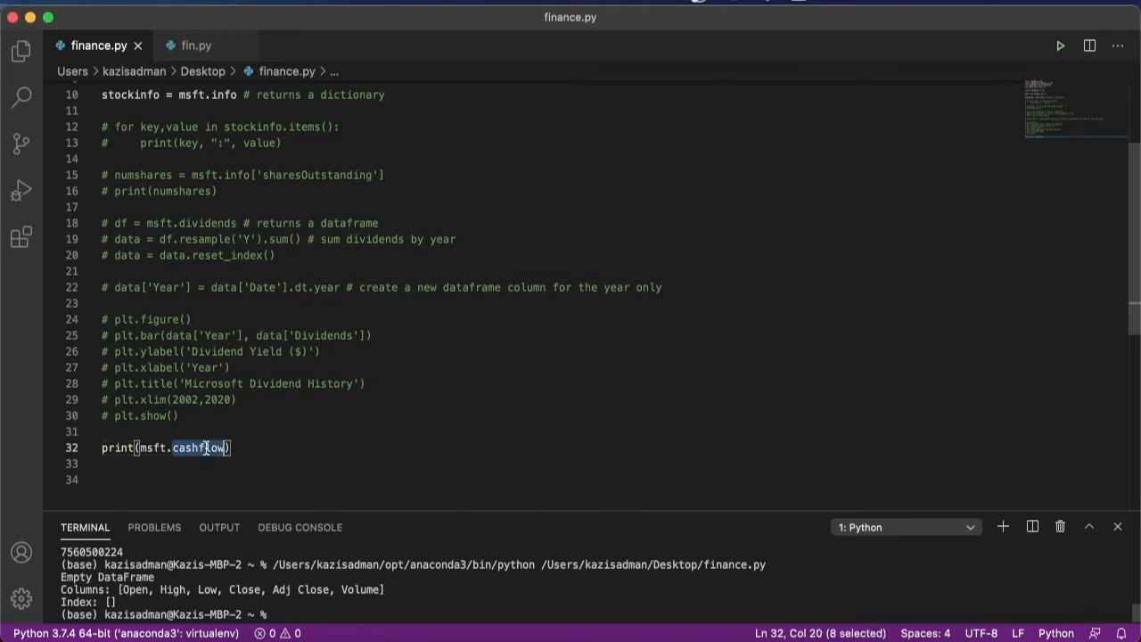
pyautogui.write('financ')
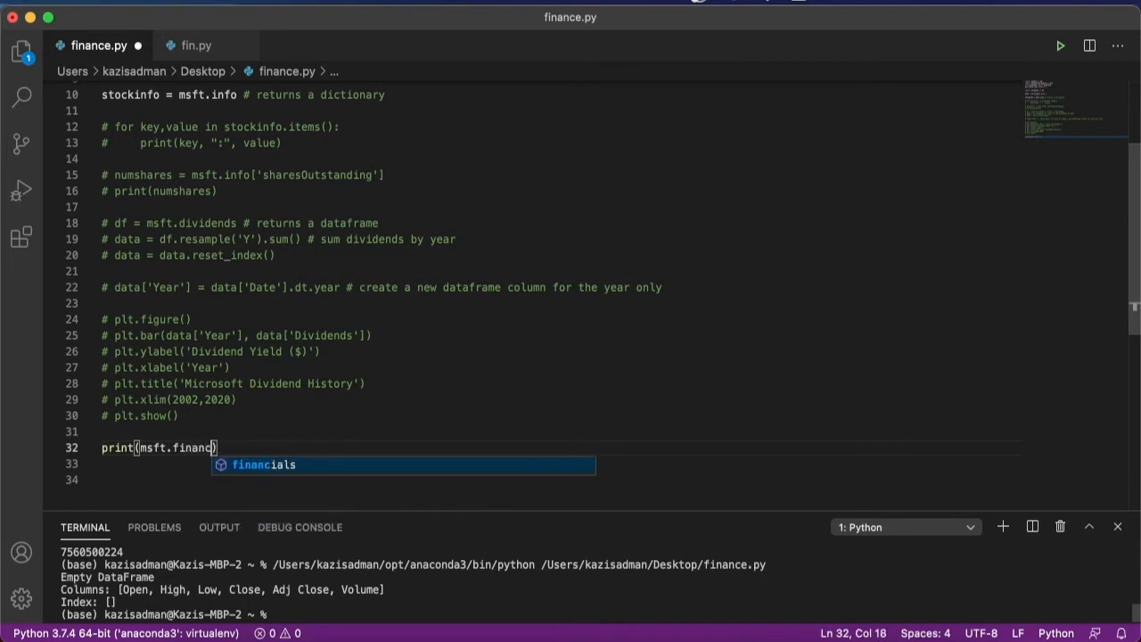
pyautogui.write('ial')
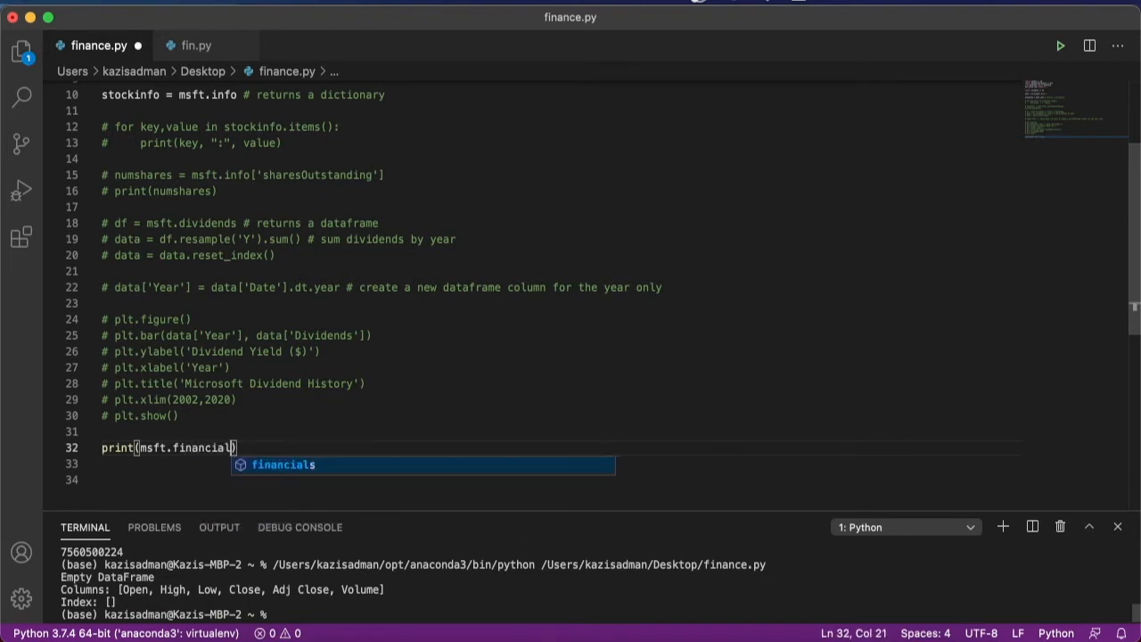
pyautogui.write('bala')
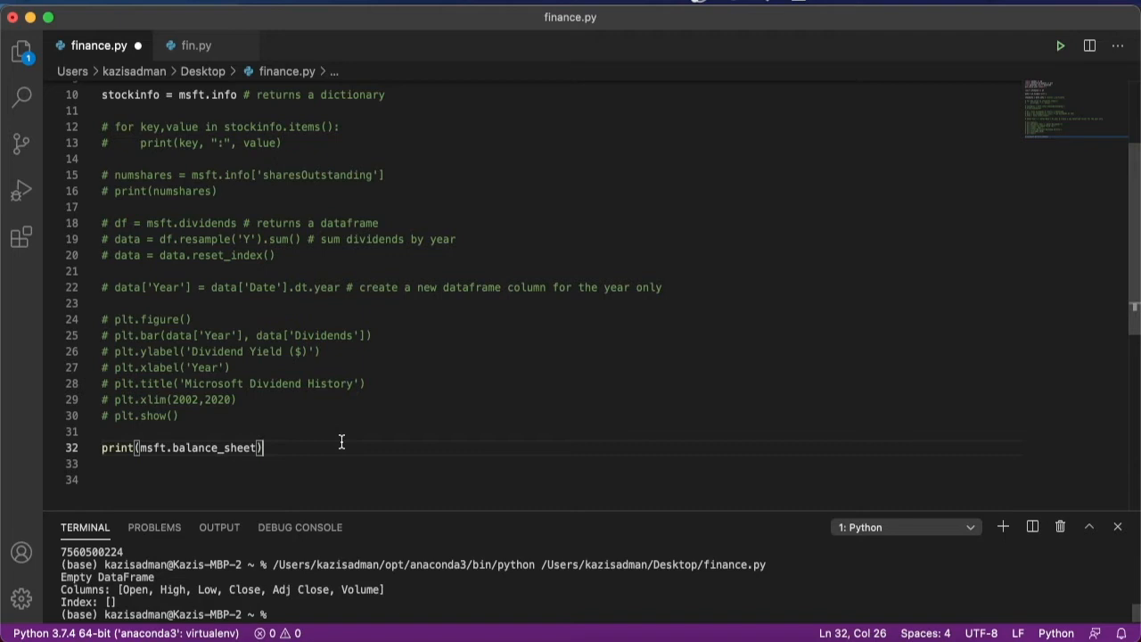
# Step: Change line 32 to print msft.history(period='max') and review the 1986–2021 rows
pyautogui.press('backspace')
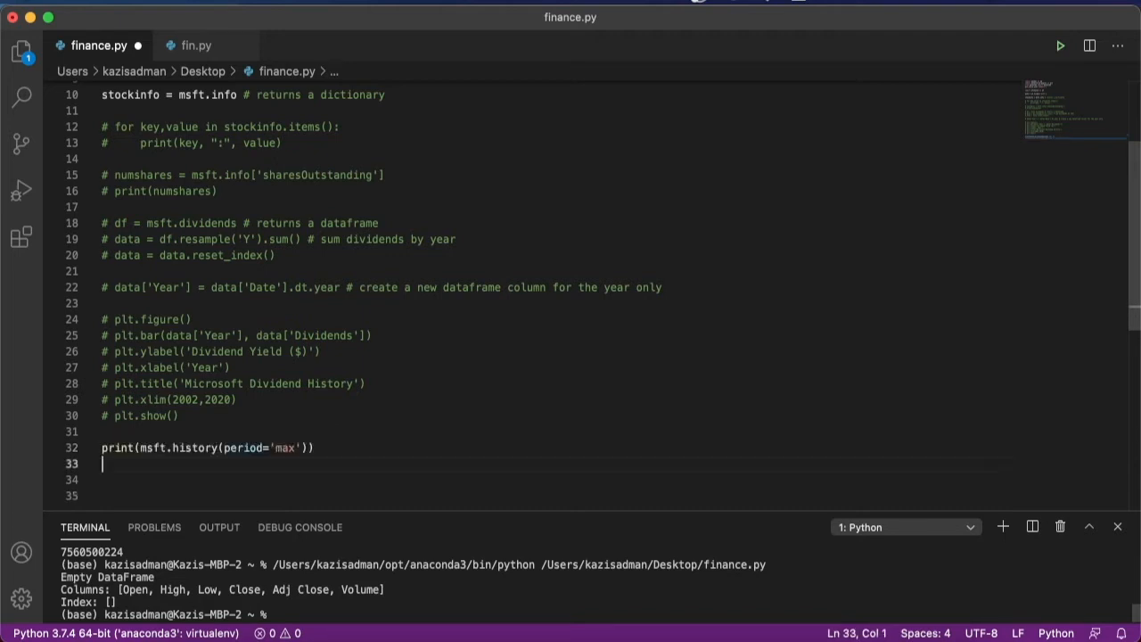
pyautogui.moveTo(166, 472)
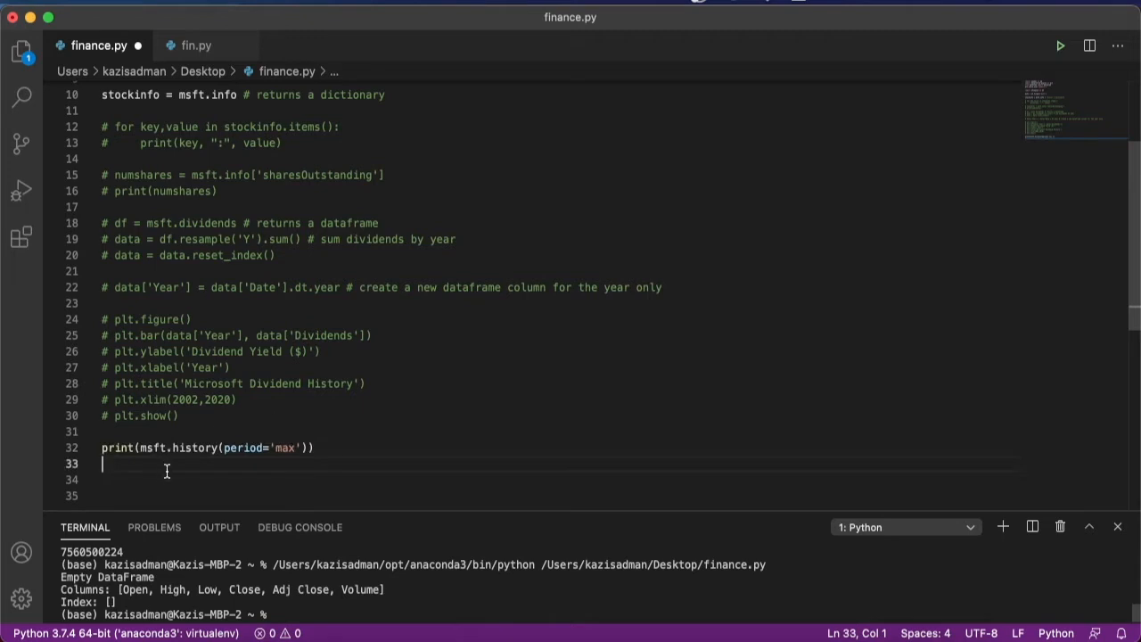
pyautogui.moveTo(181, 447)
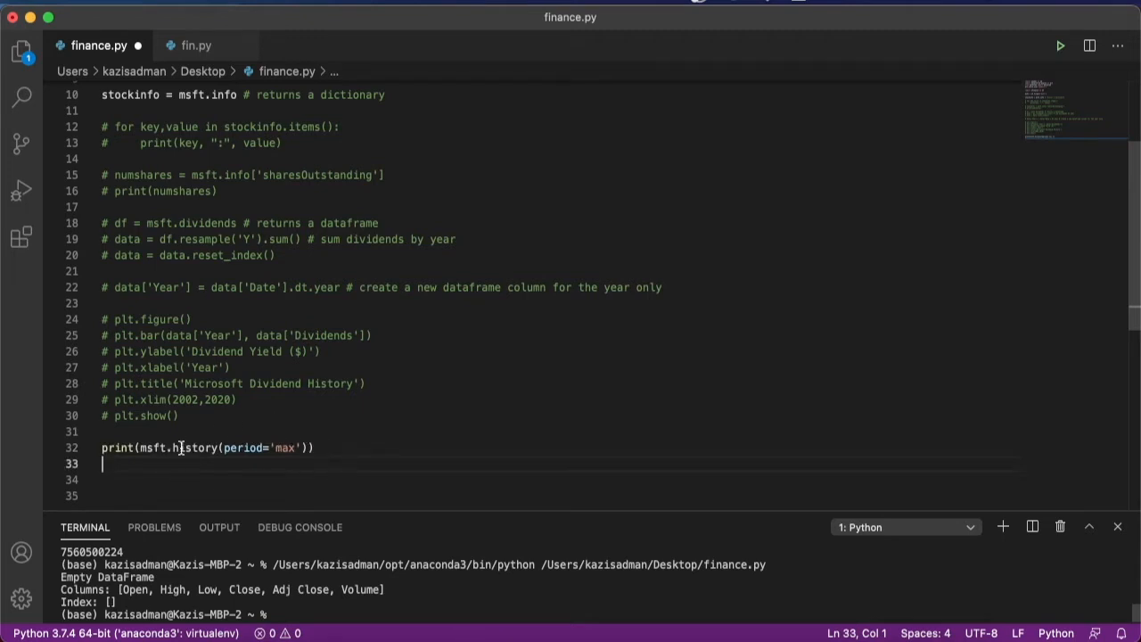
pyautogui.moveTo(376, 452)
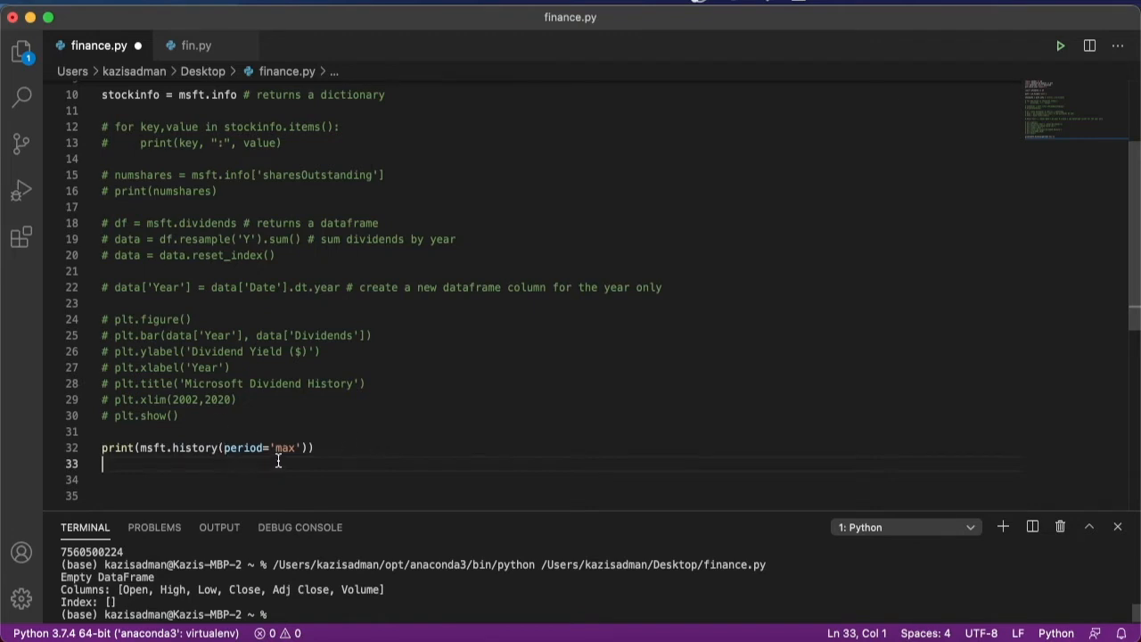
pyautogui.moveTo(288, 428)
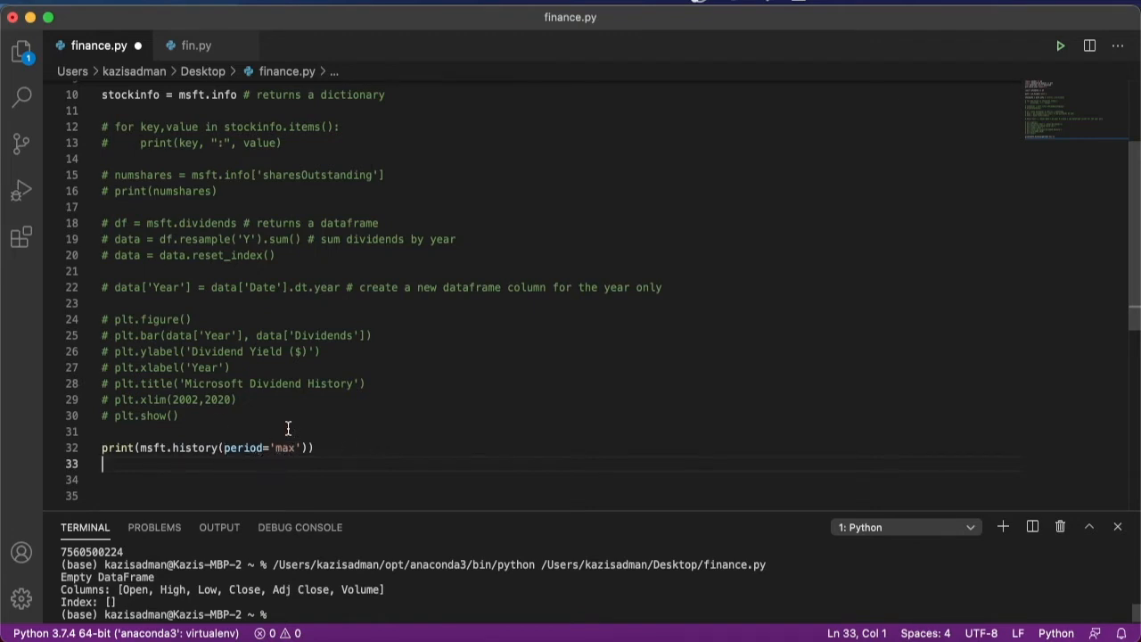
pyautogui.moveTo(280, 464)
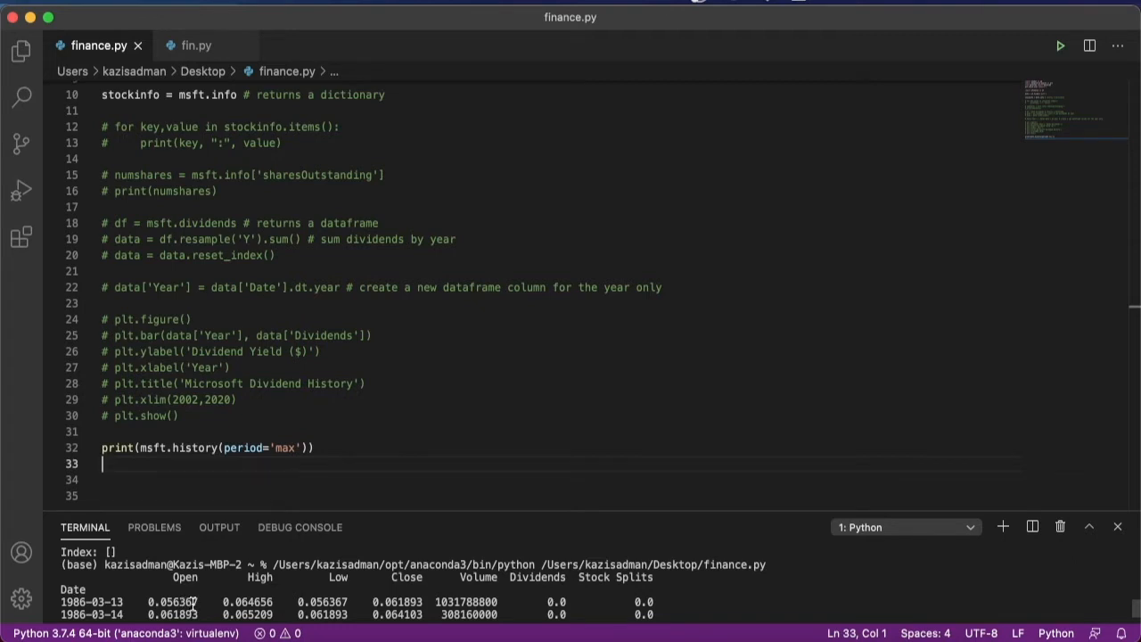
pyautogui.moveTo(321, 593)
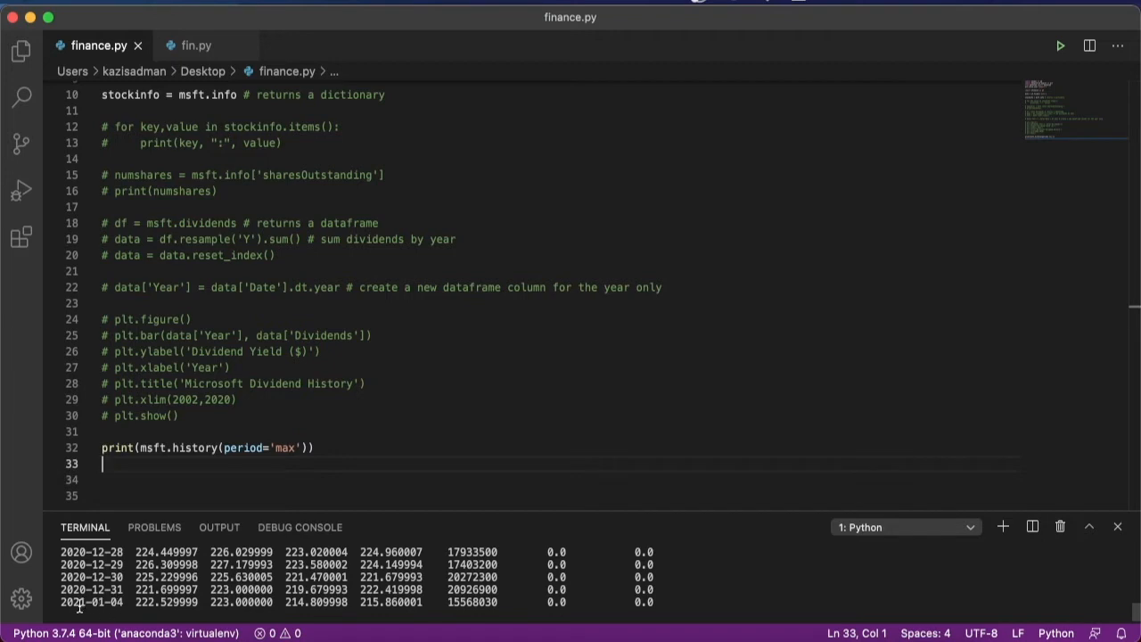
pyautogui.moveTo(199, 473)
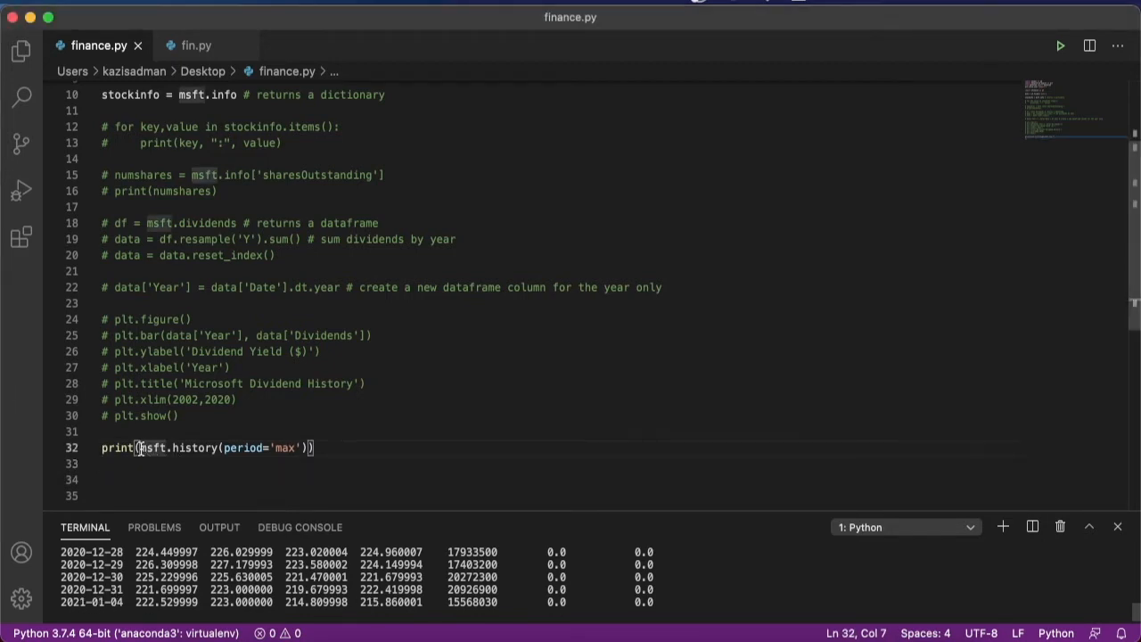
# Step: Wrap the history call in type() and run it, confirming a pandas DataFrame
pyautogui.write('type(')
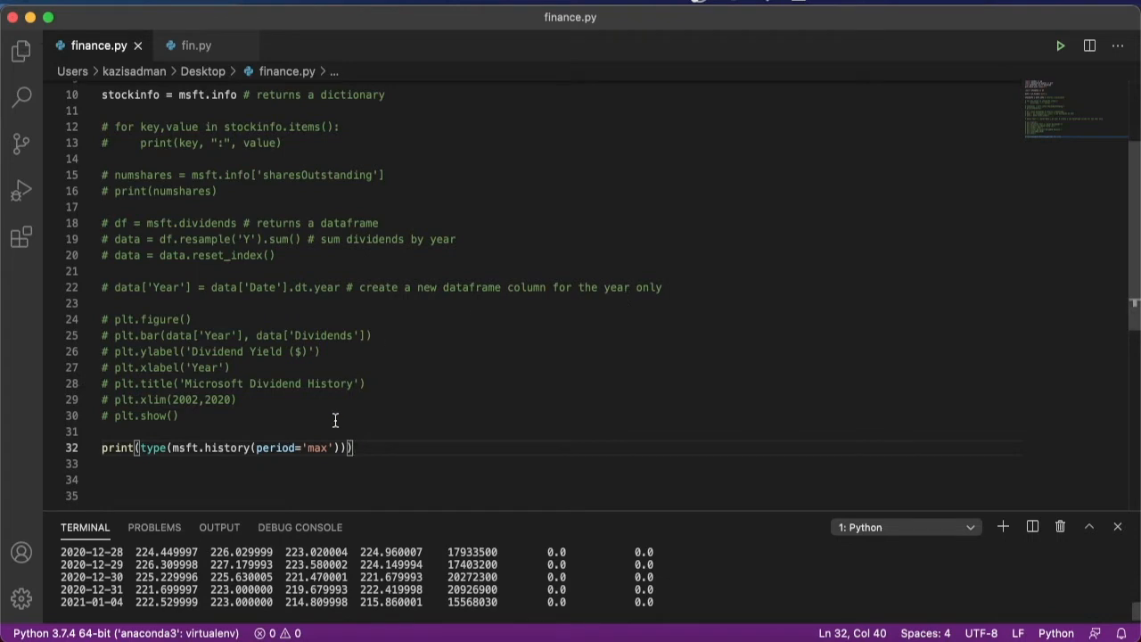
pyautogui.moveTo(377, 454)
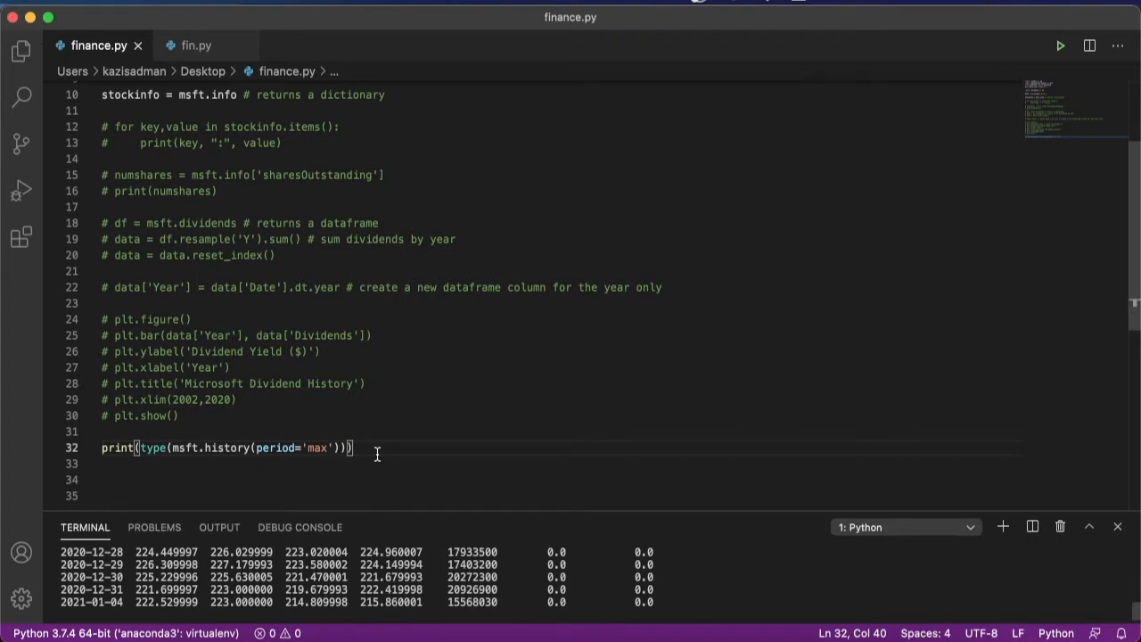
pyautogui.press('Return')
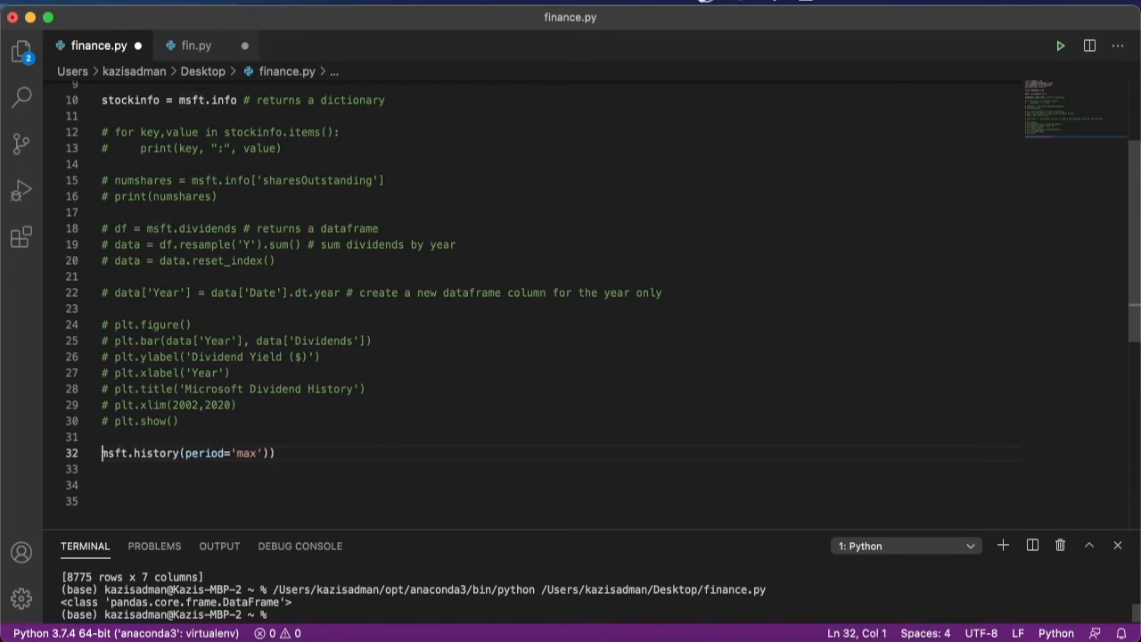
# Step: Assign the max history to df, plot df['Close'], run it, then close the chart
pyautogui.write('df =')
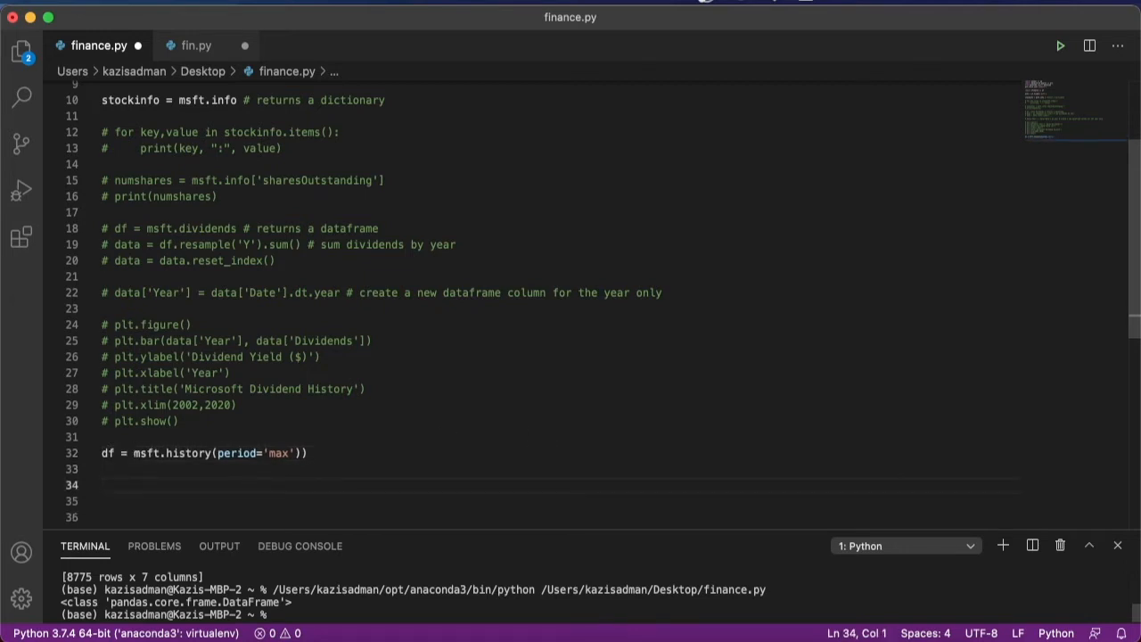
pyautogui.write('pl')
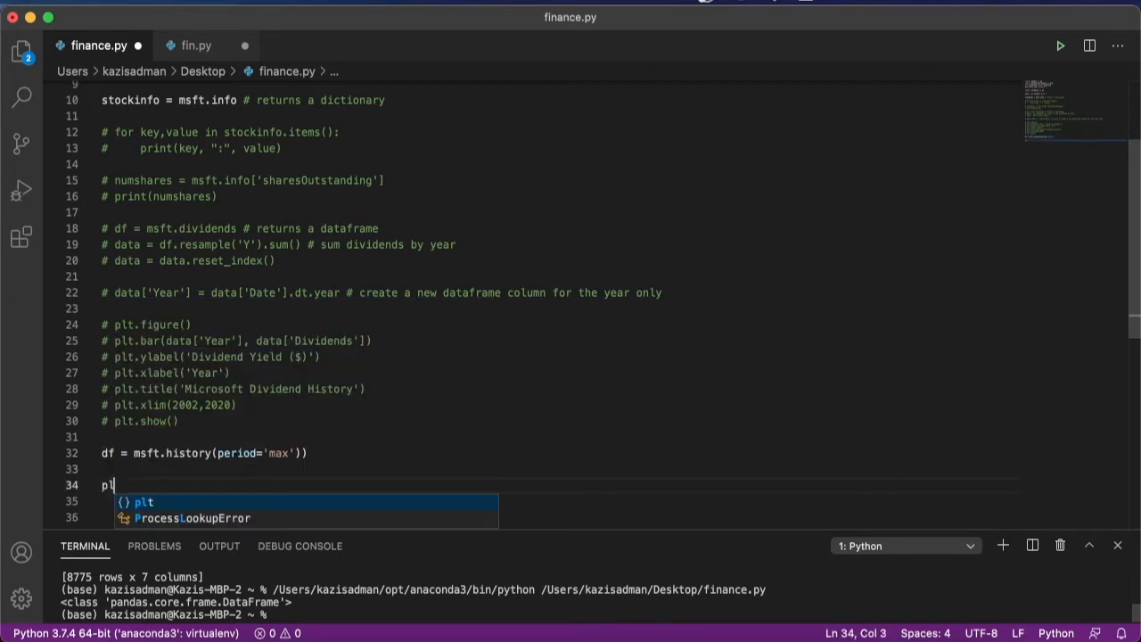
pyautogui.write('.figure(')
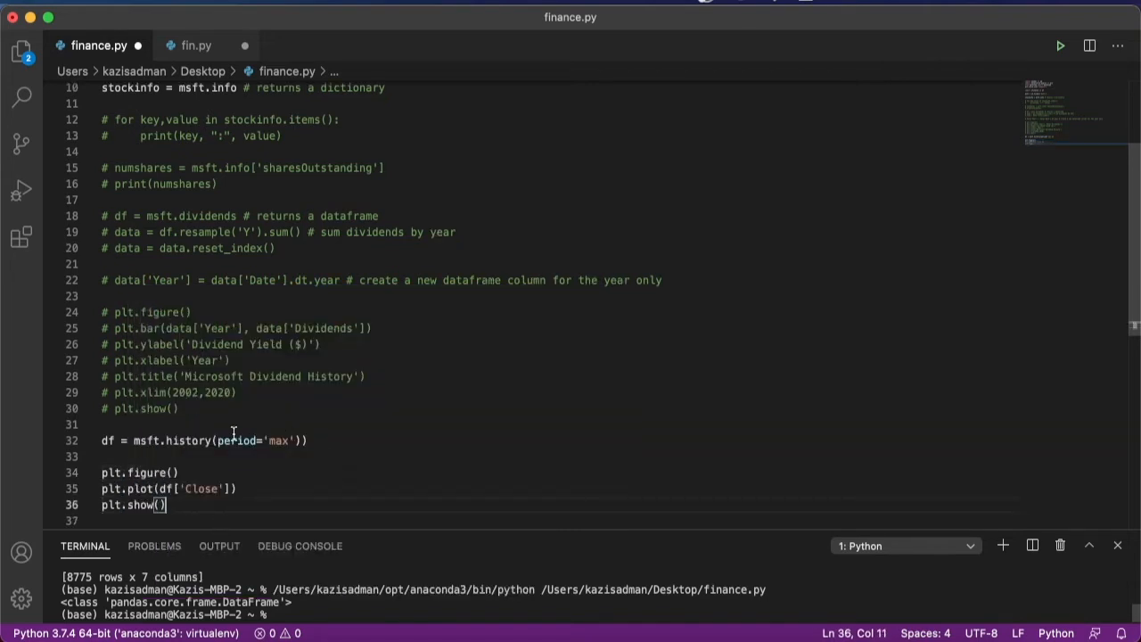
pyautogui.moveTo(285, 449)
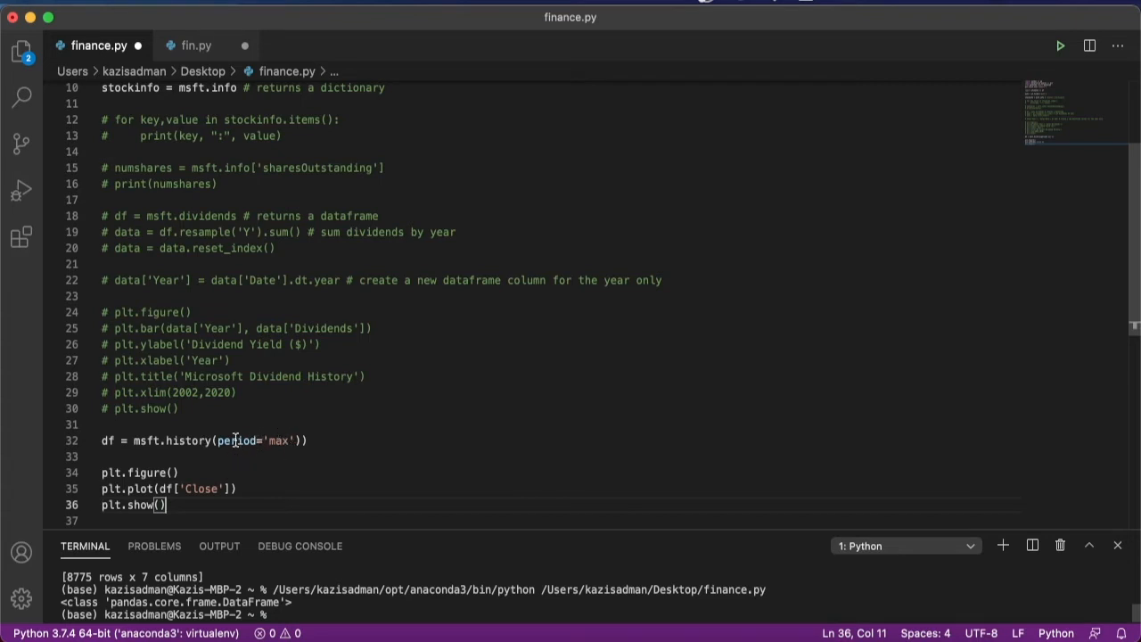
pyautogui.click(1060, 45)
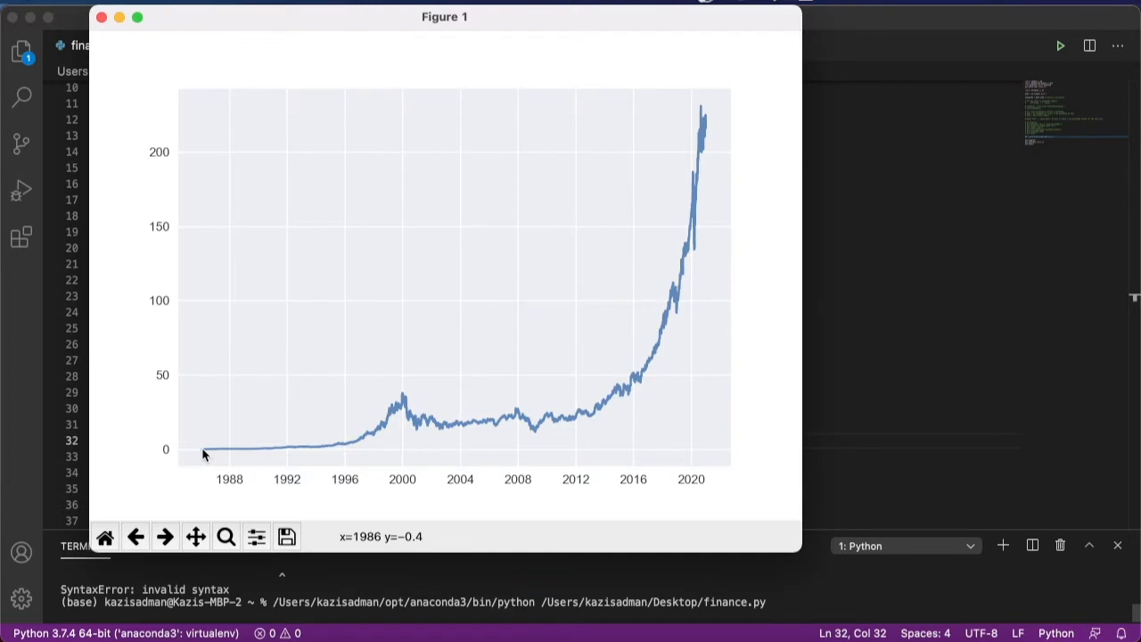
pyautogui.moveTo(204, 455)
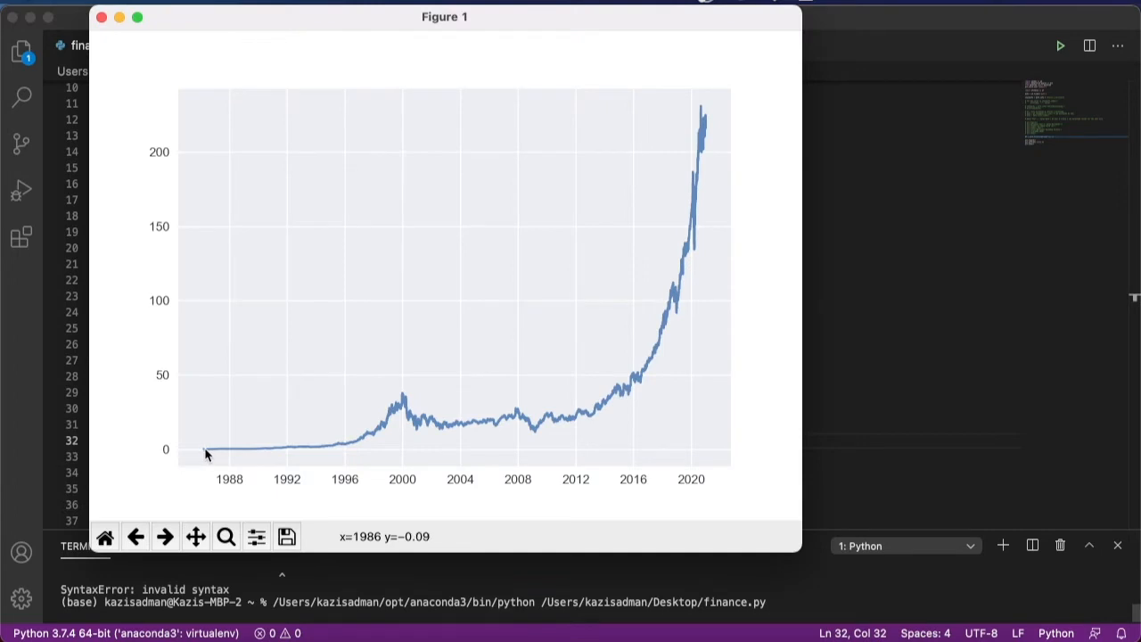
pyautogui.moveTo(209, 458)
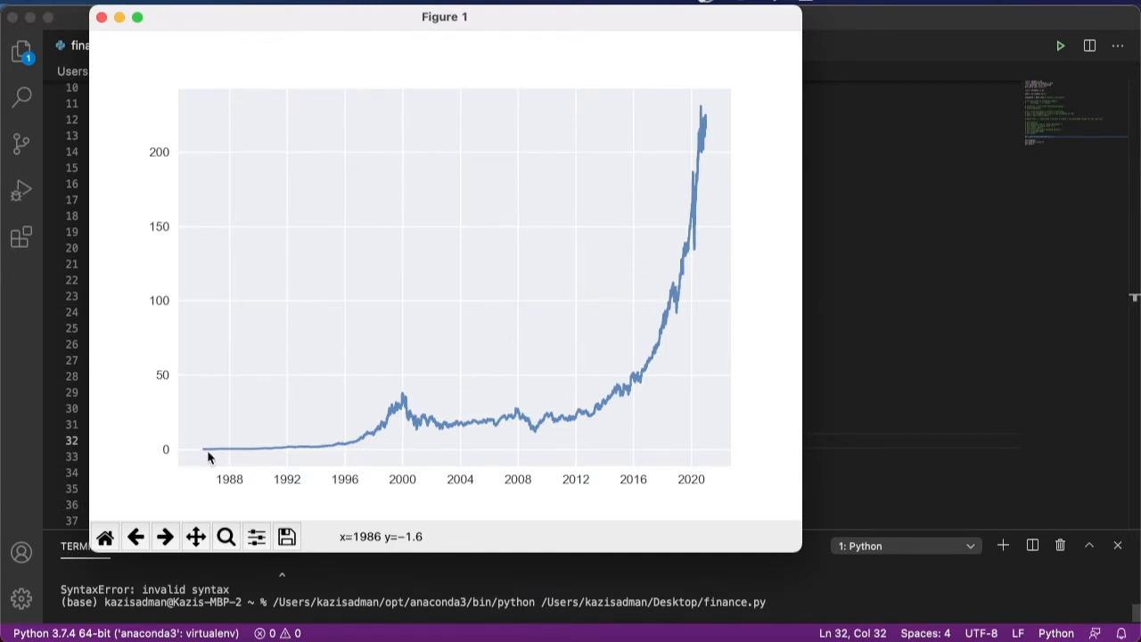
pyautogui.moveTo(446, 433)
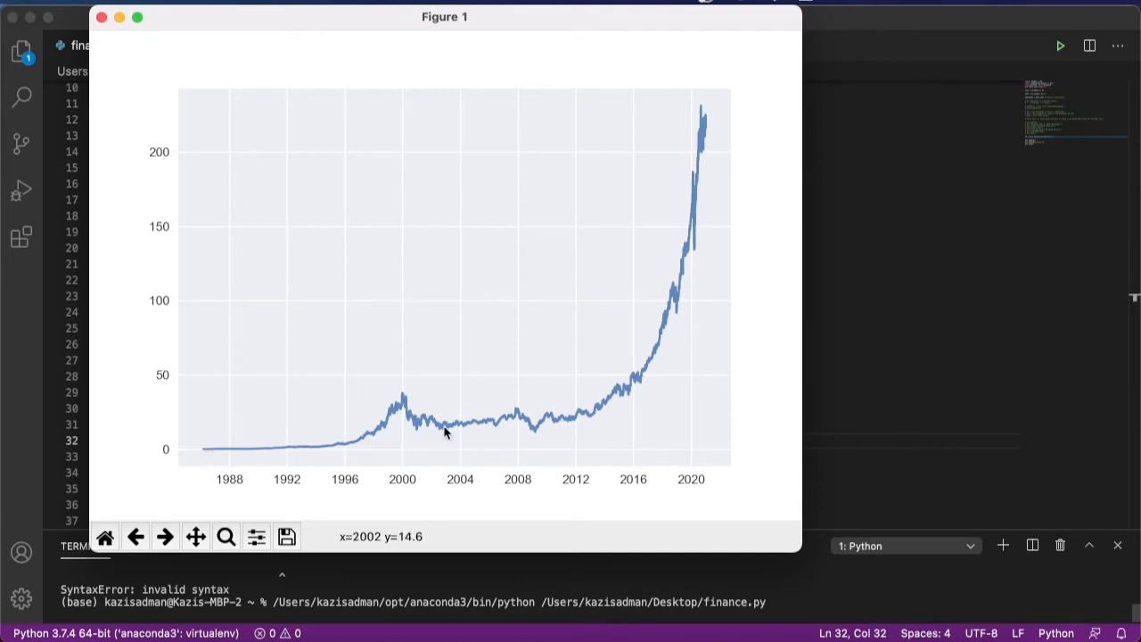
pyautogui.moveTo(613, 404)
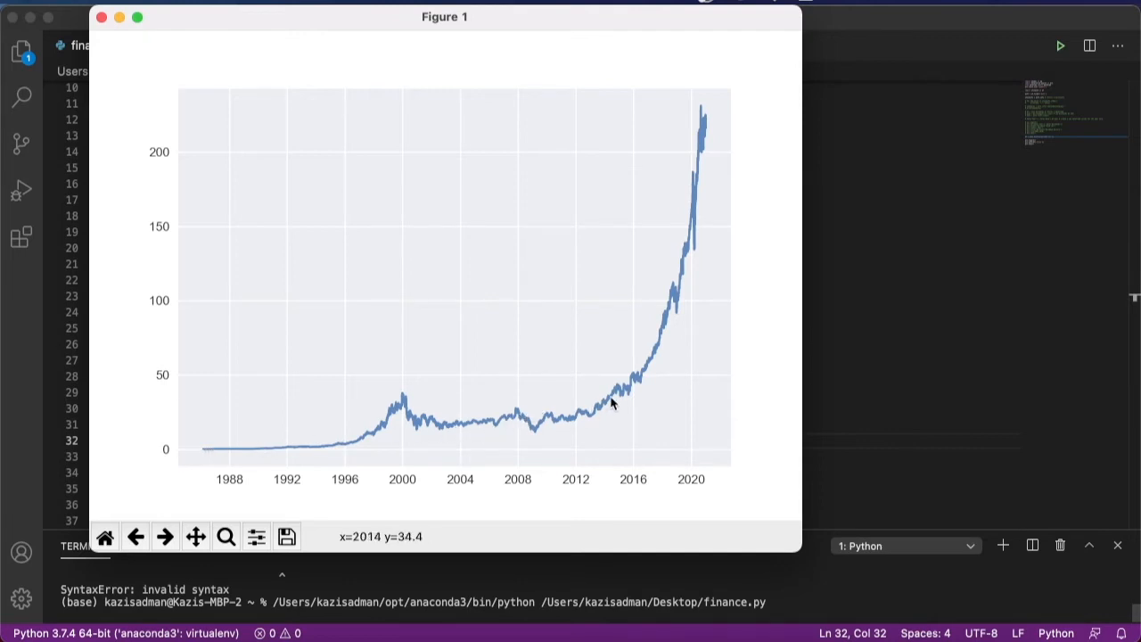
pyautogui.moveTo(705, 115)
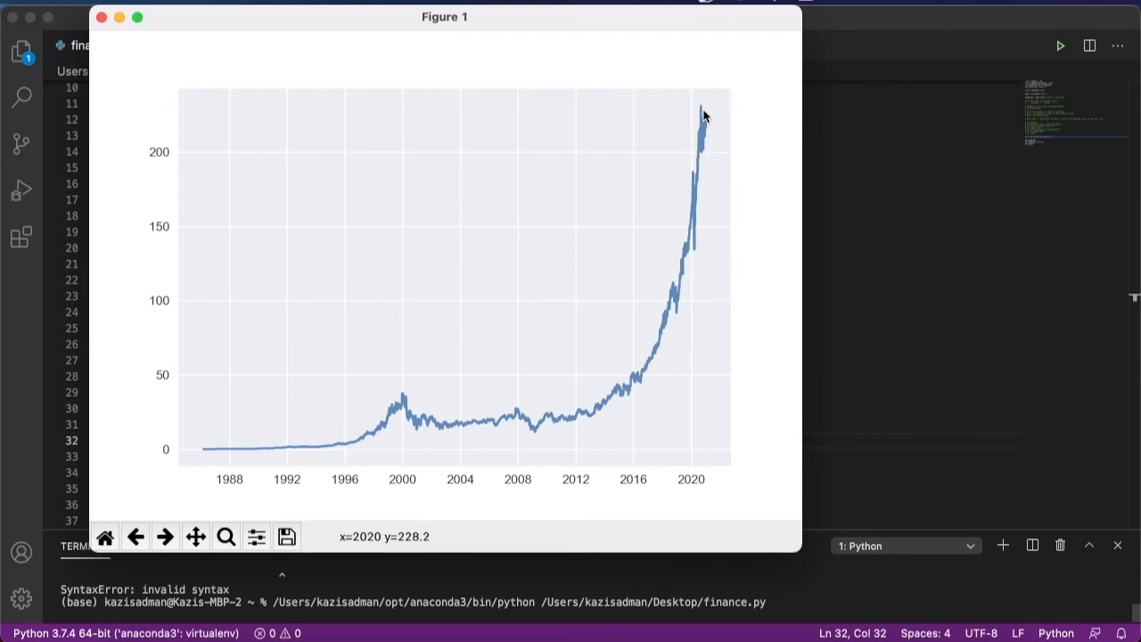
pyautogui.moveTo(104, 34)
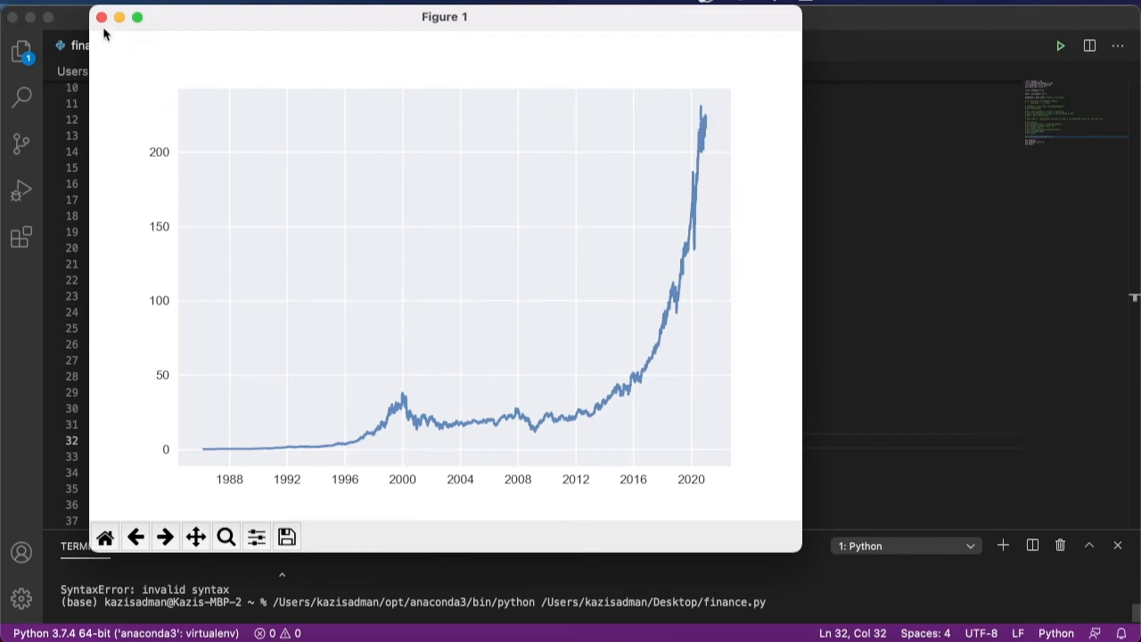
pyautogui.click(102, 16)
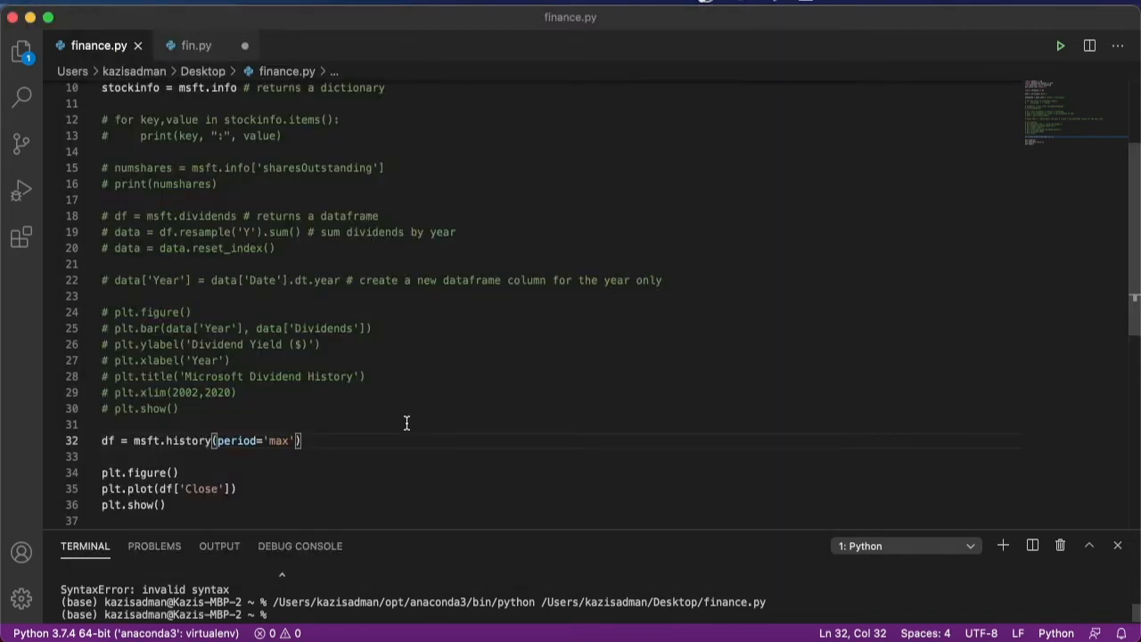
# Step: Try periods 1mo and 5y, then use start="2007-01-01", end="2020-12-30" instead
pyautogui.doubleClick(277, 440)
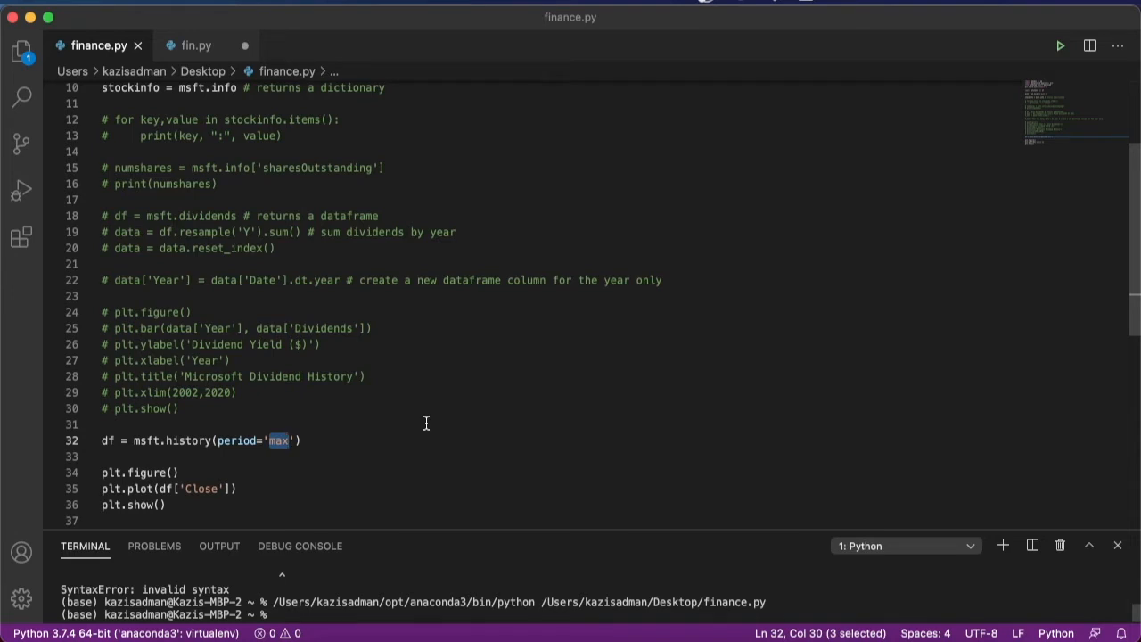
pyautogui.write('1mo')
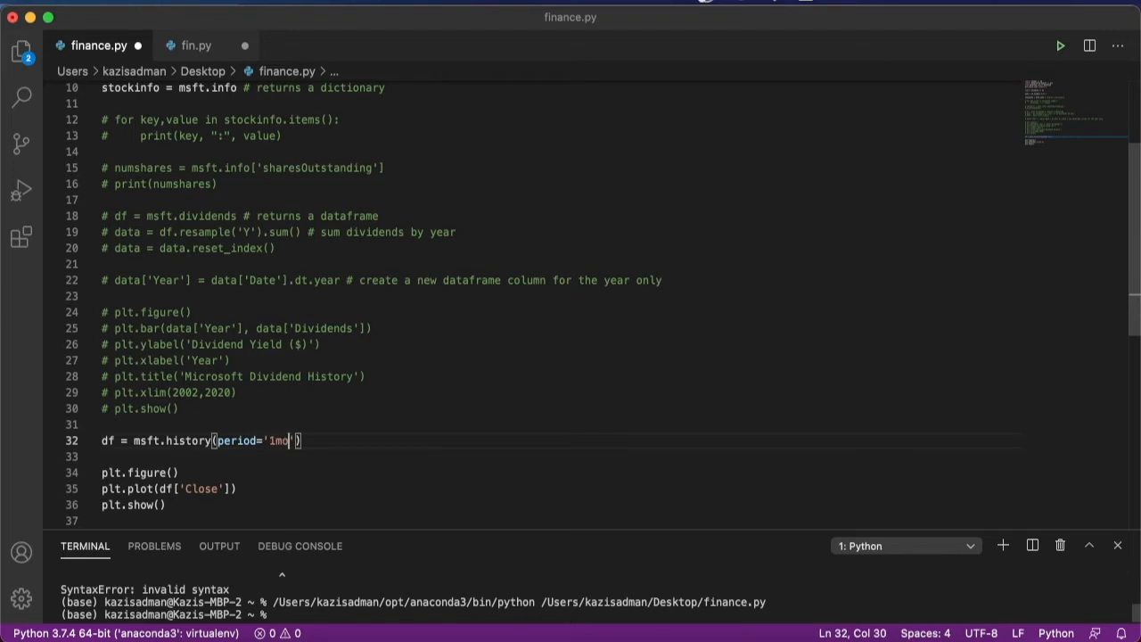
pyautogui.press('Backspace')
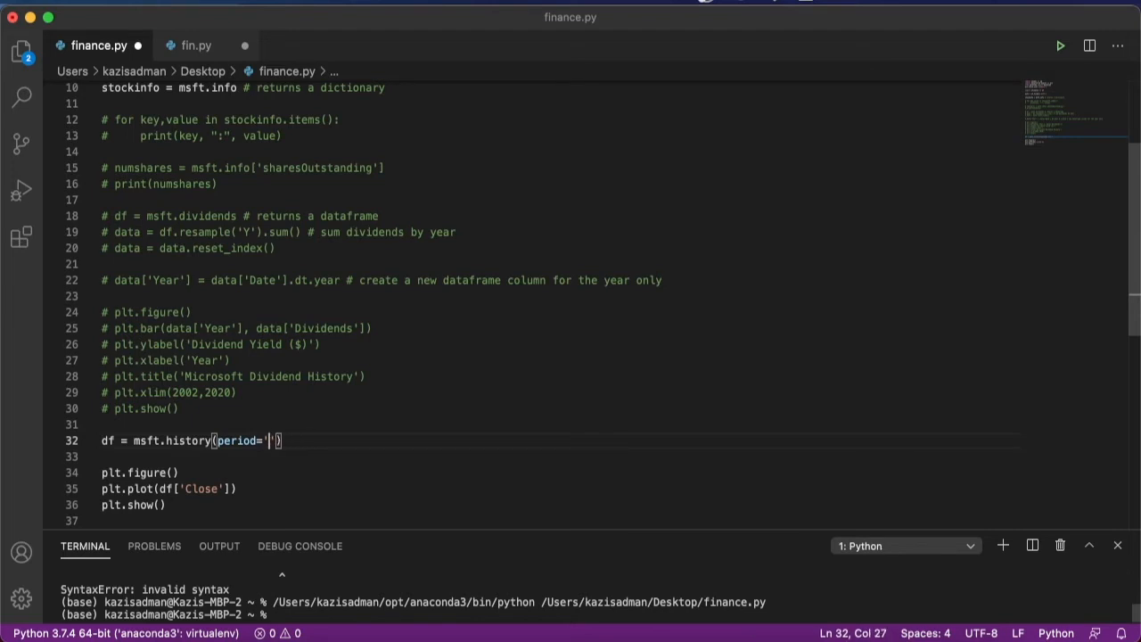
pyautogui.write('1')
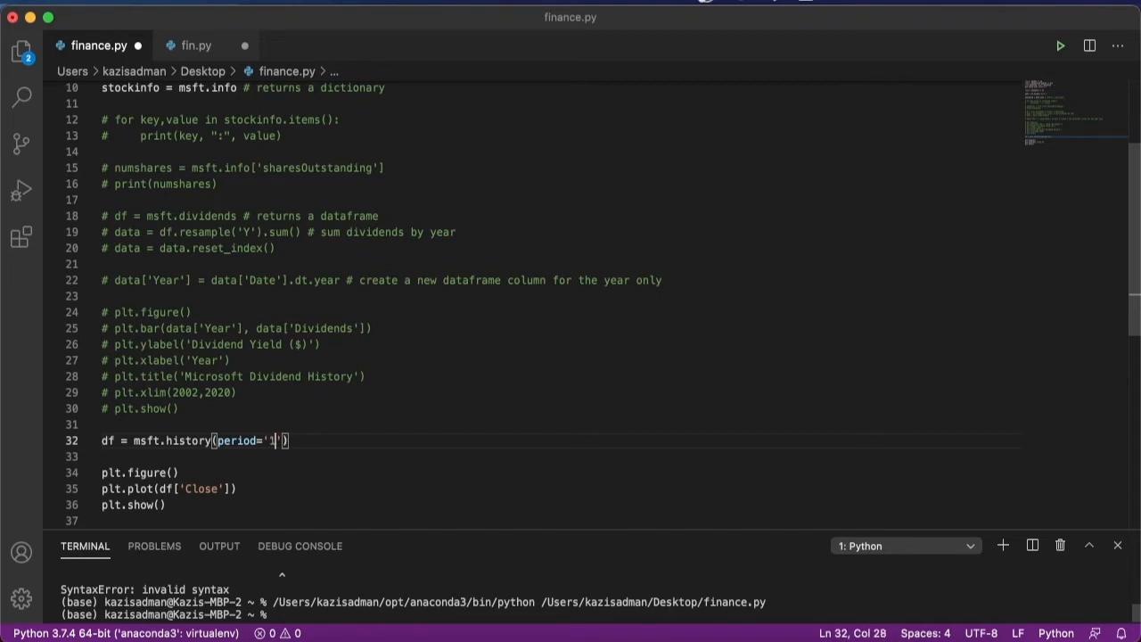
pyautogui.write('5y')
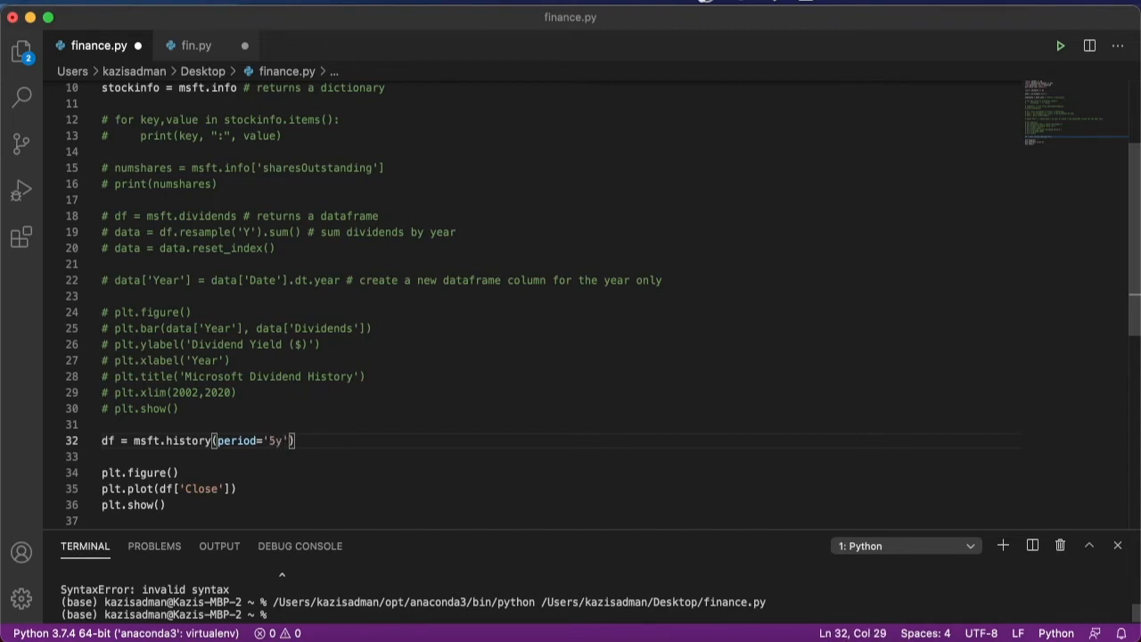
pyautogui.write('max')
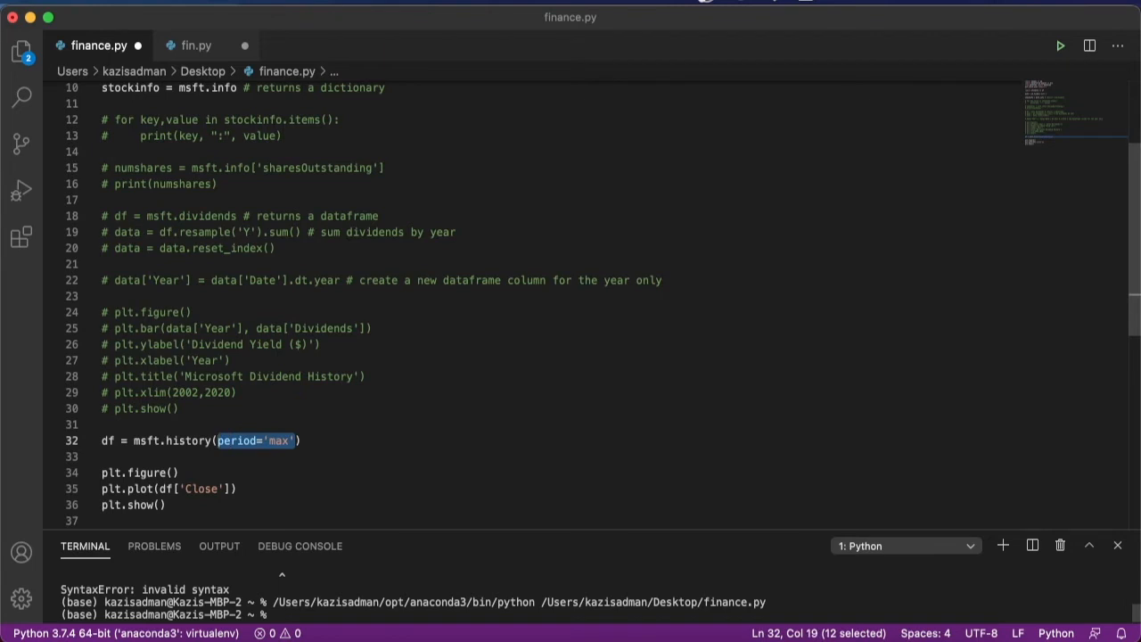
pyautogui.write('start="2007-01-01", end="2020-12-30"')
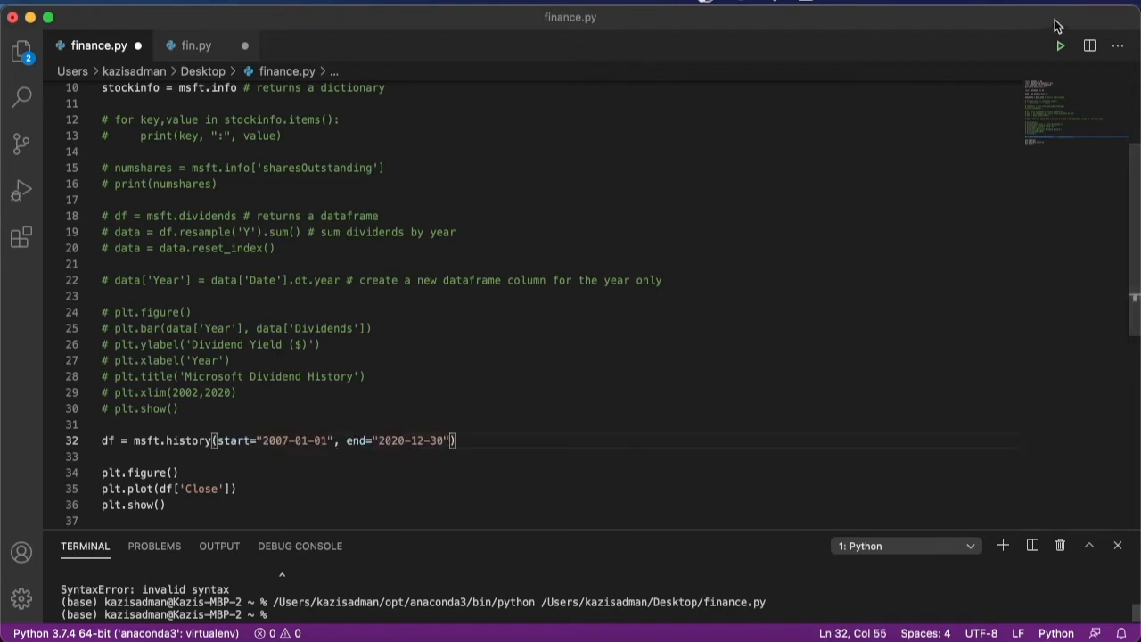
# Step: Run with the new date range, then plot the 'Open' column and close its chart
pyautogui.click(1060, 46)
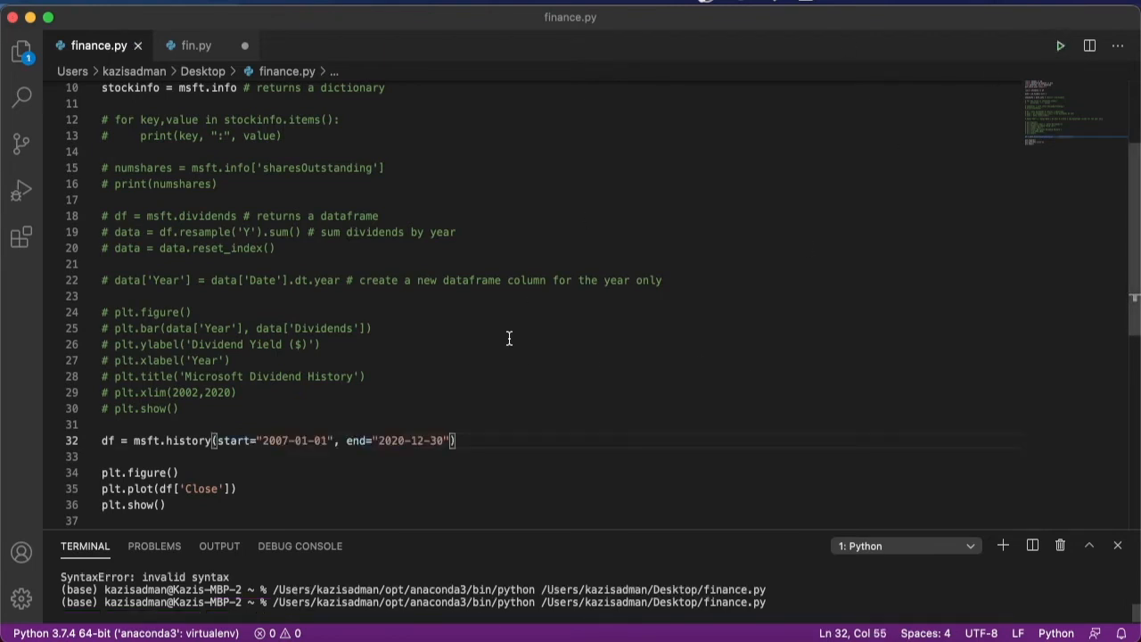
pyautogui.moveTo(357, 481)
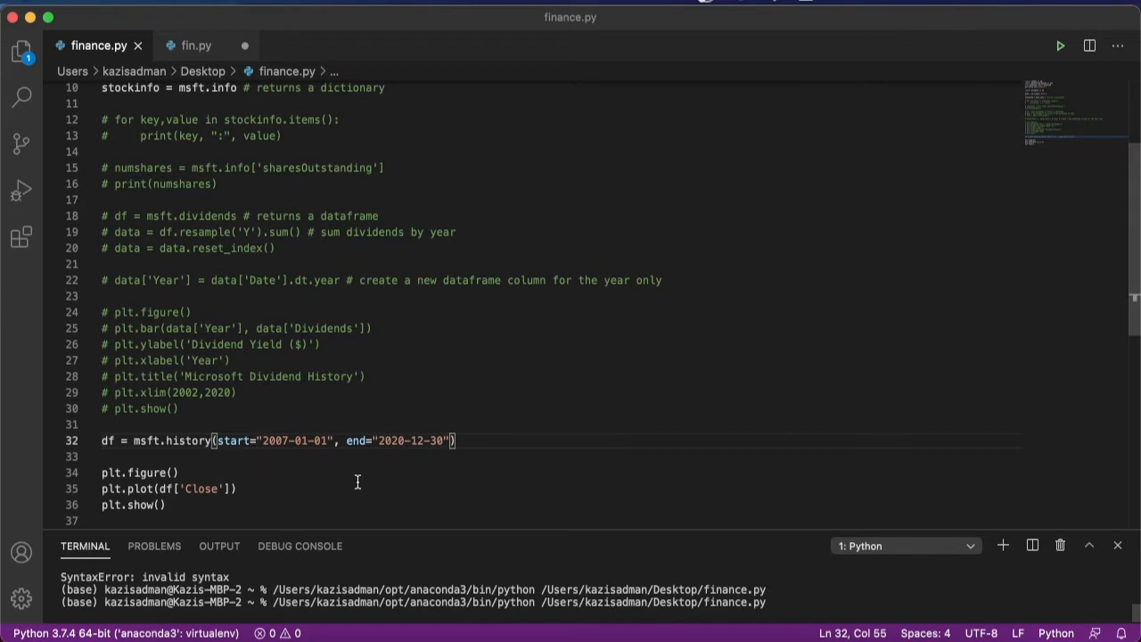
pyautogui.click(1059, 45)
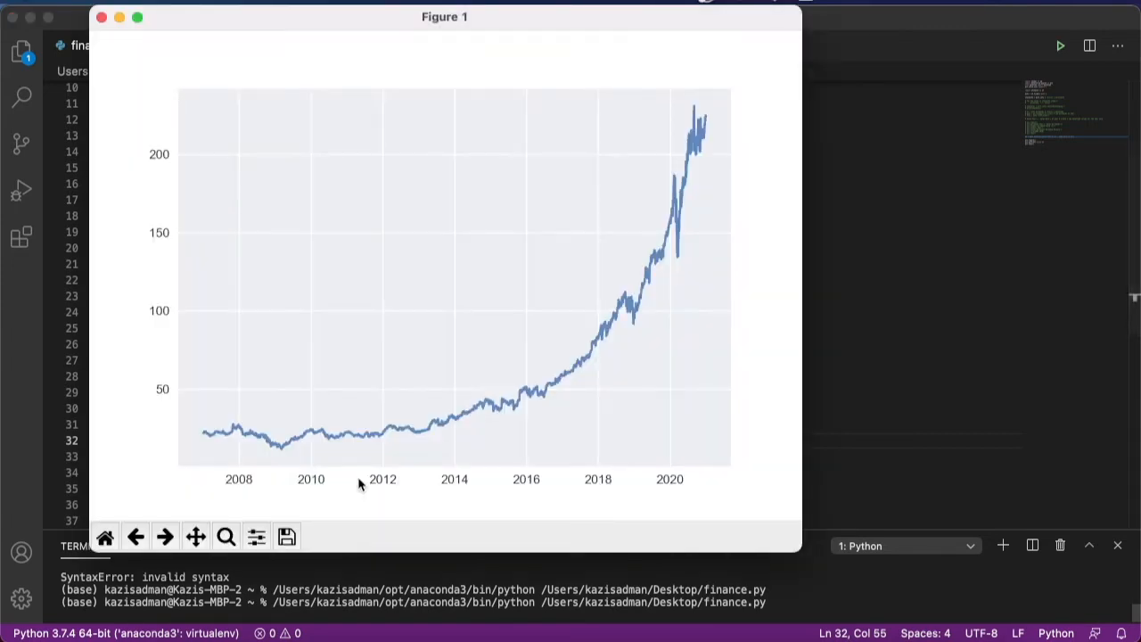
pyautogui.moveTo(101, 17)
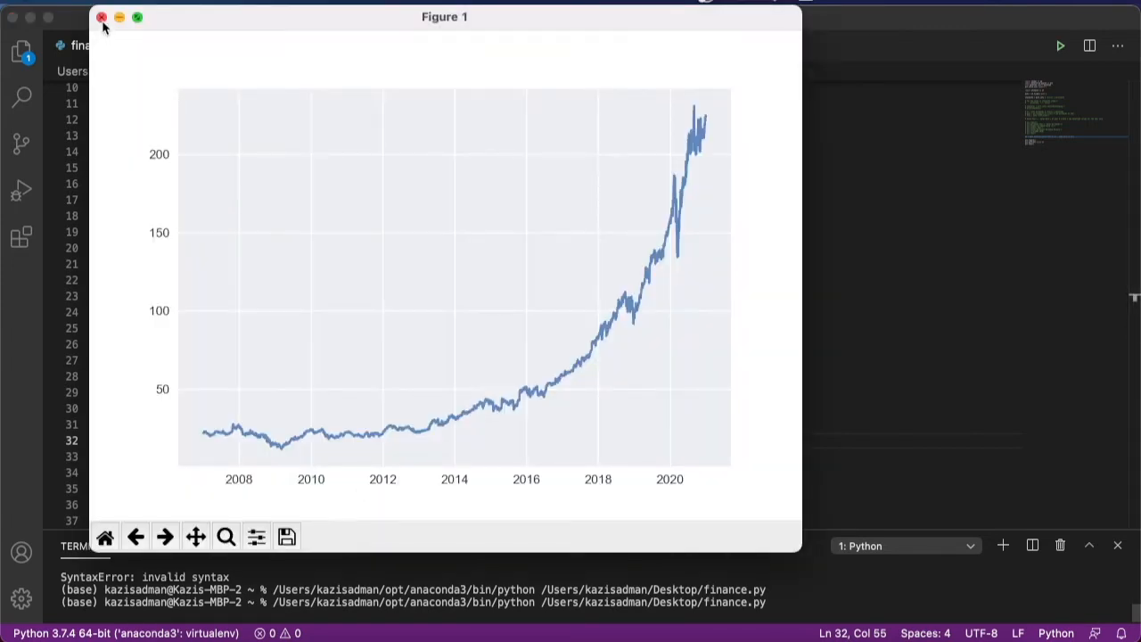
pyautogui.click(101, 17)
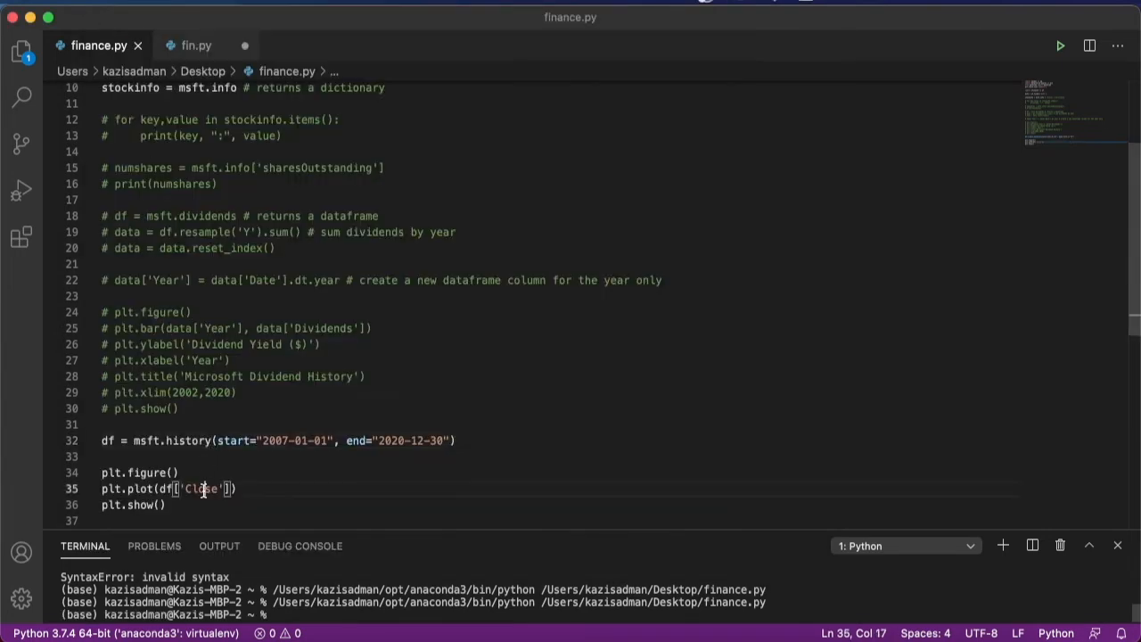
pyautogui.write('Open')
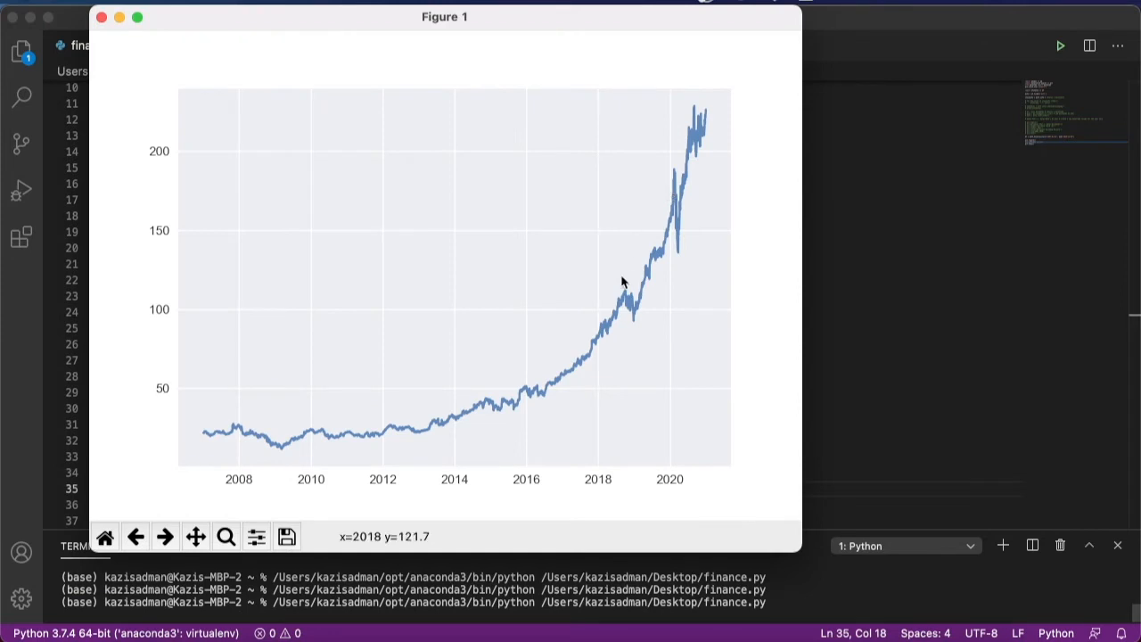
pyautogui.click(101, 17)
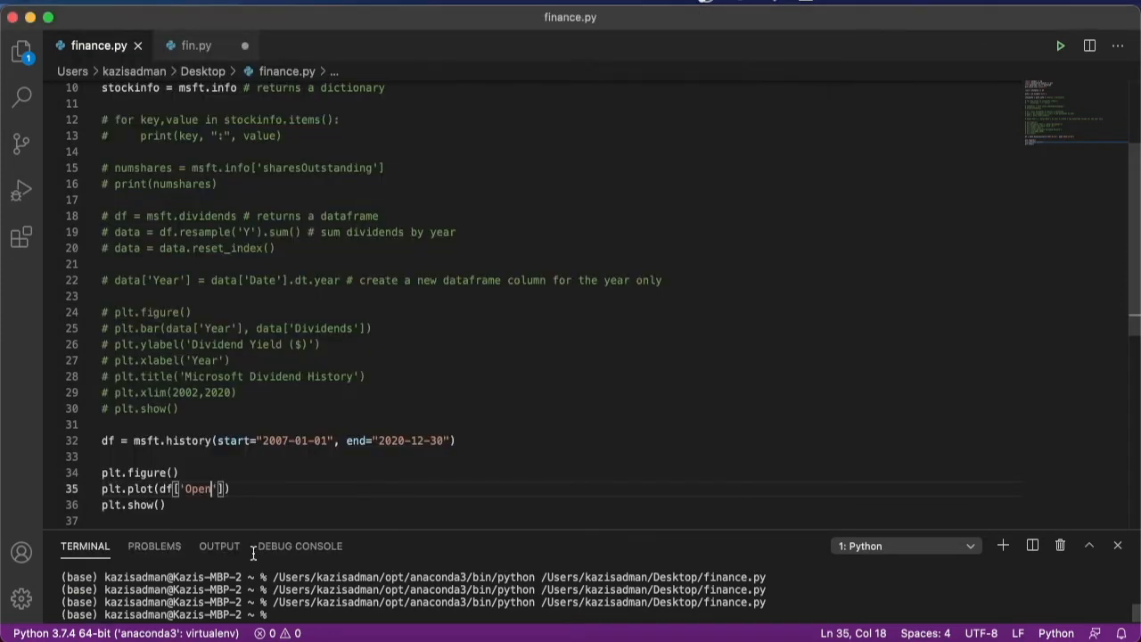
# Step: Change the plotted column to 'High', run it, and close the High price chart
pyautogui.doubleClick(199, 489)
pyautogui.write('H')
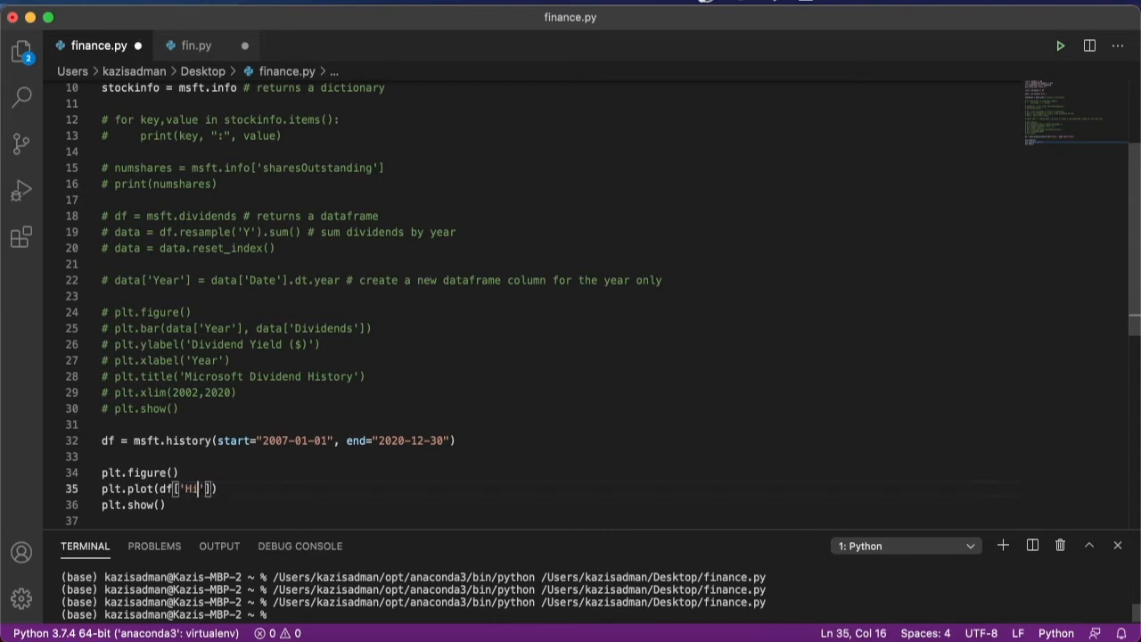
pyautogui.write('igh')
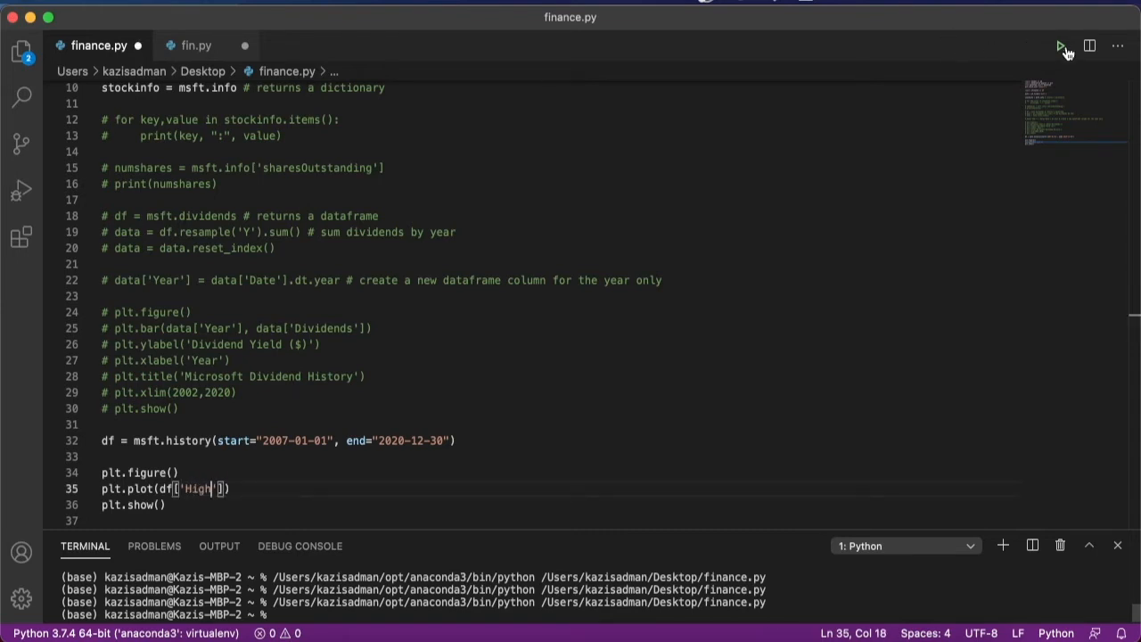
pyautogui.click(1060, 46)
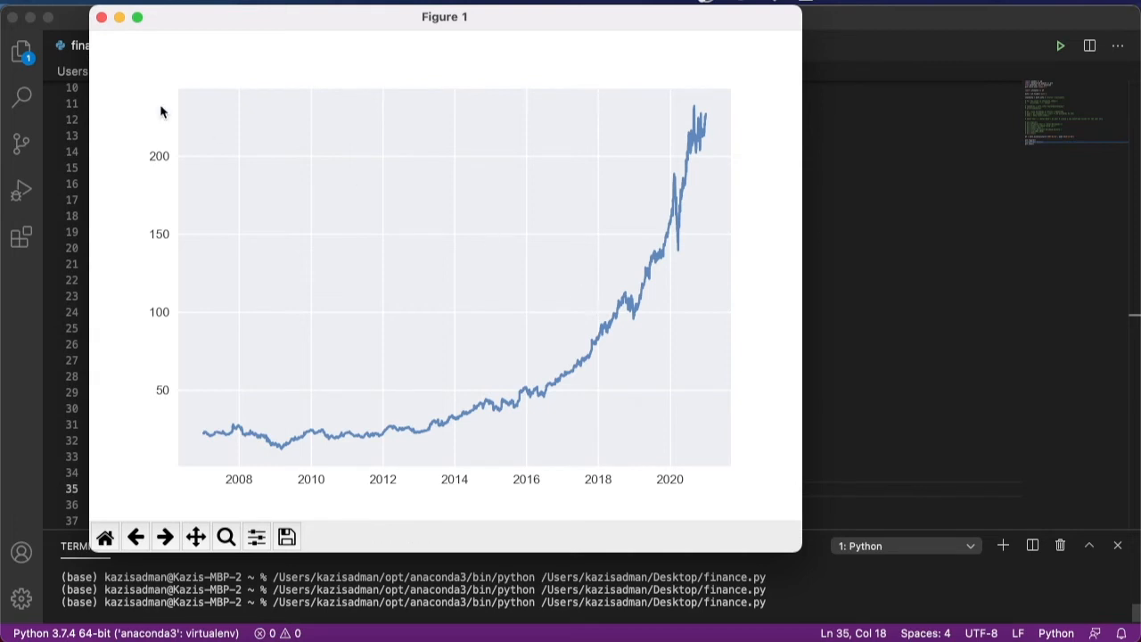
pyautogui.click(102, 17)
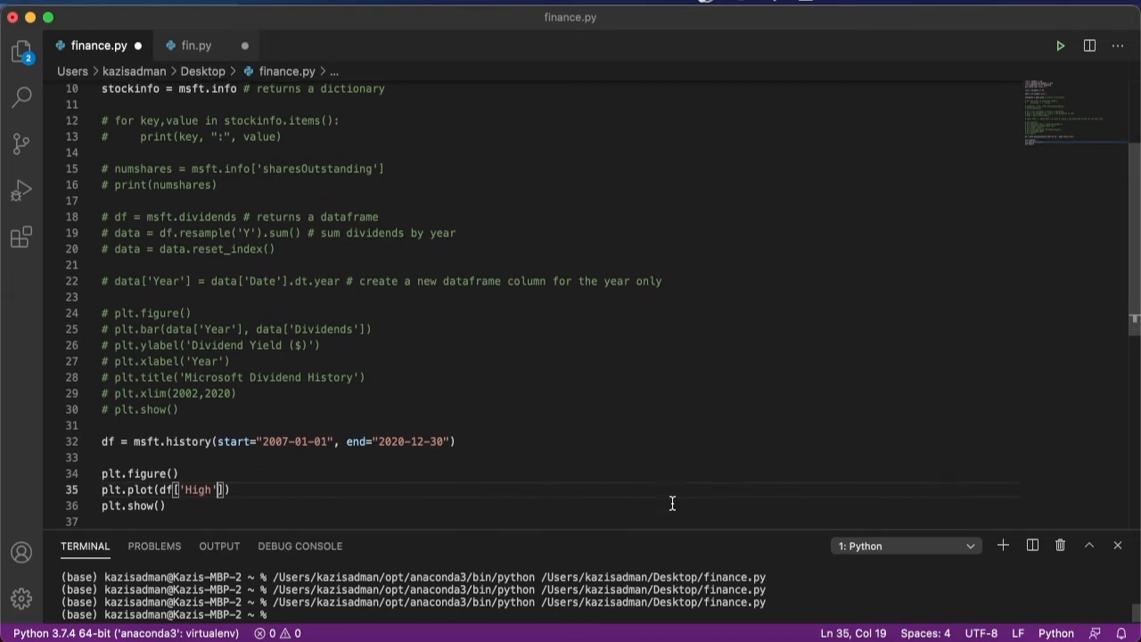
# Step: Rename the msft variable to security and change the ticker to 'voo'
pyautogui.scroll(3)
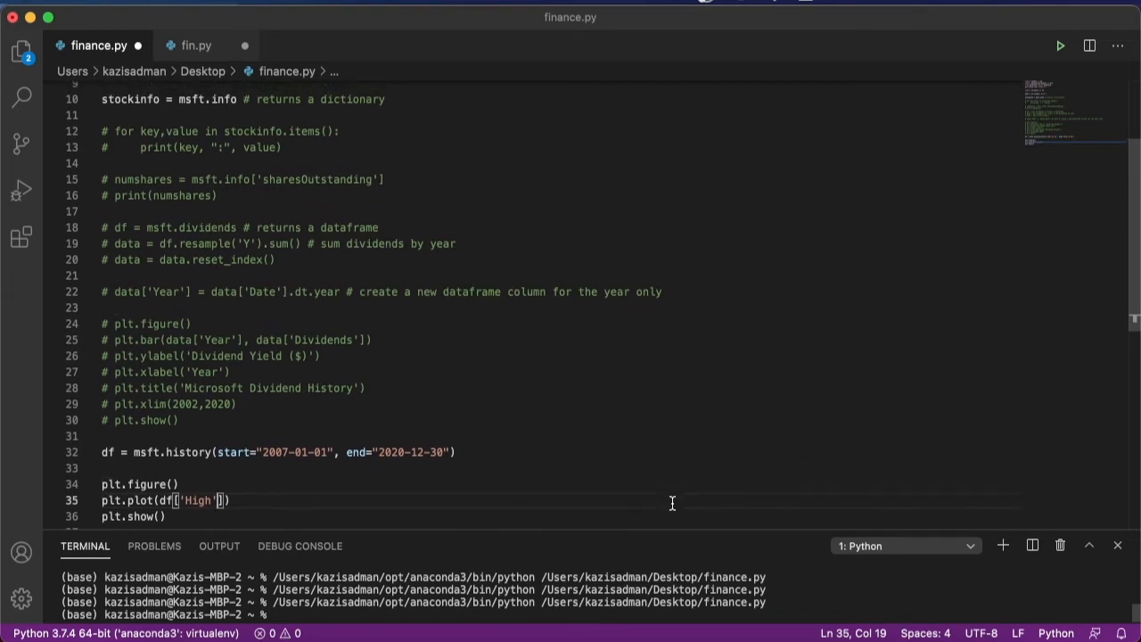
pyautogui.scroll(3)
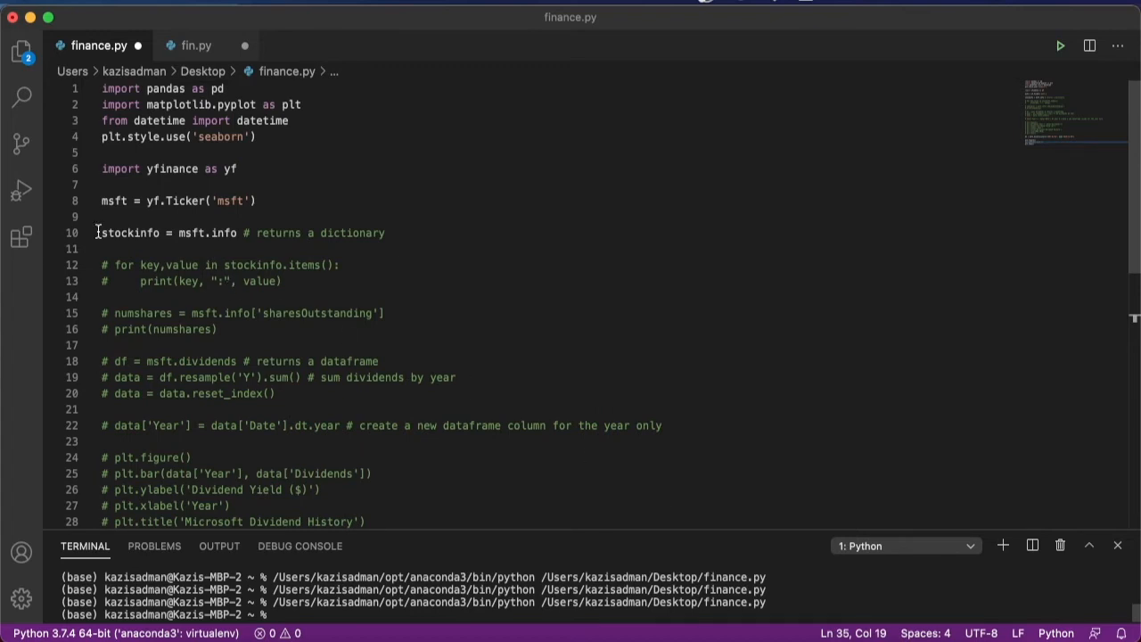
pyautogui.doubleClick(113, 200)
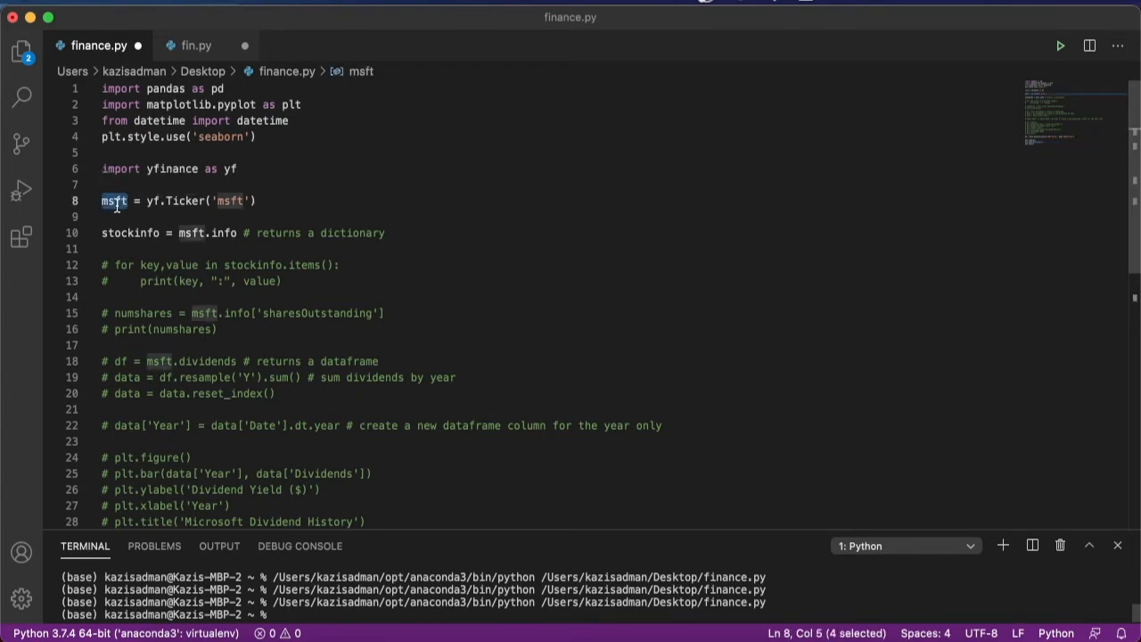
pyautogui.write('security')
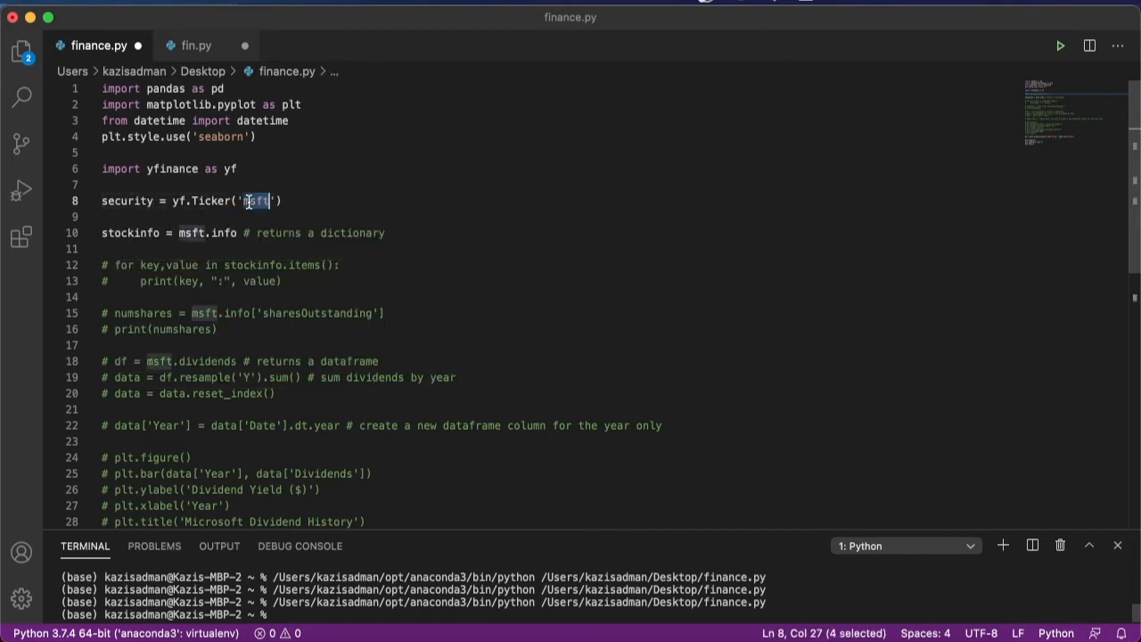
pyautogui.write('voo')
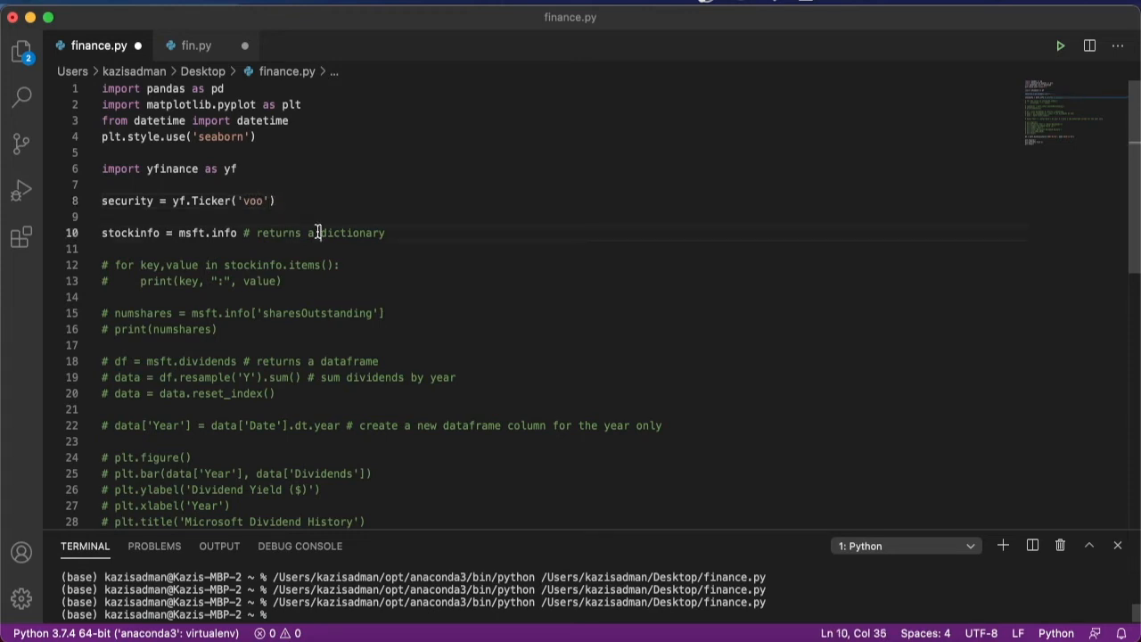
# Step: Use security in the history call, plot 'Close', and run to chart voo prices
pyautogui.scroll(-3)
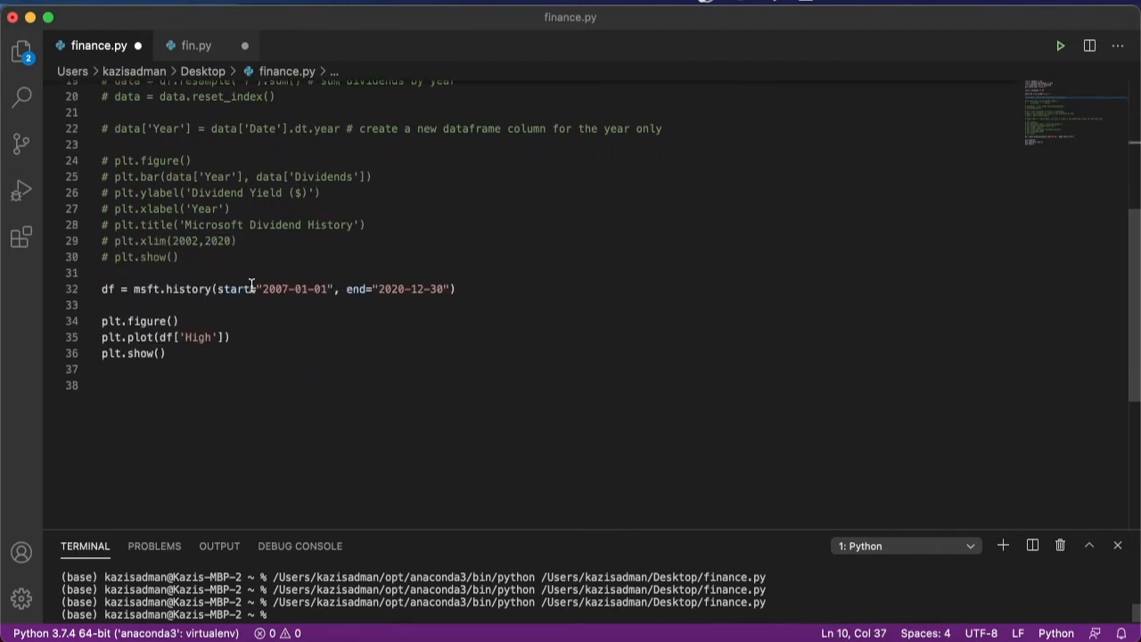
pyautogui.doubleClick(147, 289)
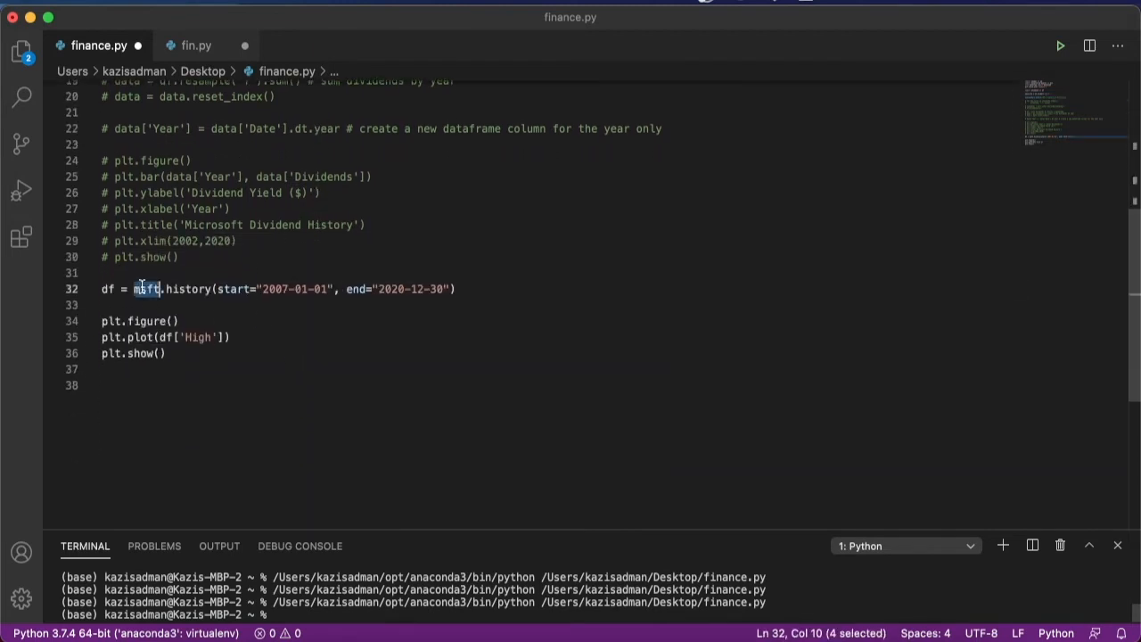
pyautogui.write('security')
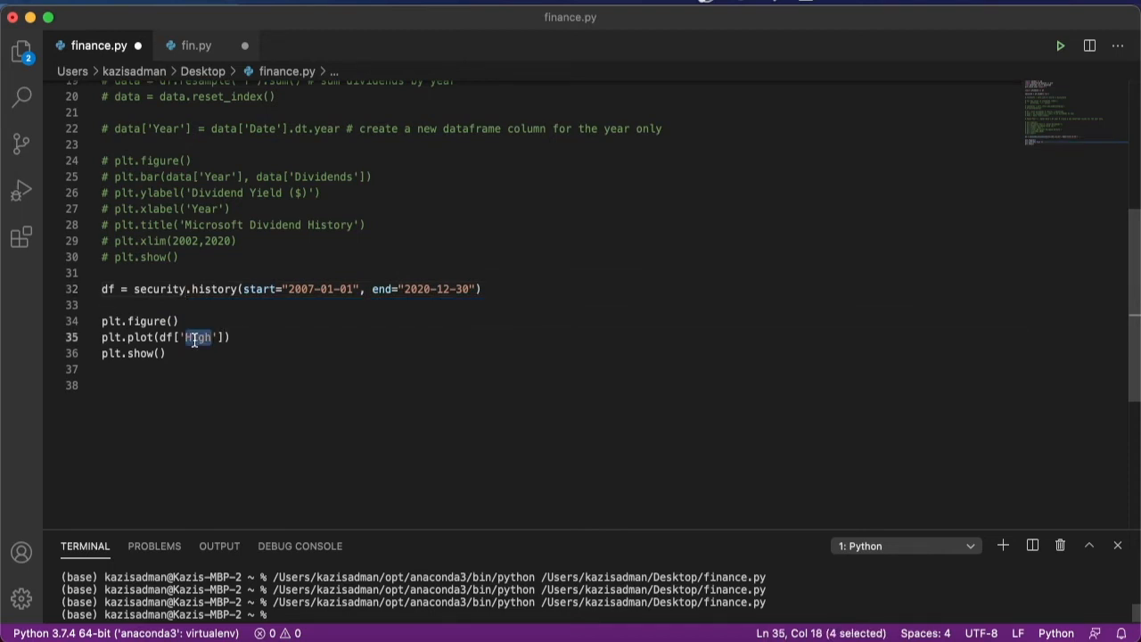
pyautogui.write('Close')
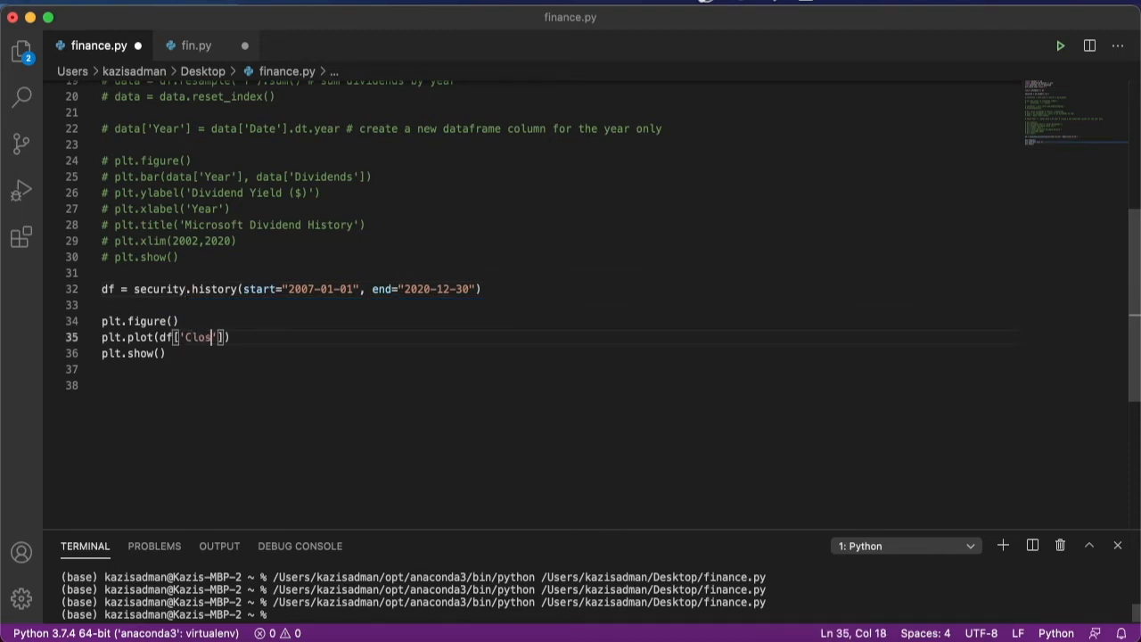
pyautogui.write('e')
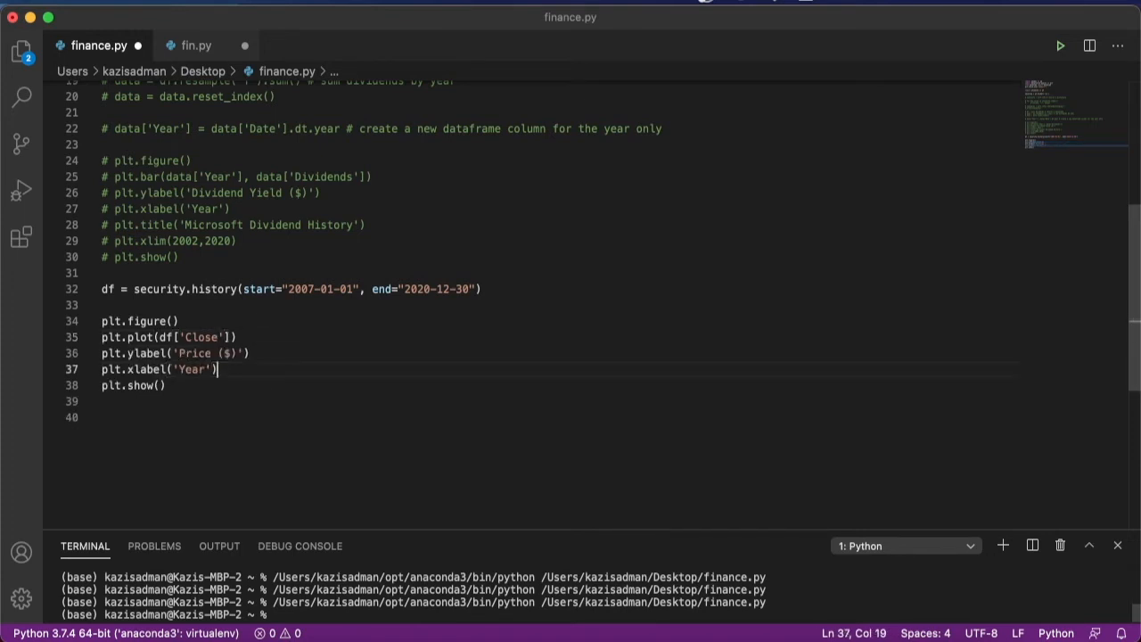
pyautogui.scroll(3)
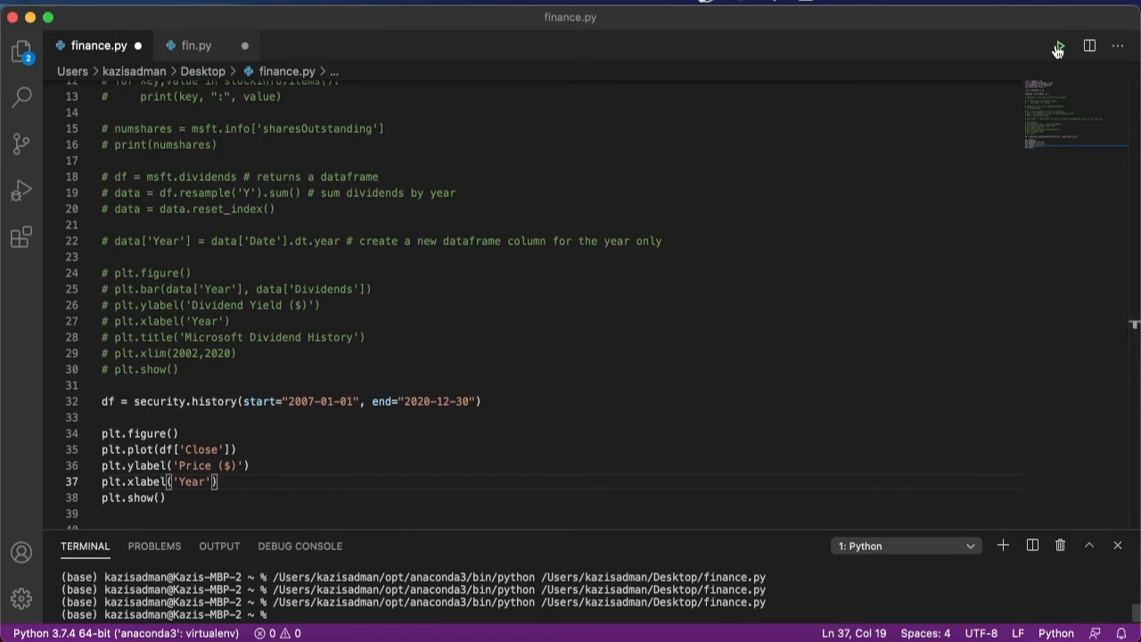
pyautogui.click(1060, 46)
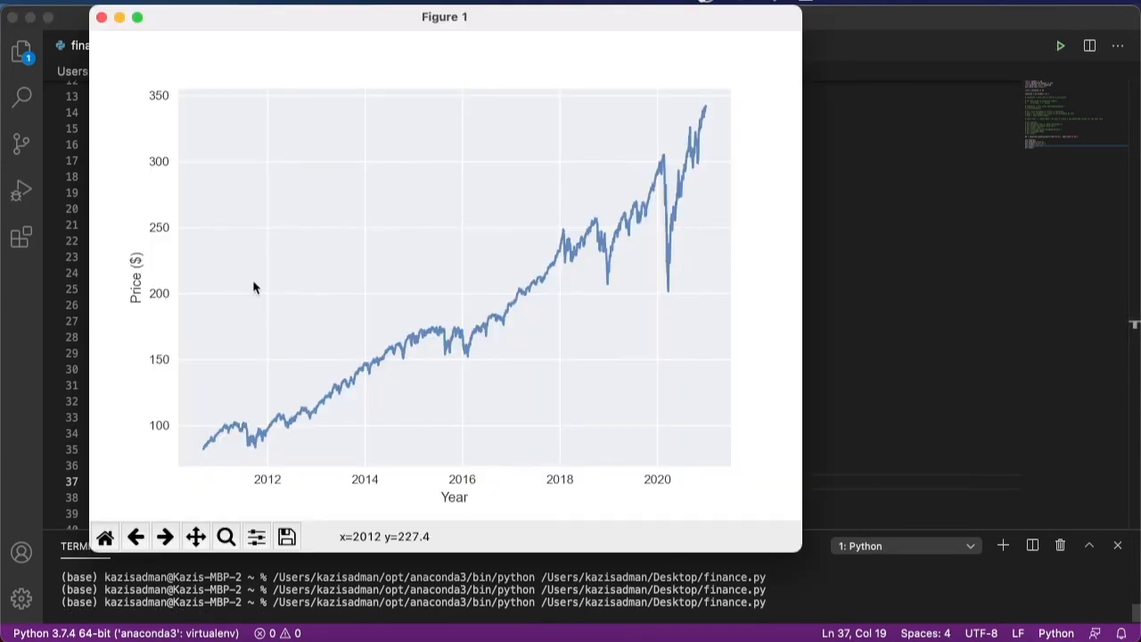
pyautogui.moveTo(414, 380)
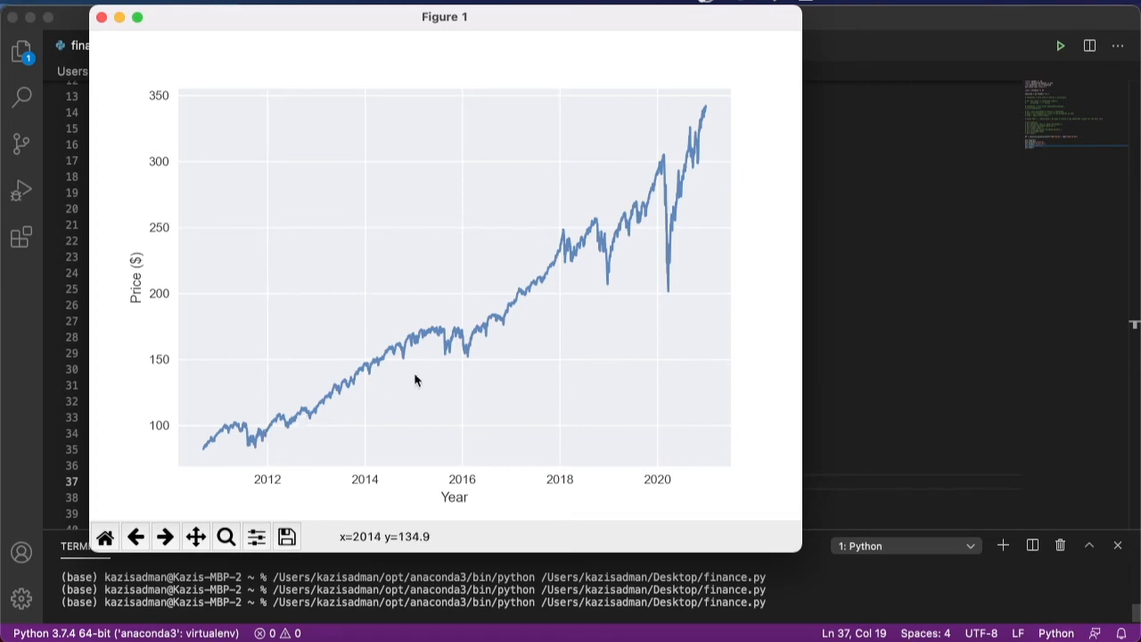
pyautogui.moveTo(327, 397)
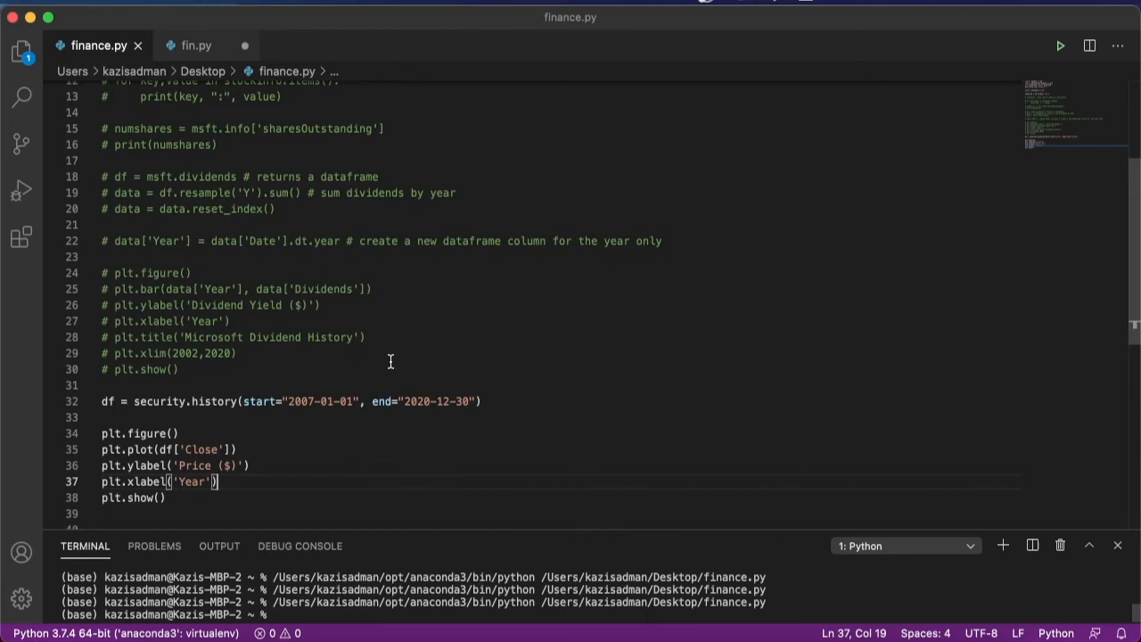
# Step: Close the voo chart, comment out the stockinfo line 10, and save finance.py
pyautogui.scroll(3)
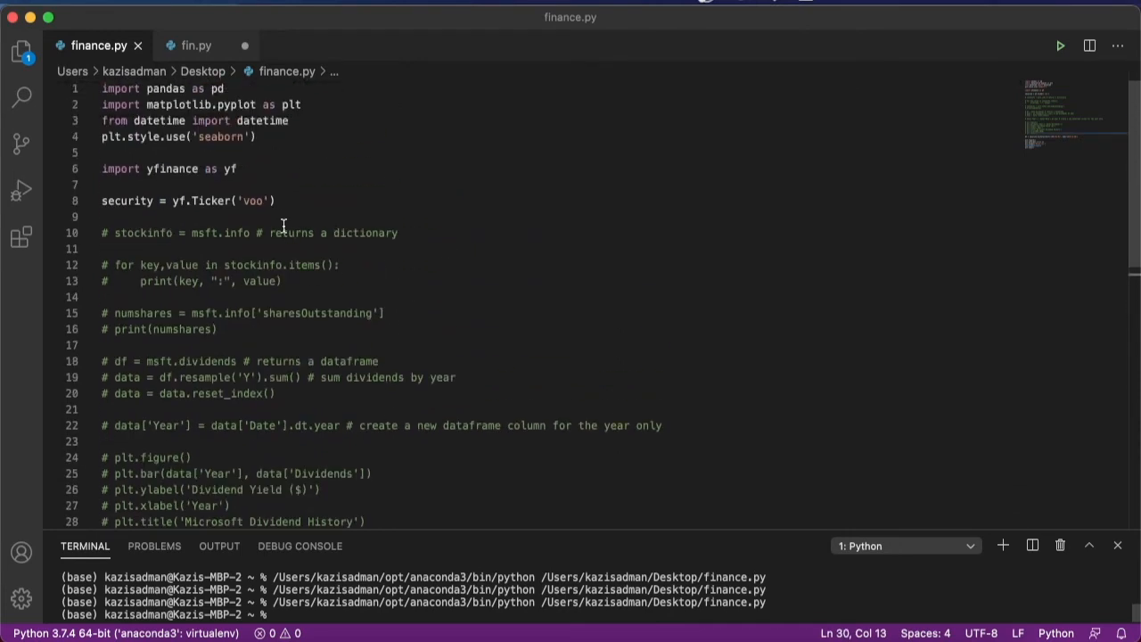
# Step: Rerun finance.py with the djia ticker to chart its closing prices, then close that chart
pyautogui.write('djia')
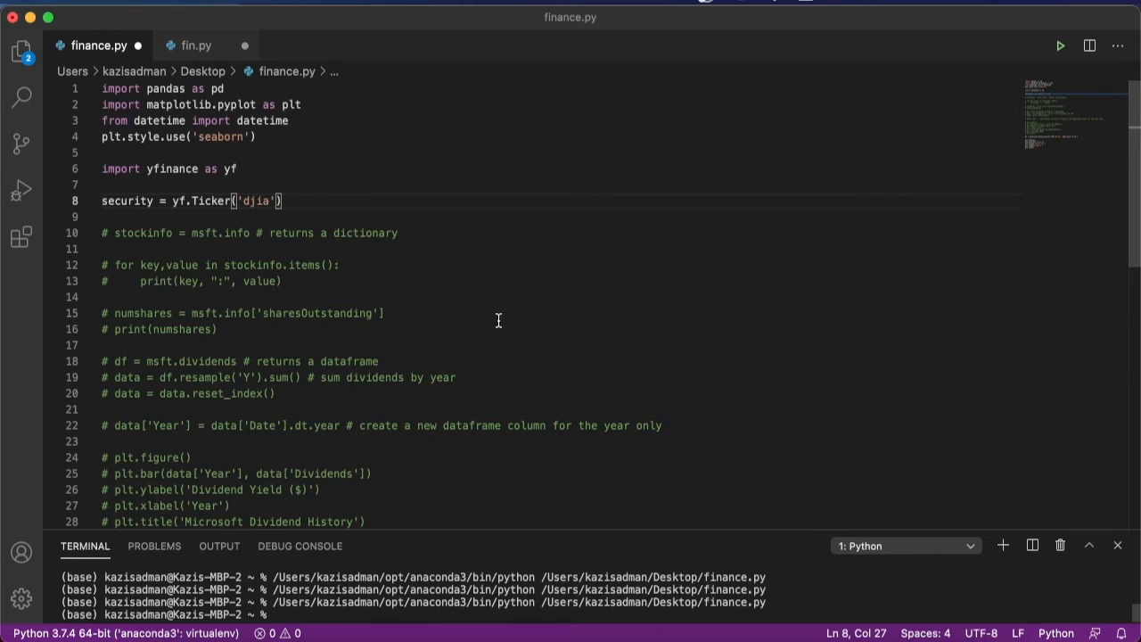
pyautogui.scroll(-3)
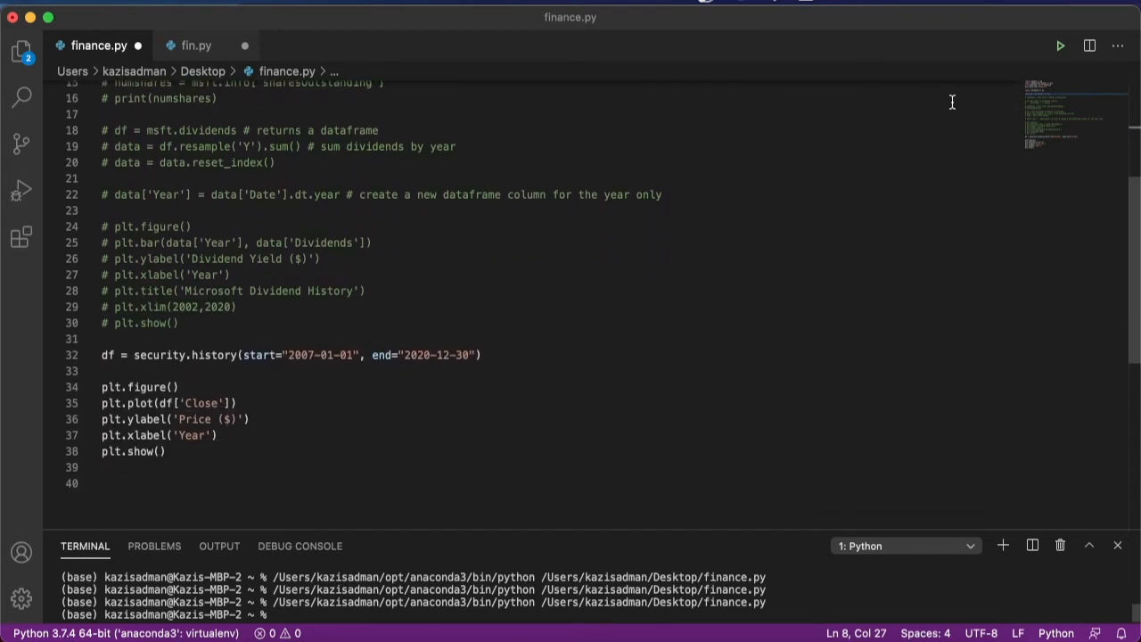
pyautogui.click(1059, 45)
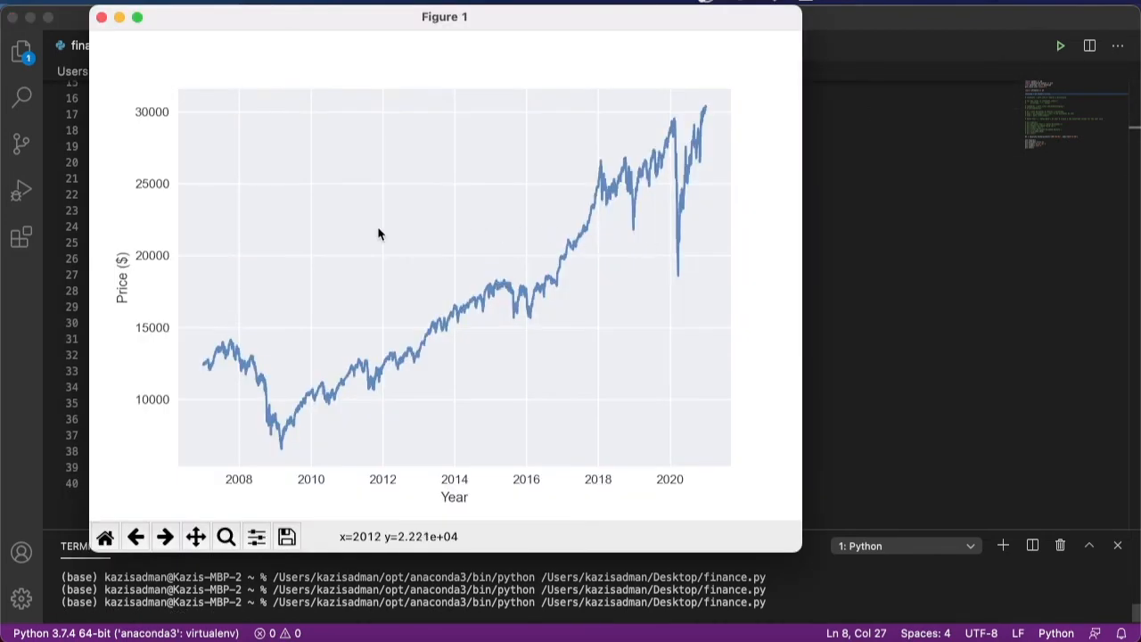
pyautogui.moveTo(284, 461)
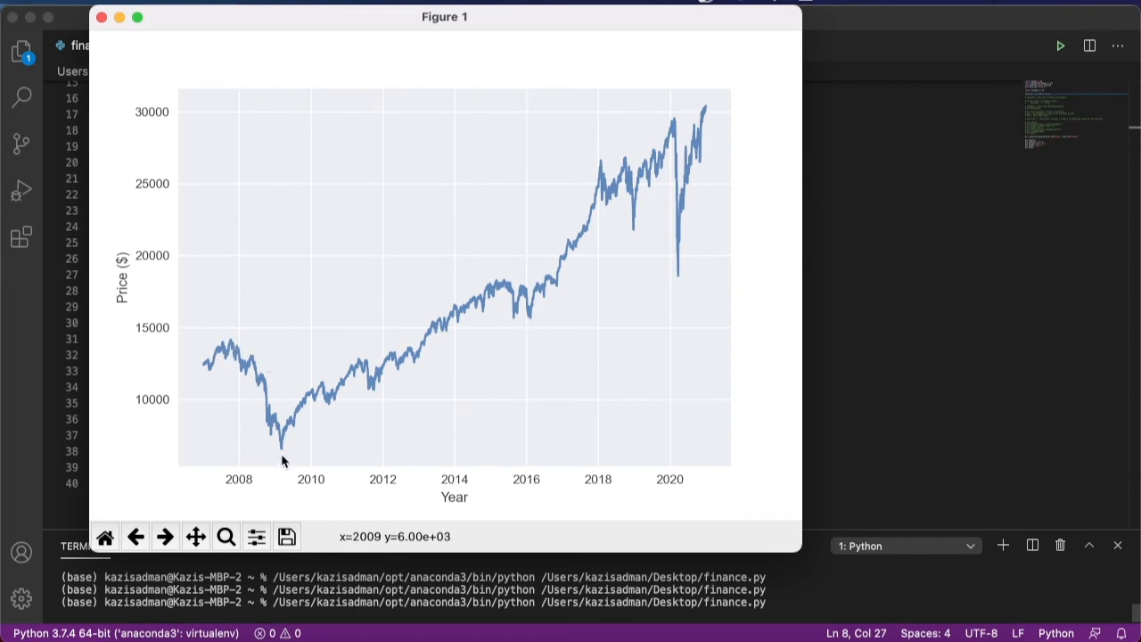
pyautogui.moveTo(280, 450)
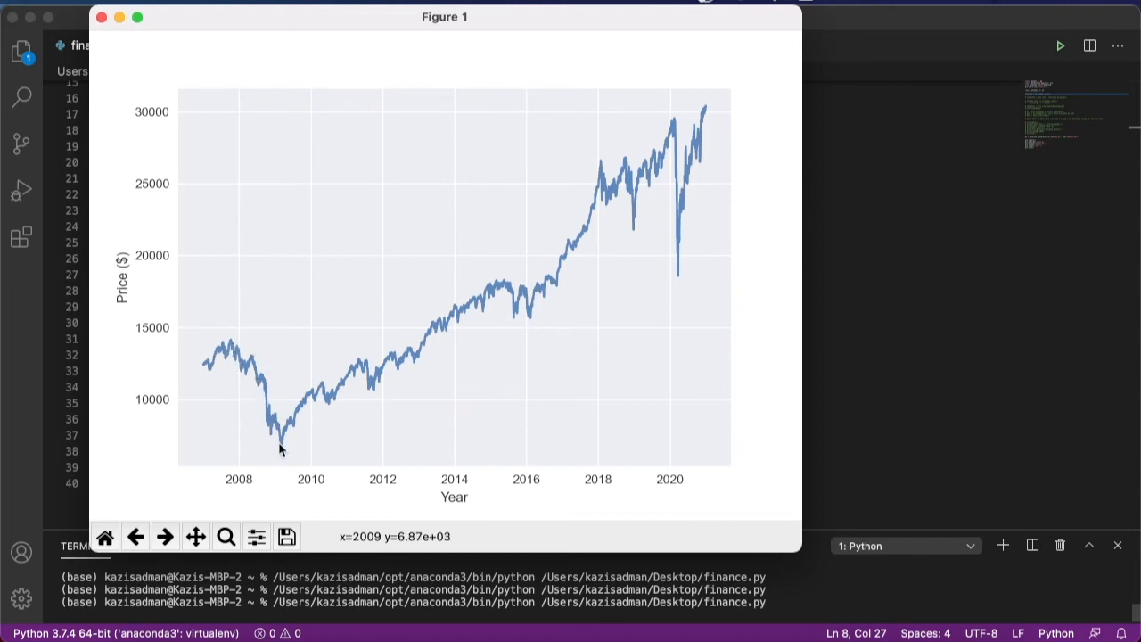
pyautogui.moveTo(282, 458)
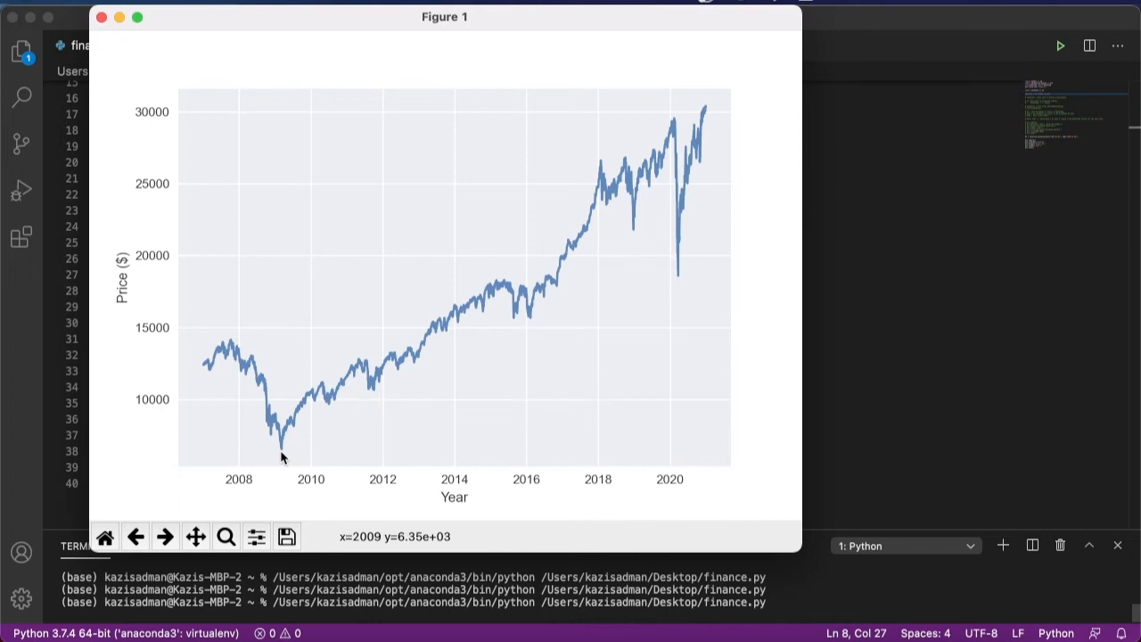
pyautogui.moveTo(314, 404)
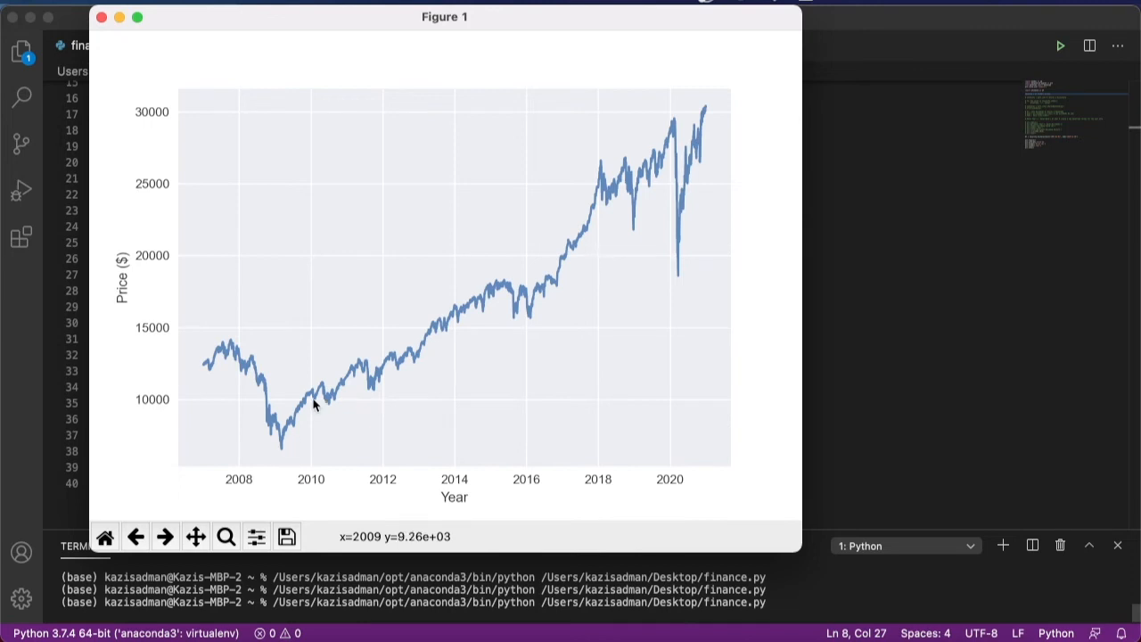
pyautogui.moveTo(678, 268)
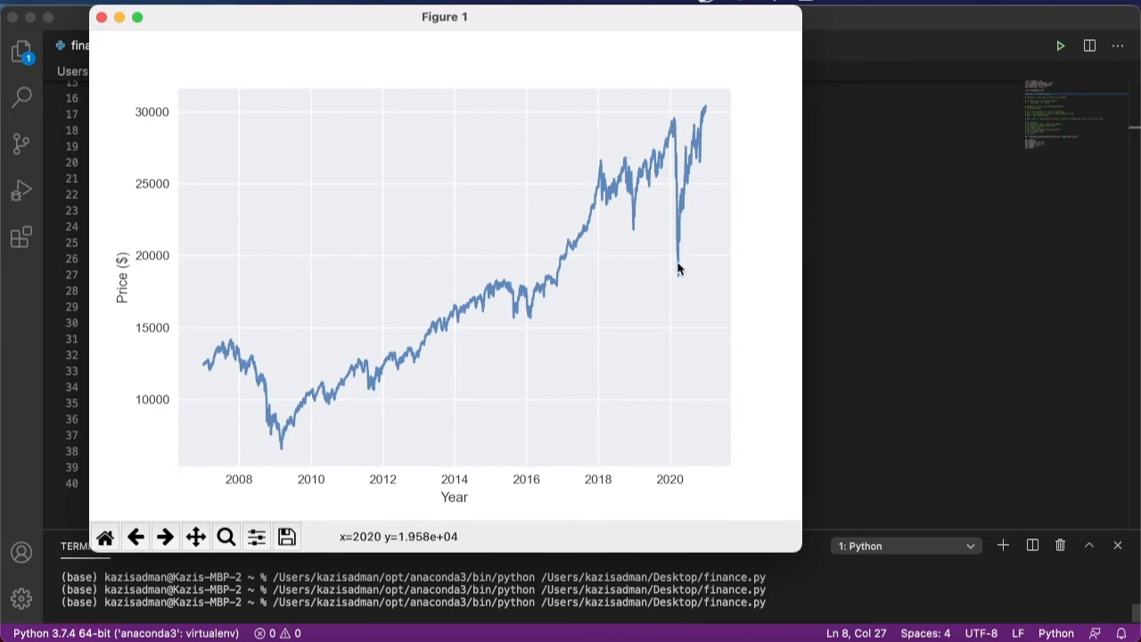
pyautogui.moveTo(676, 132)
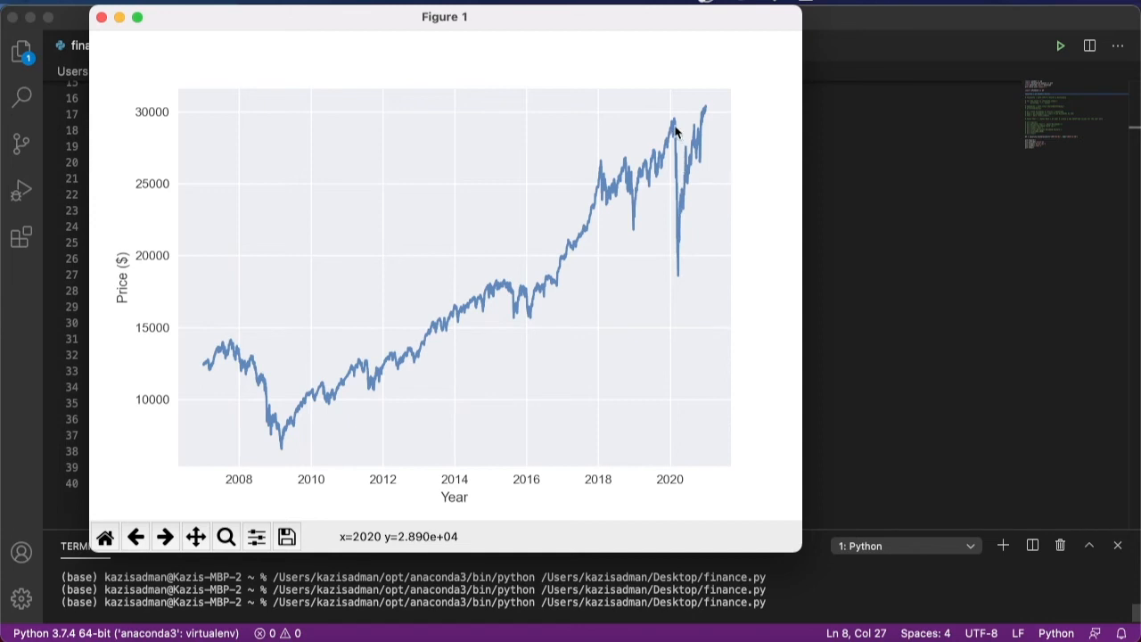
pyautogui.moveTo(354, 159)
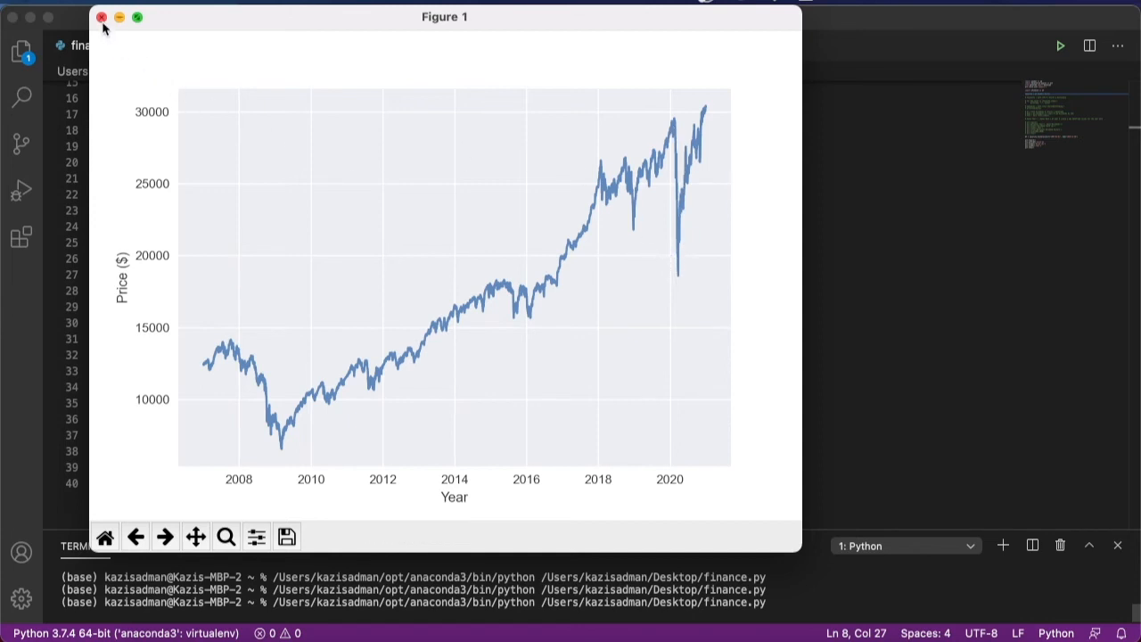
pyautogui.click(101, 16)
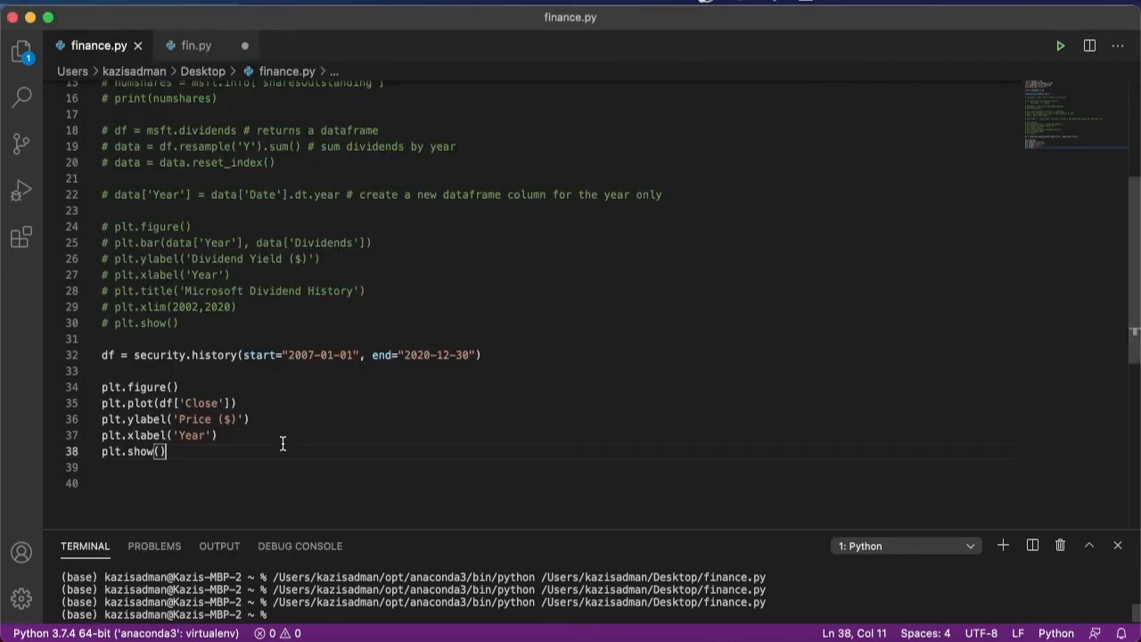
# Step: Add the line today = datetime.now().date().strftime("%Y-%m-%d") above the history call
pyautogui.press('Enter')
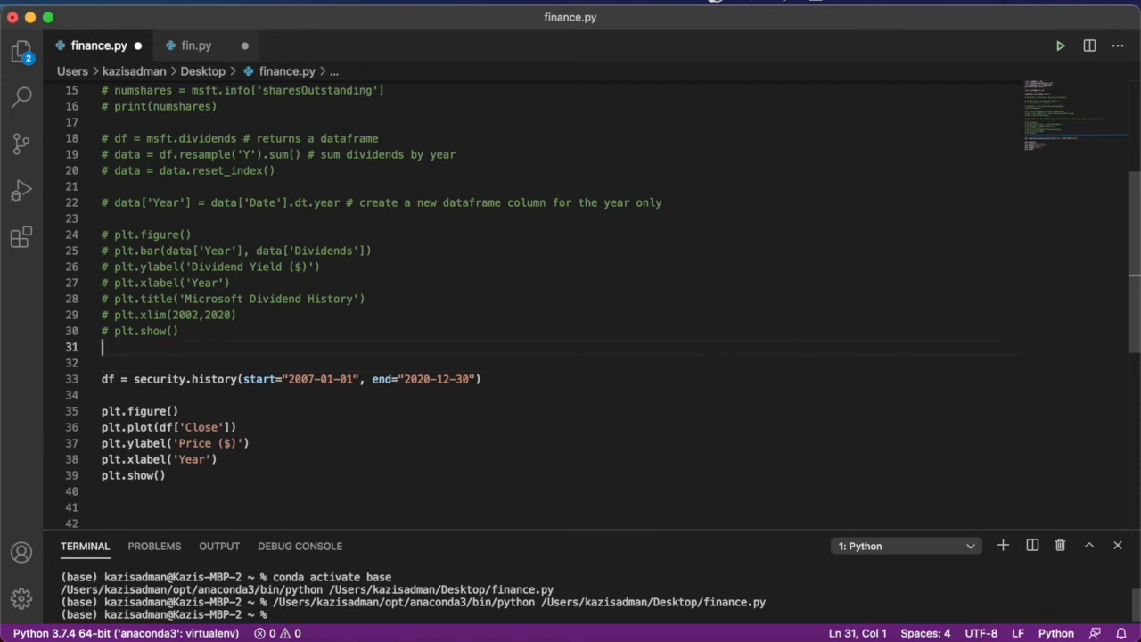
pyautogui.press('Return')
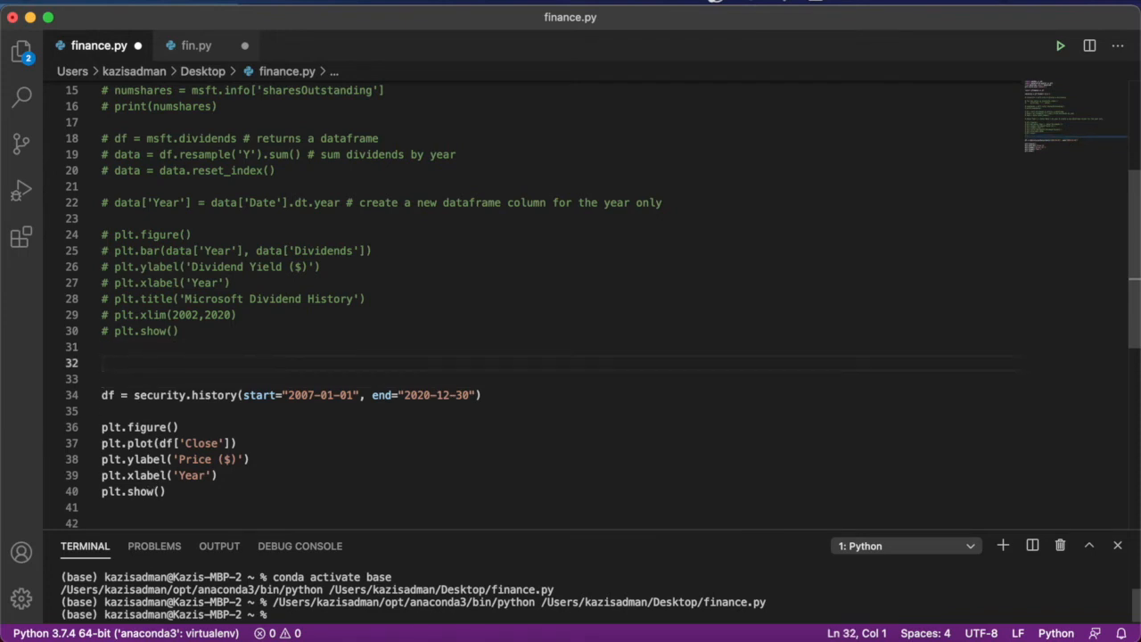
pyautogui.write('today = datetime.now().date().strftime("%Y-%m-%d")')
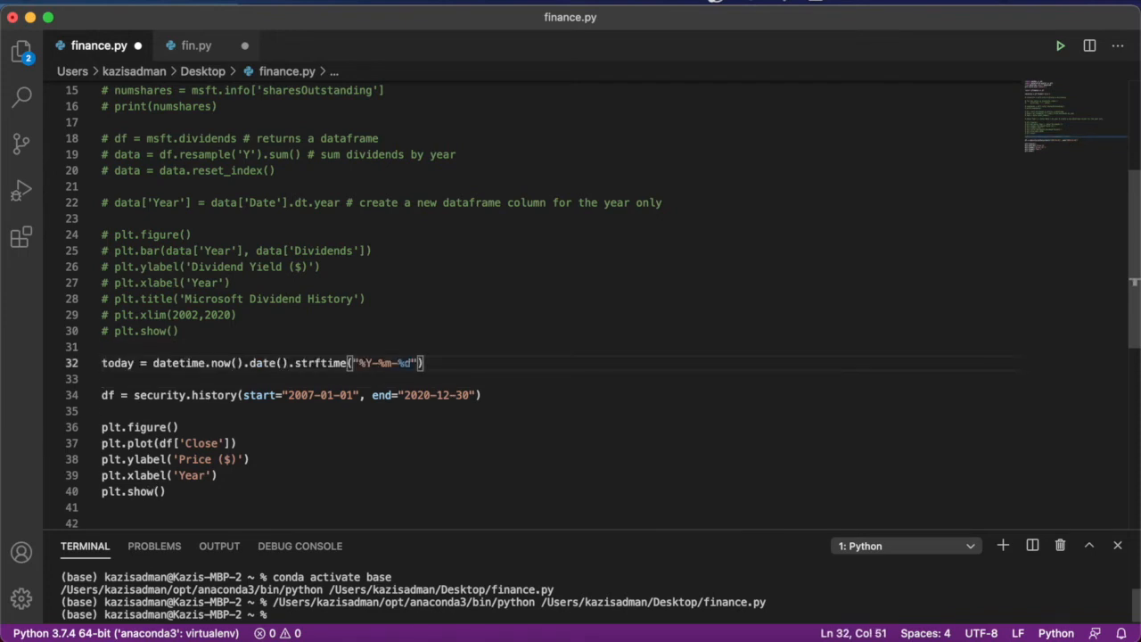
pyautogui.moveTo(126, 372)
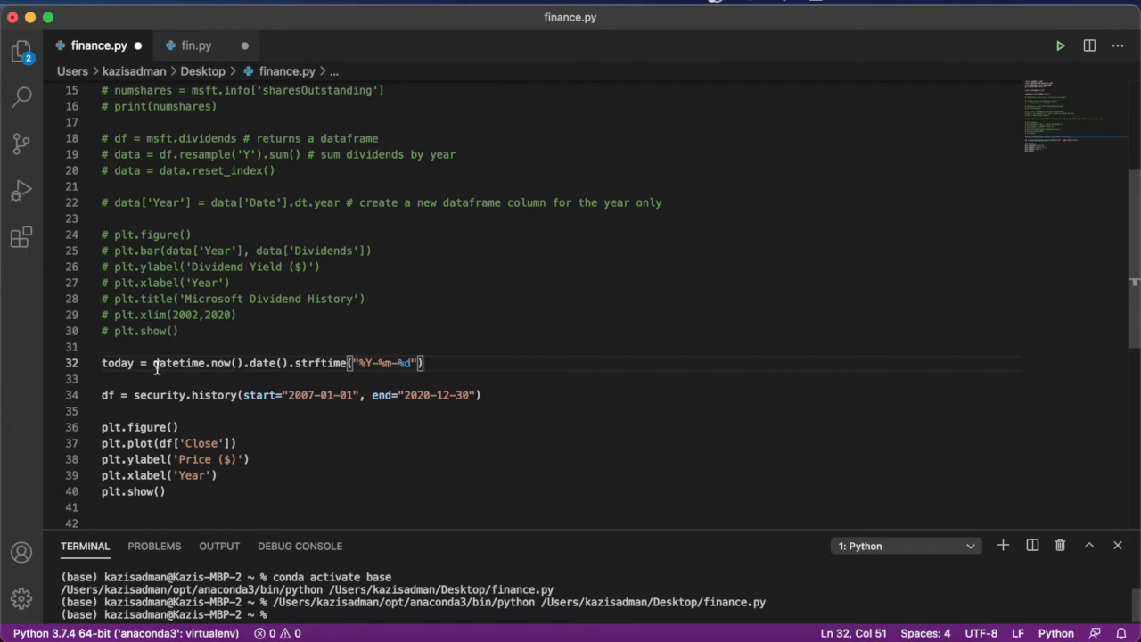
pyautogui.moveTo(219, 362)
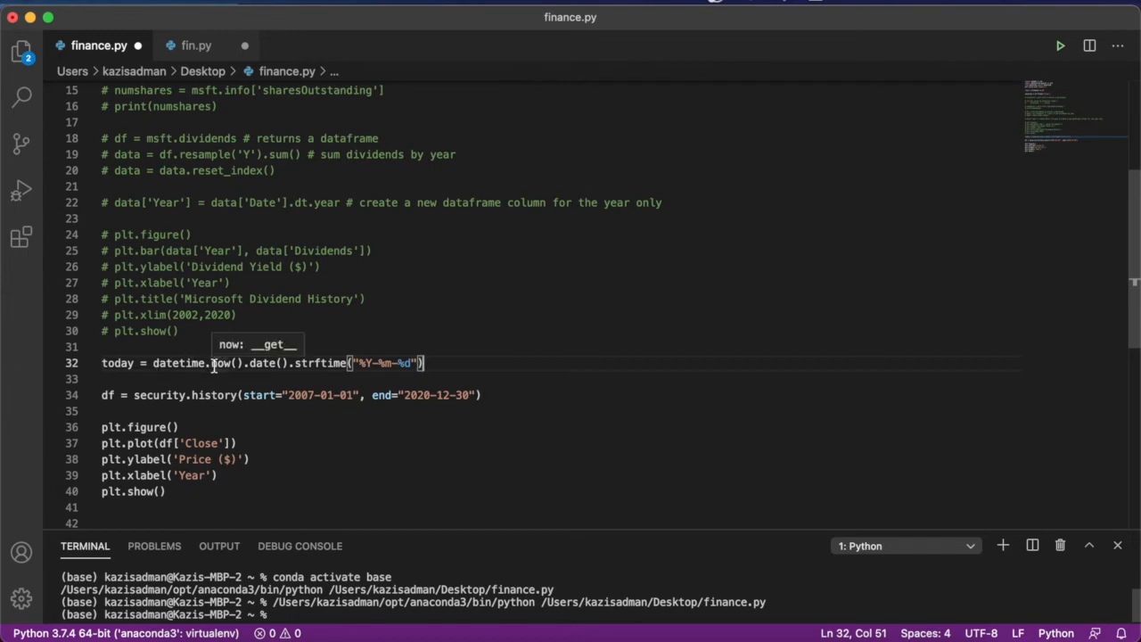
pyautogui.doubleClick(321, 363)
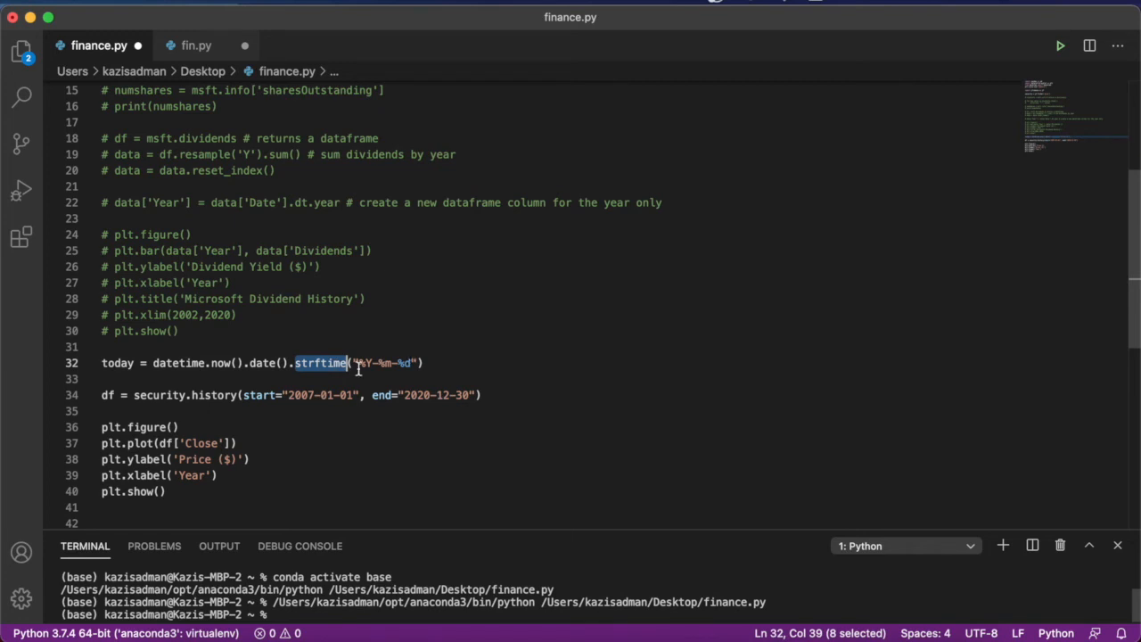
pyautogui.moveTo(448, 398)
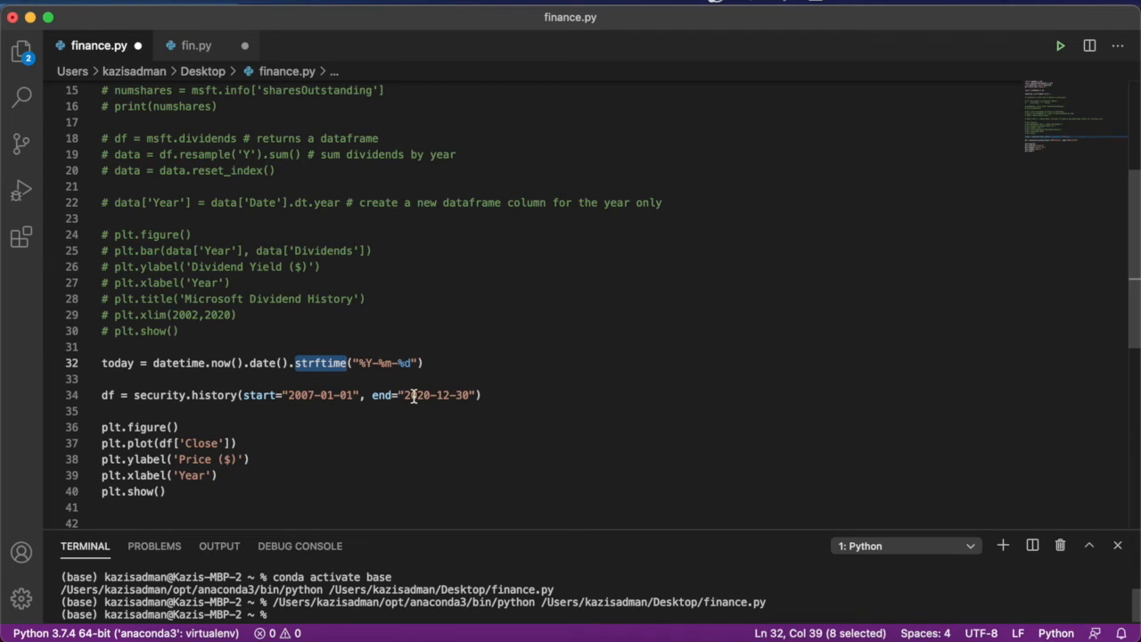
# Step: Replace the hardcoded end date 2020-12-30 with today in the history call
pyautogui.click(402, 395)
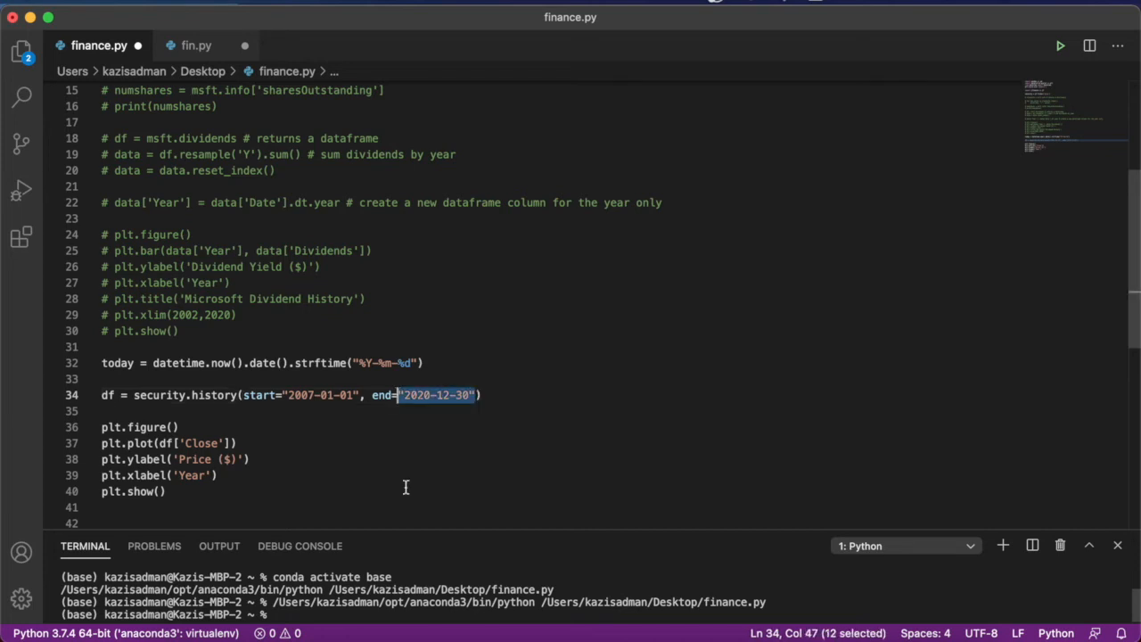
pyautogui.write('today')
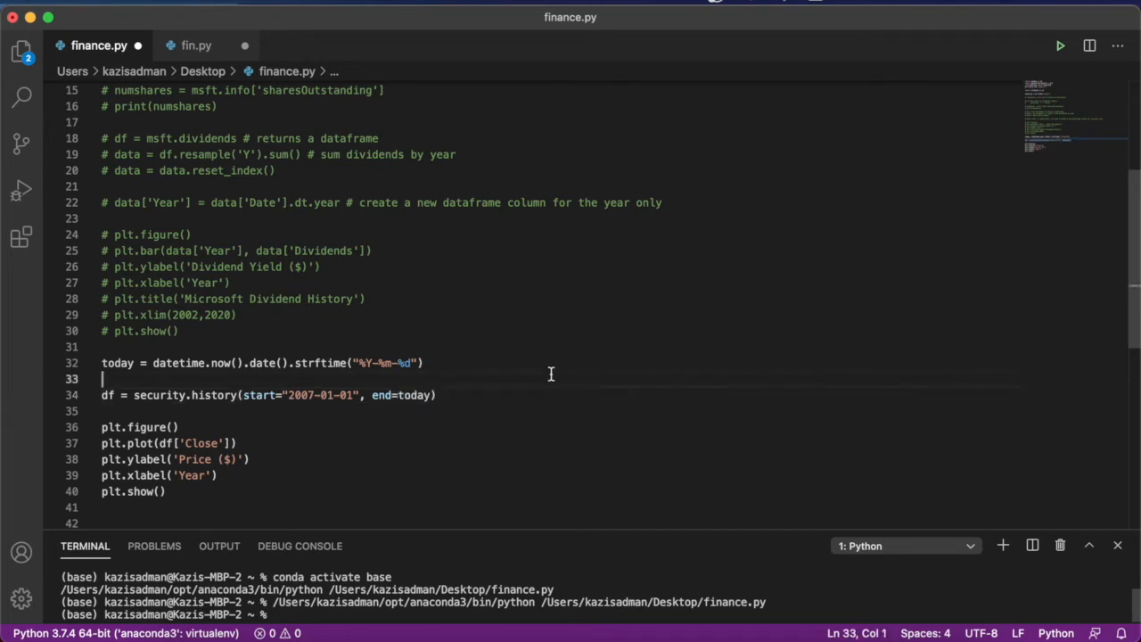
pyautogui.moveTo(264, 405)
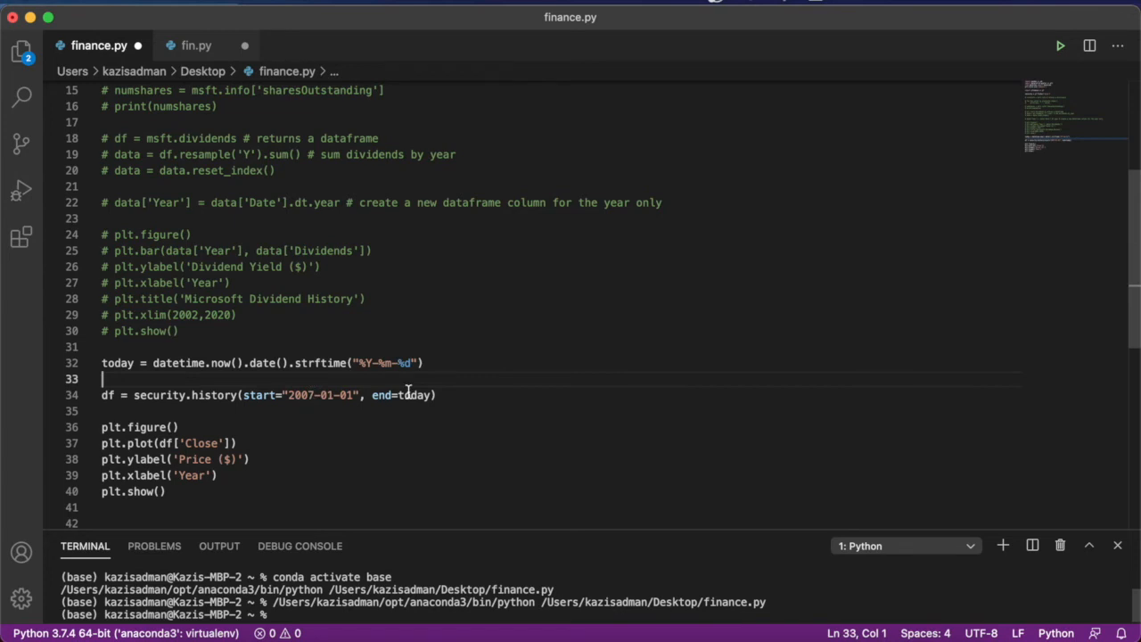
pyautogui.click(237, 459)
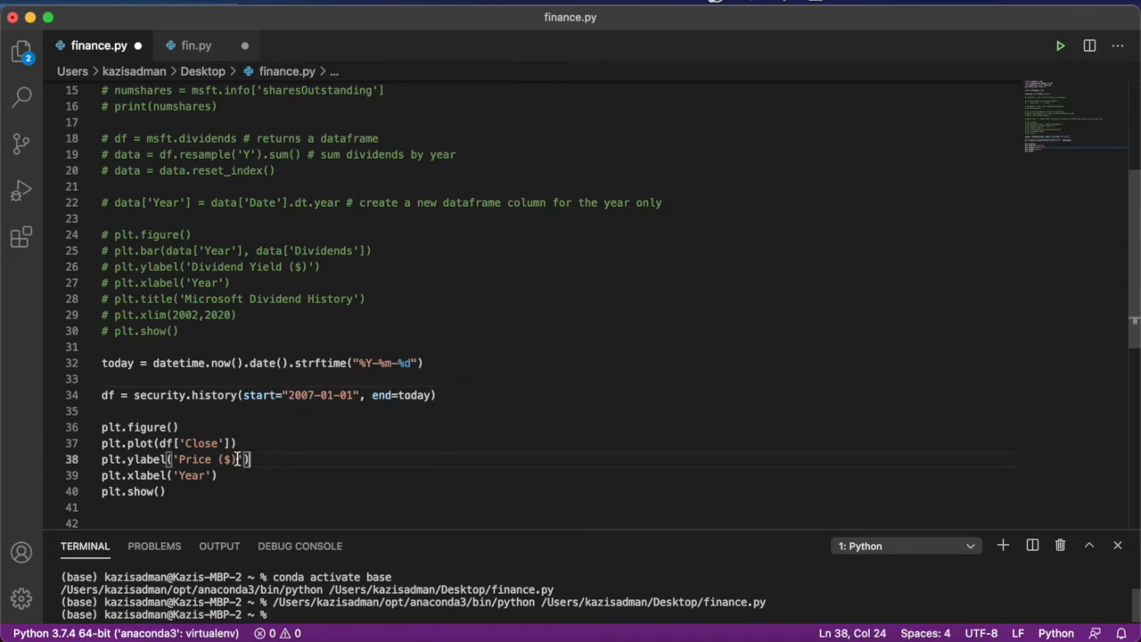
pyautogui.scroll(3)
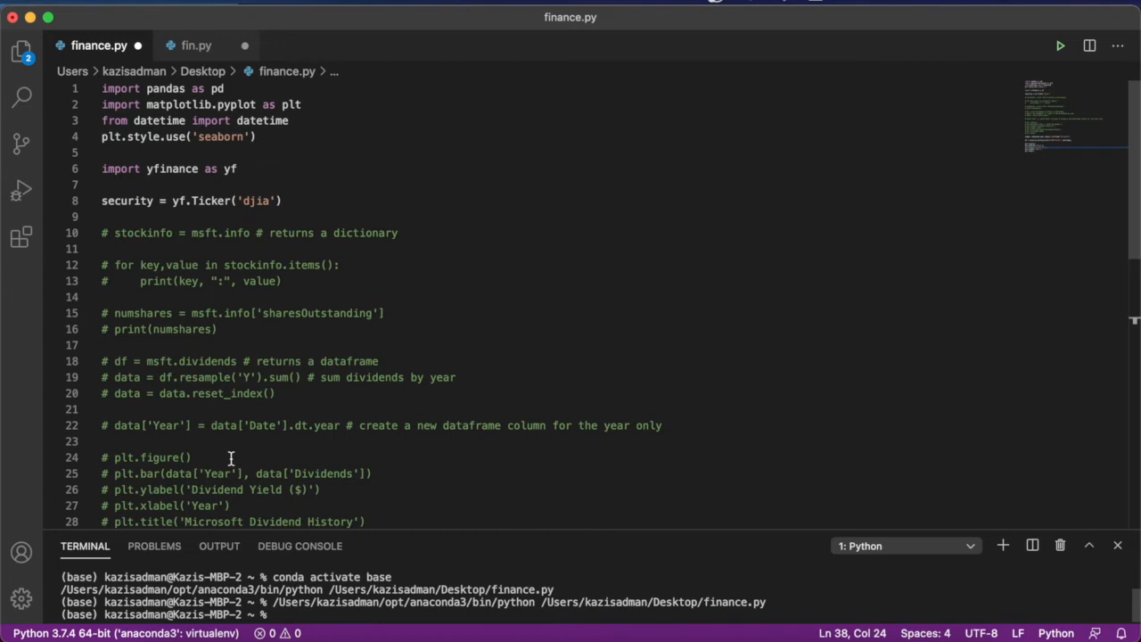
# Step: Switch yf.Ticker from djia to voo and rerun finance.py to plot its prices
pyautogui.write('voo')
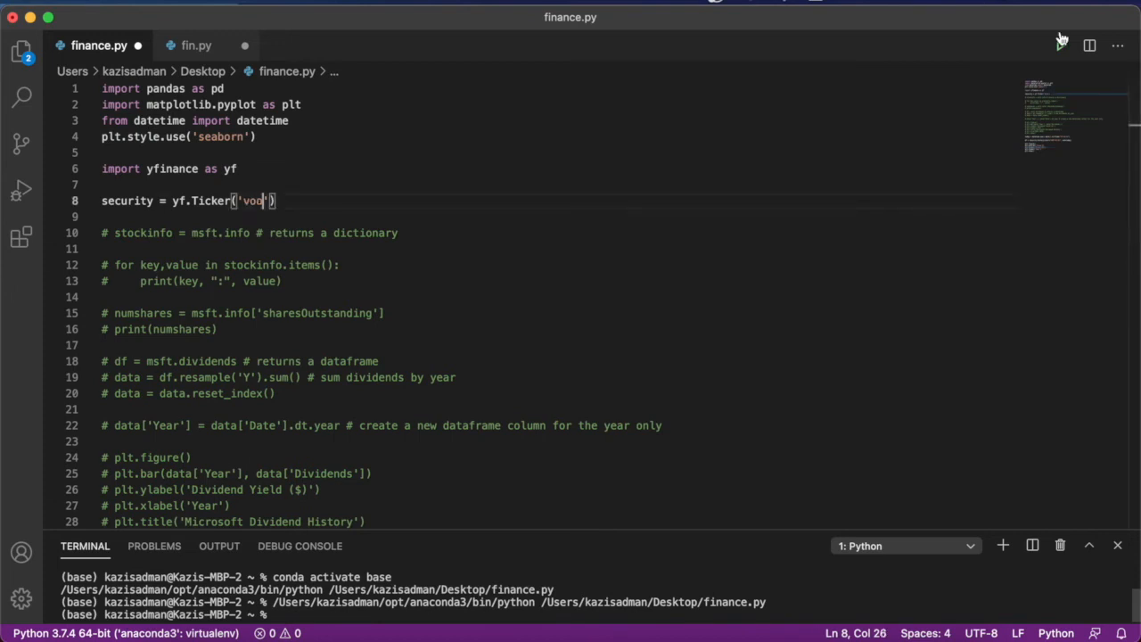
pyautogui.click(1060, 46)
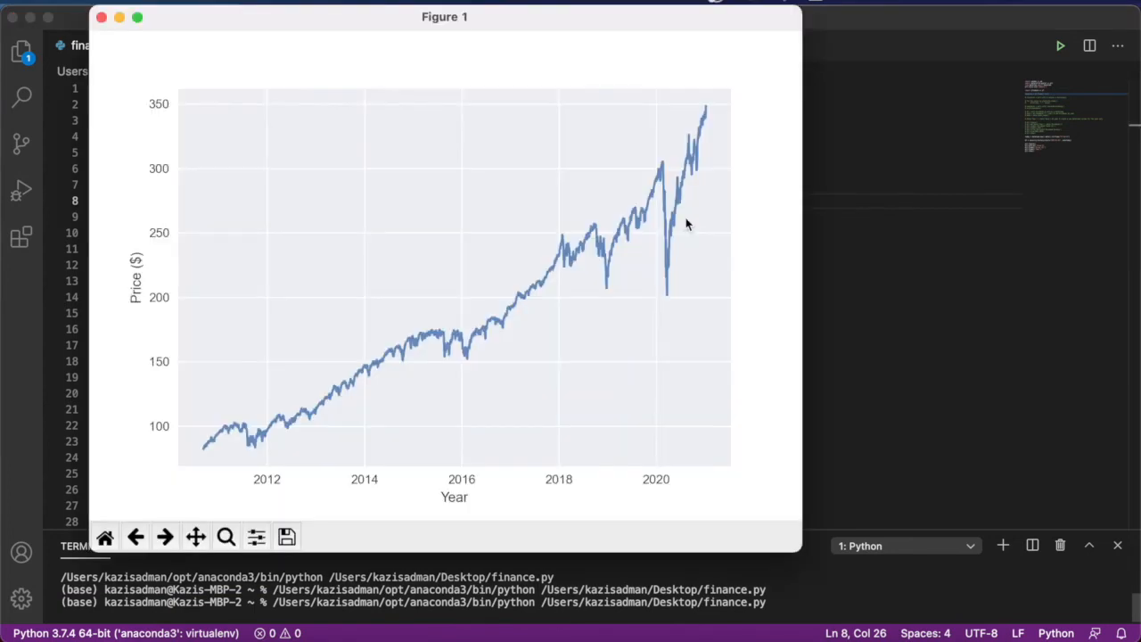
pyautogui.moveTo(684, 214)
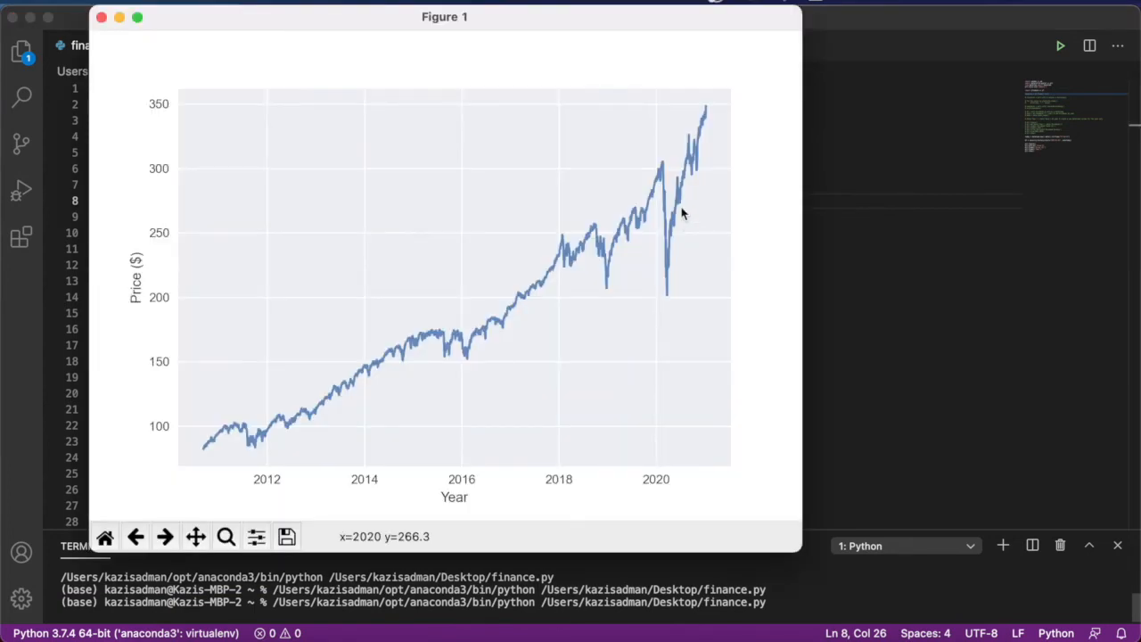
pyautogui.moveTo(446, 356)
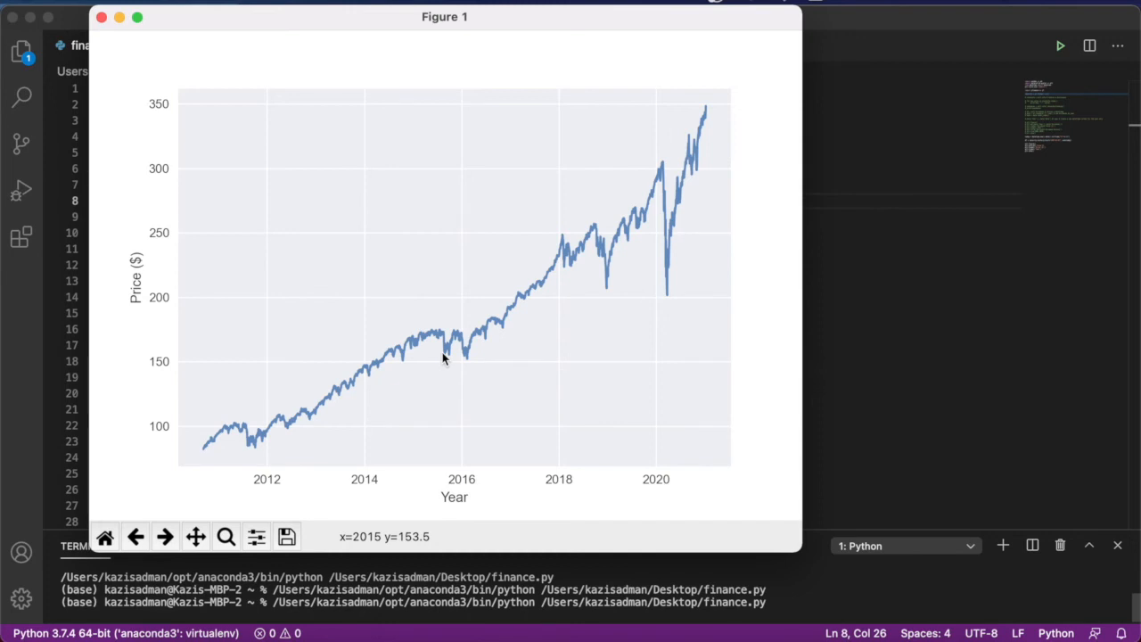
pyautogui.moveTo(708, 112)
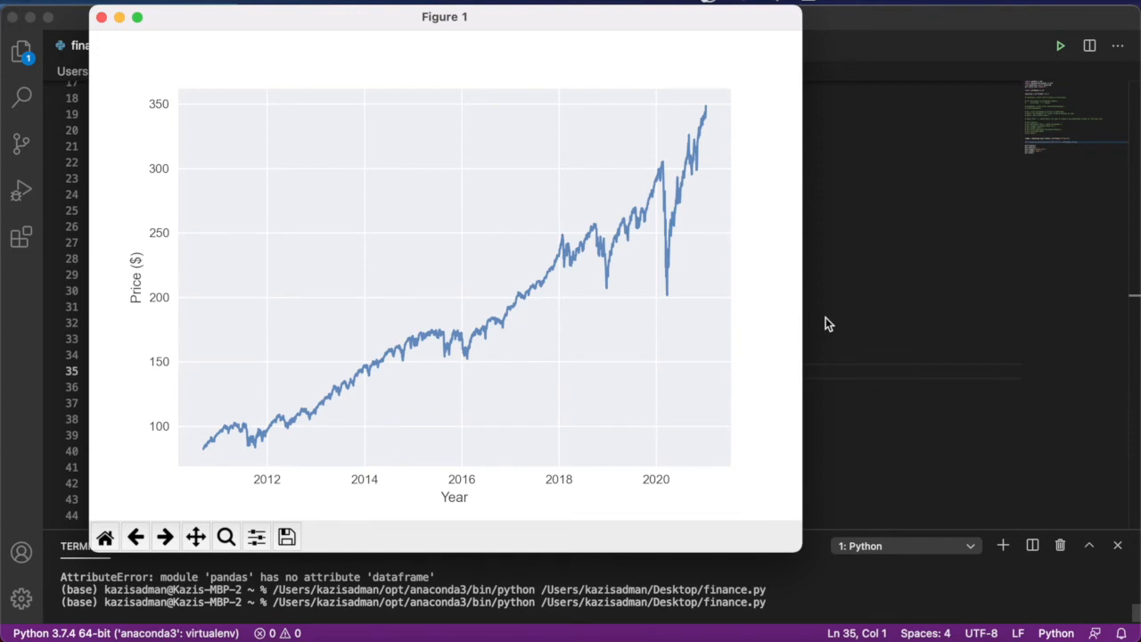
pyautogui.moveTo(818, 319)
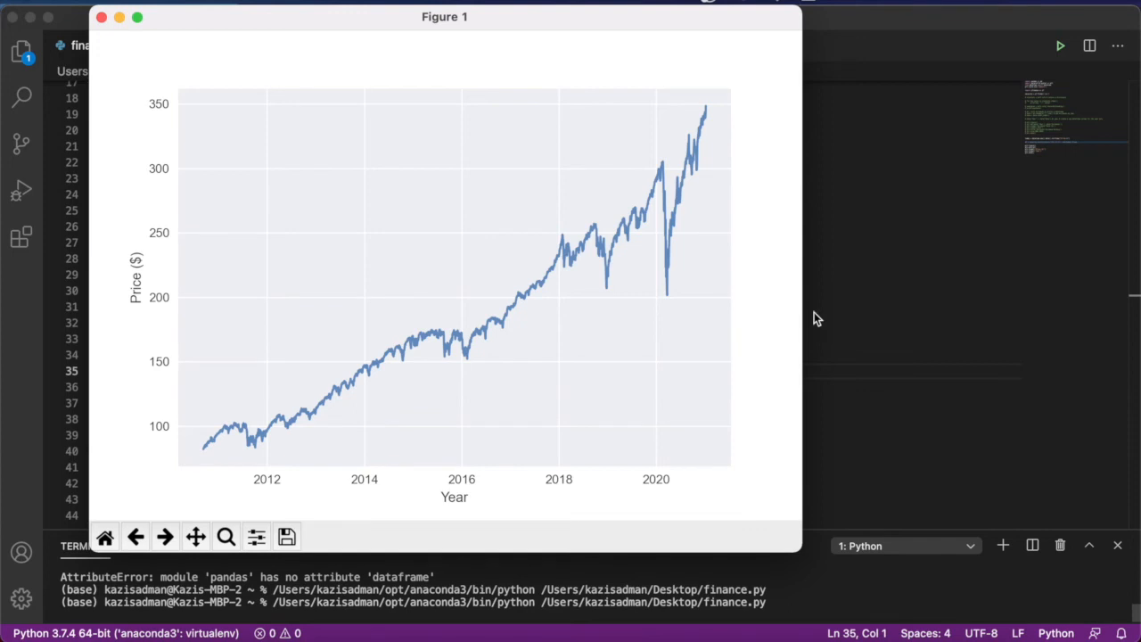
pyautogui.moveTo(821, 321)
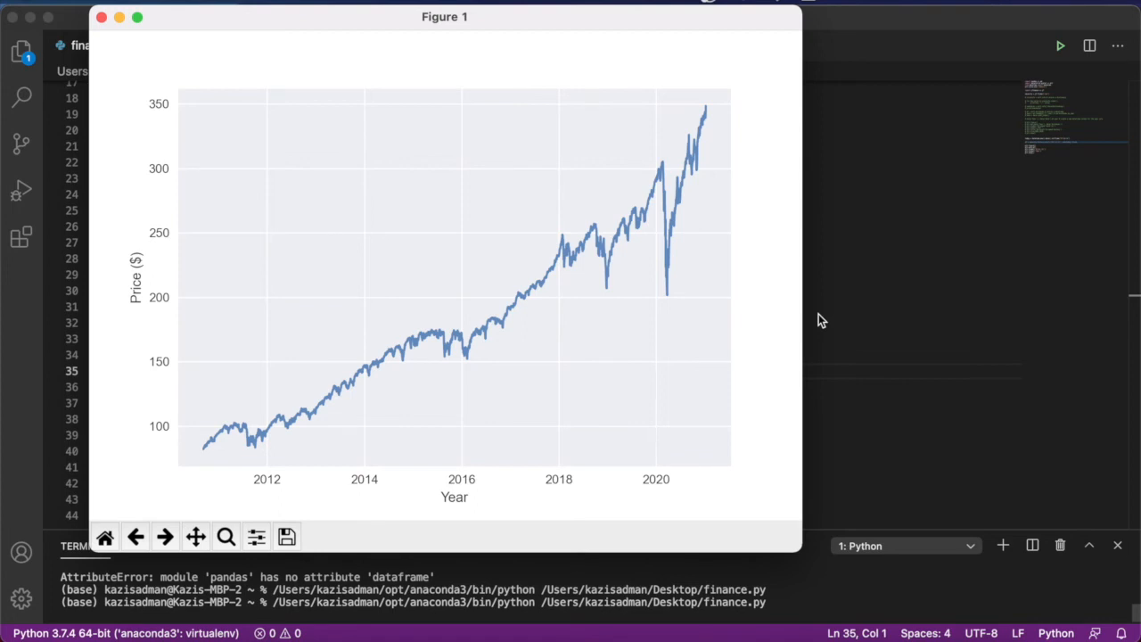
pyautogui.moveTo(263, 56)
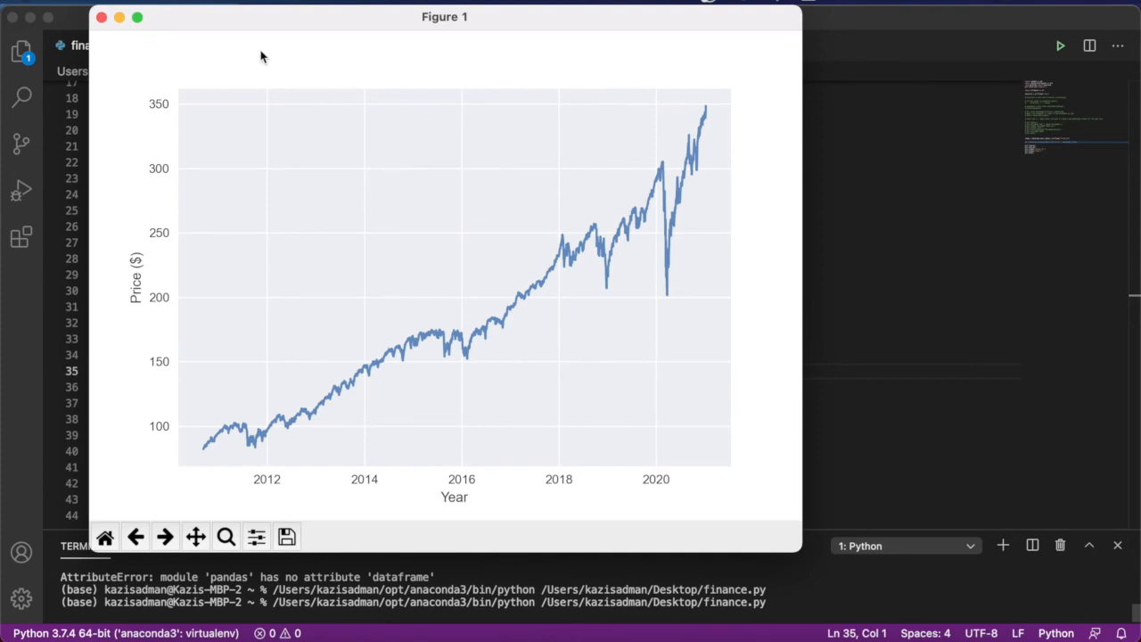
# Step: Close the voo chart and define securities as voo, msft, aapl, tsla, nvda, jnj, axp, dis
pyautogui.click(100, 16)
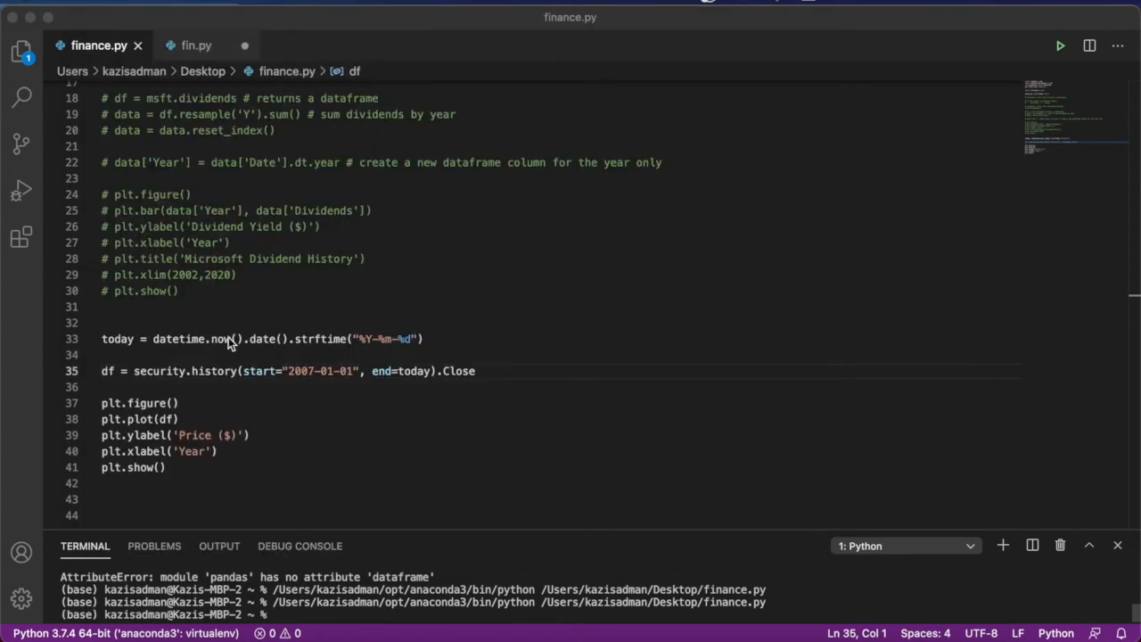
pyautogui.scroll(3)
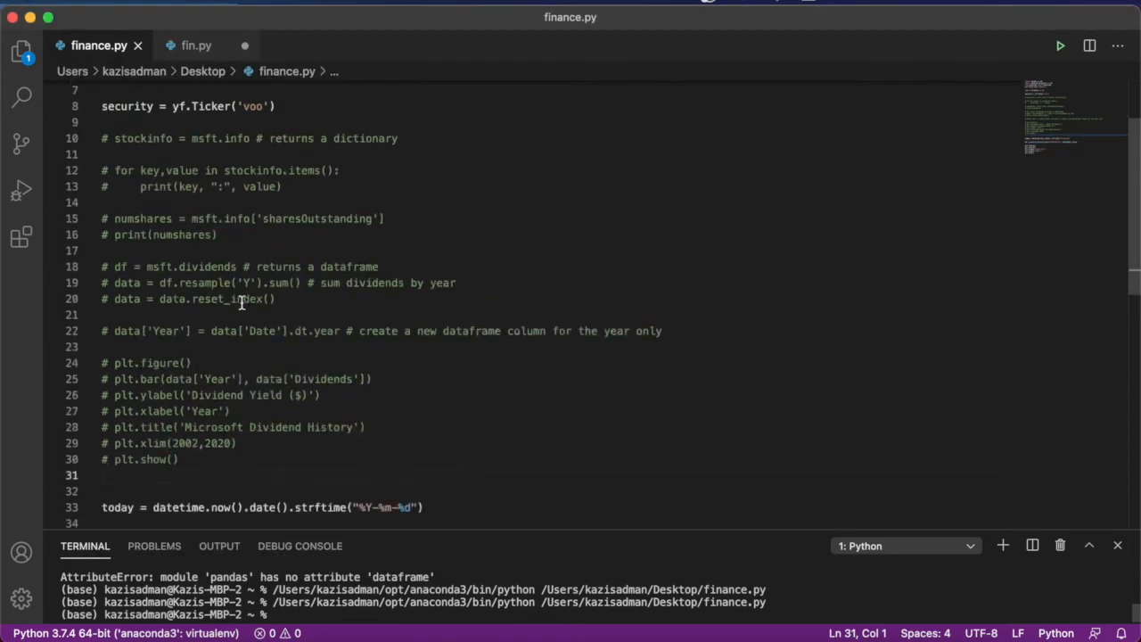
pyautogui.scroll(3)
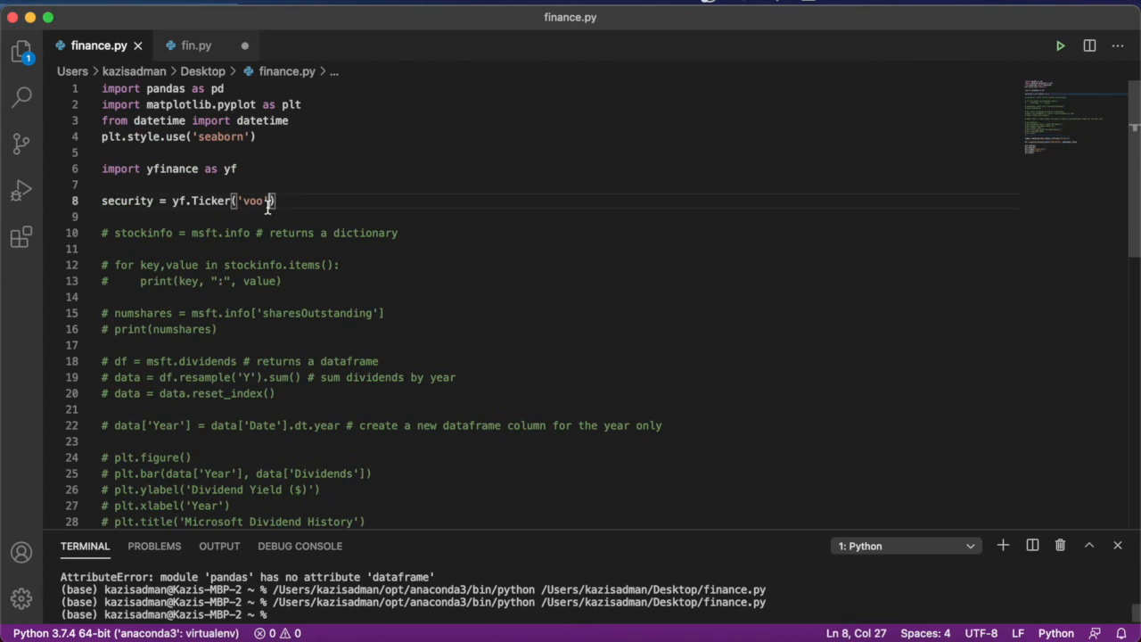
pyautogui.scroll(-3)
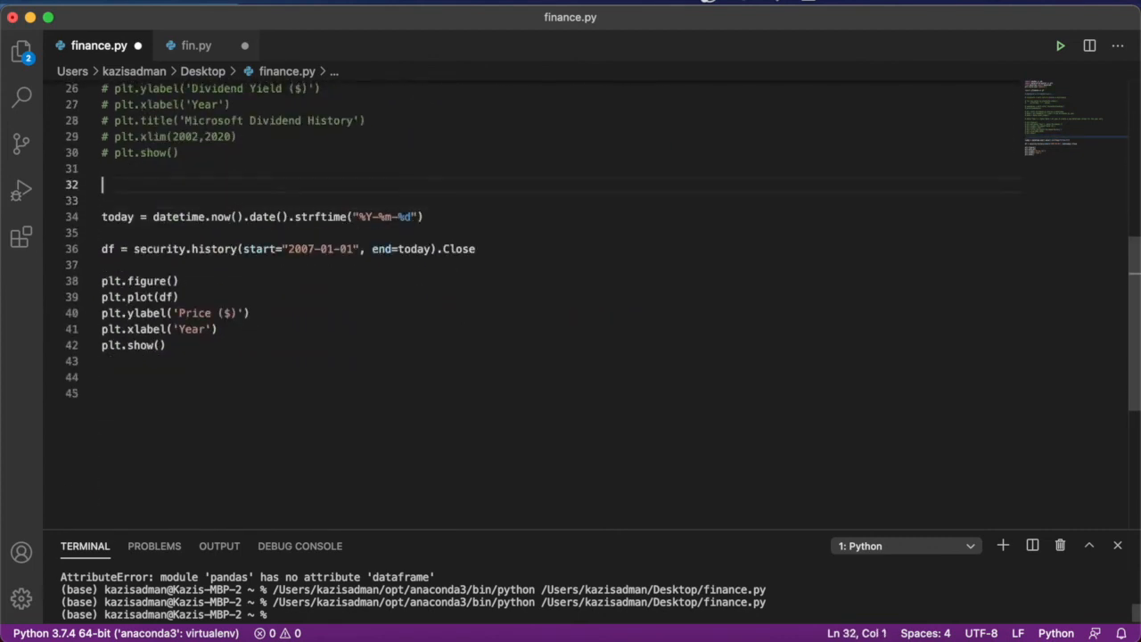
pyautogui.write('securities')
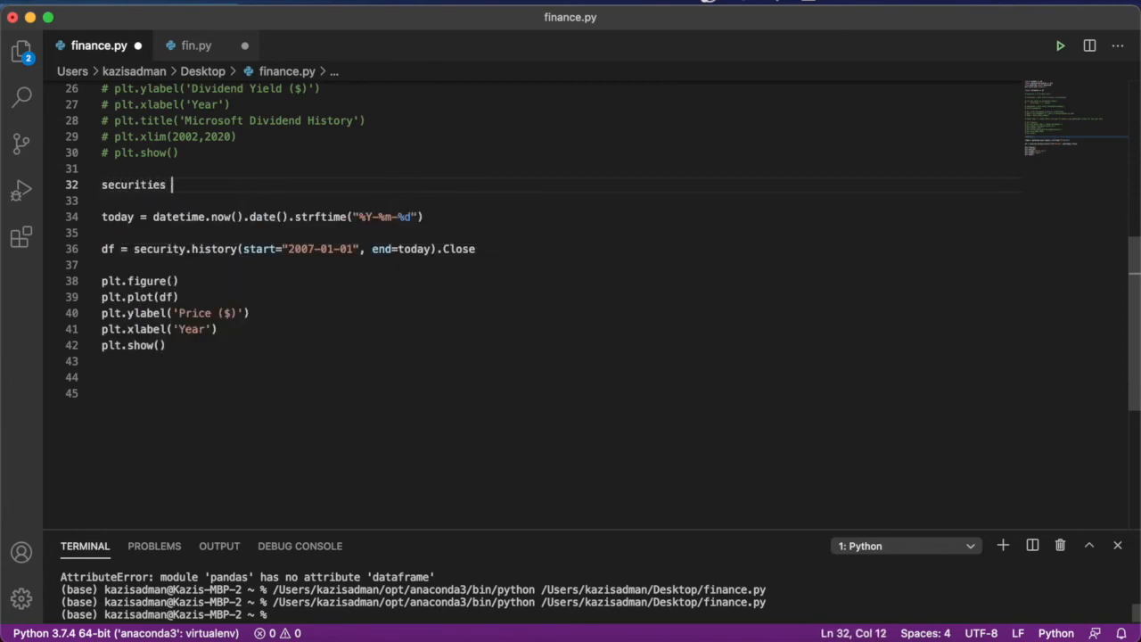
pyautogui.write("= ['goo', 'msft', 'aapl', 'tsla', 'nvda', 'jnj', 'axp', 'dis']")
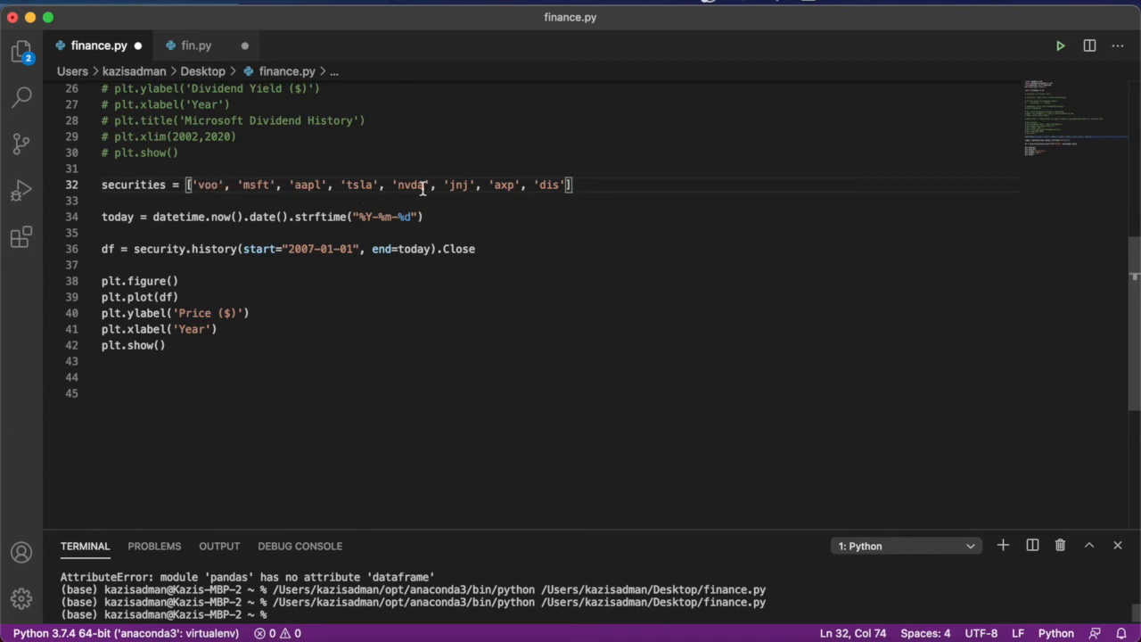
pyautogui.moveTo(675, 183)
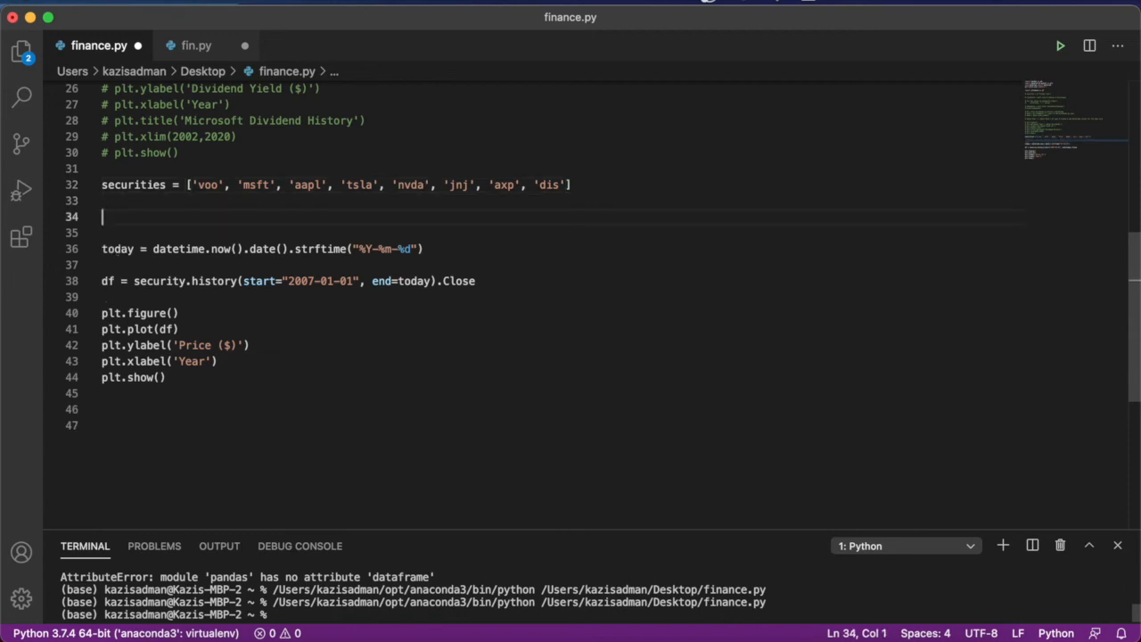
pyautogui.moveTo(244, 168)
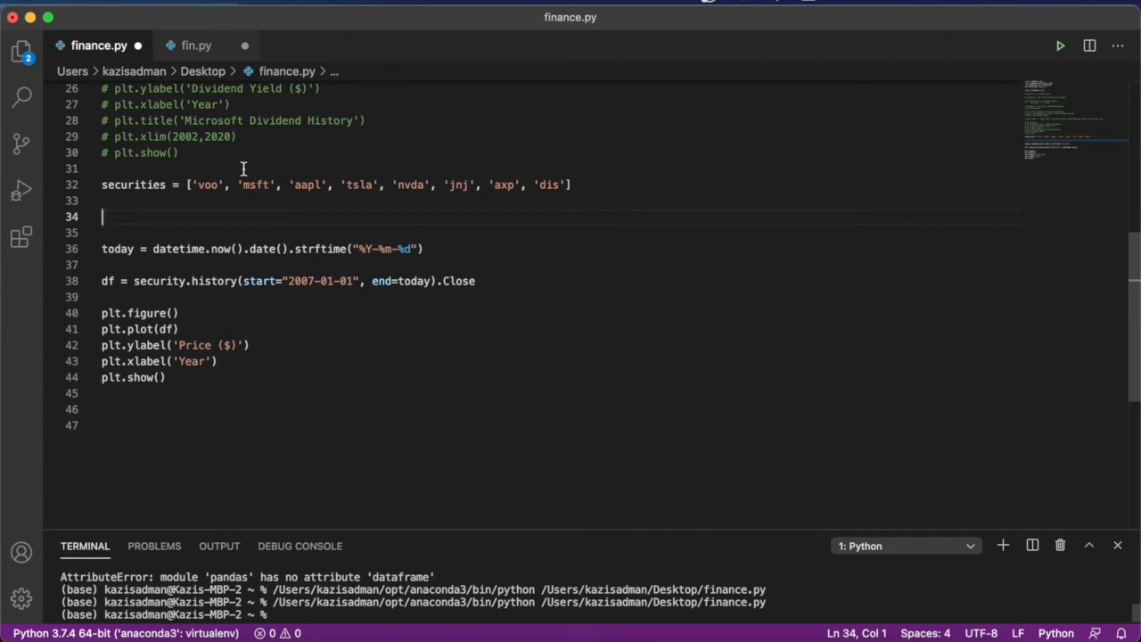
pyautogui.moveTo(254, 198)
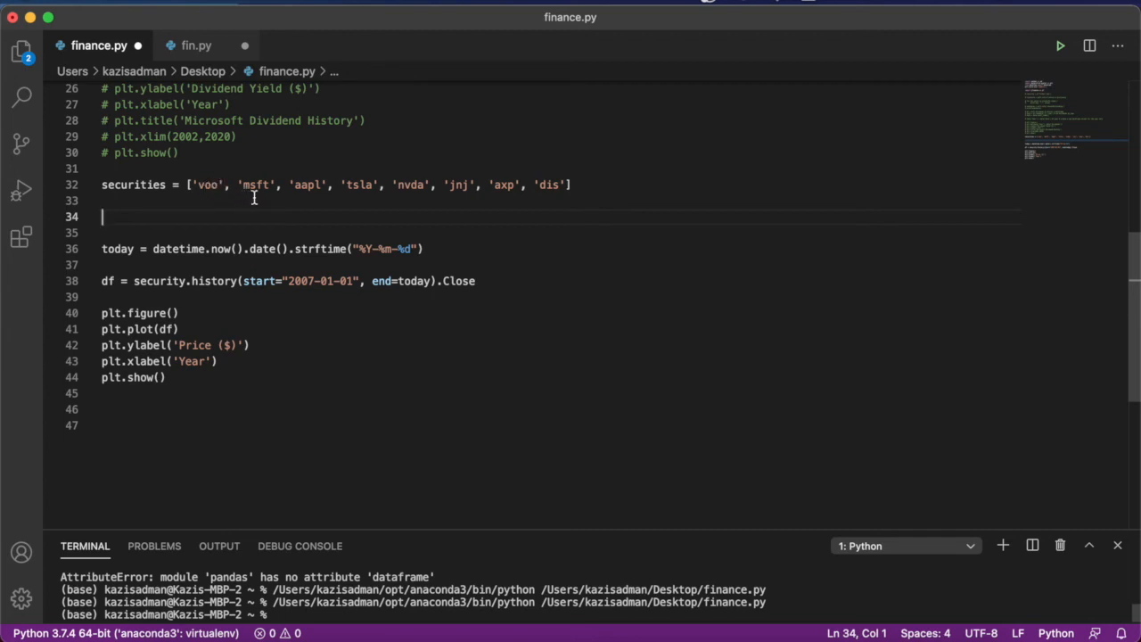
pyautogui.moveTo(327, 190)
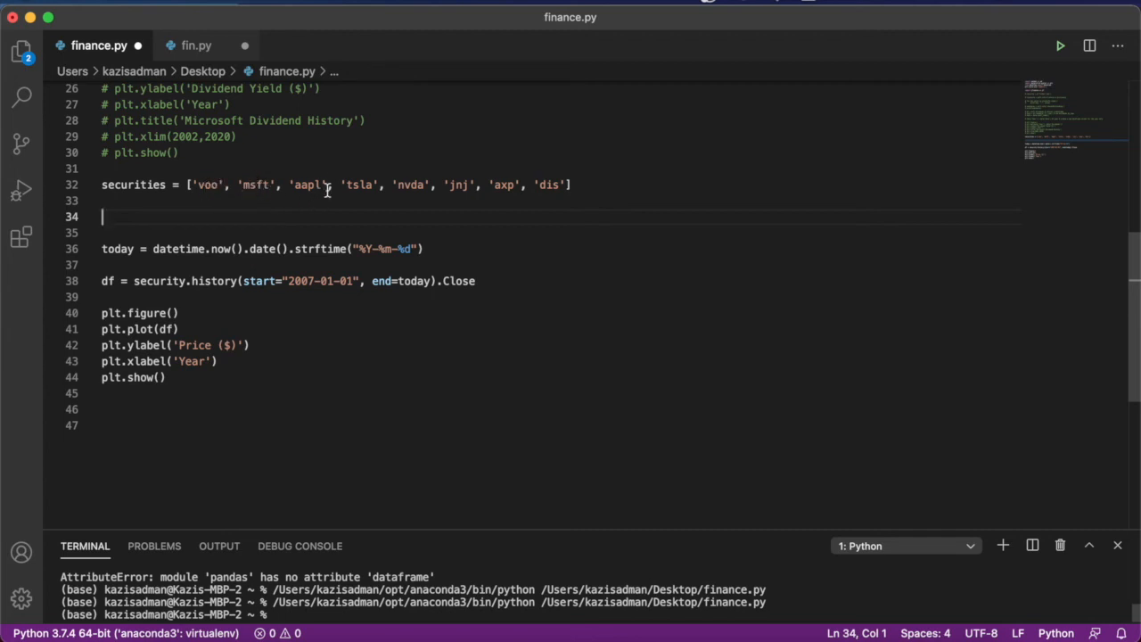
pyautogui.moveTo(287, 185)
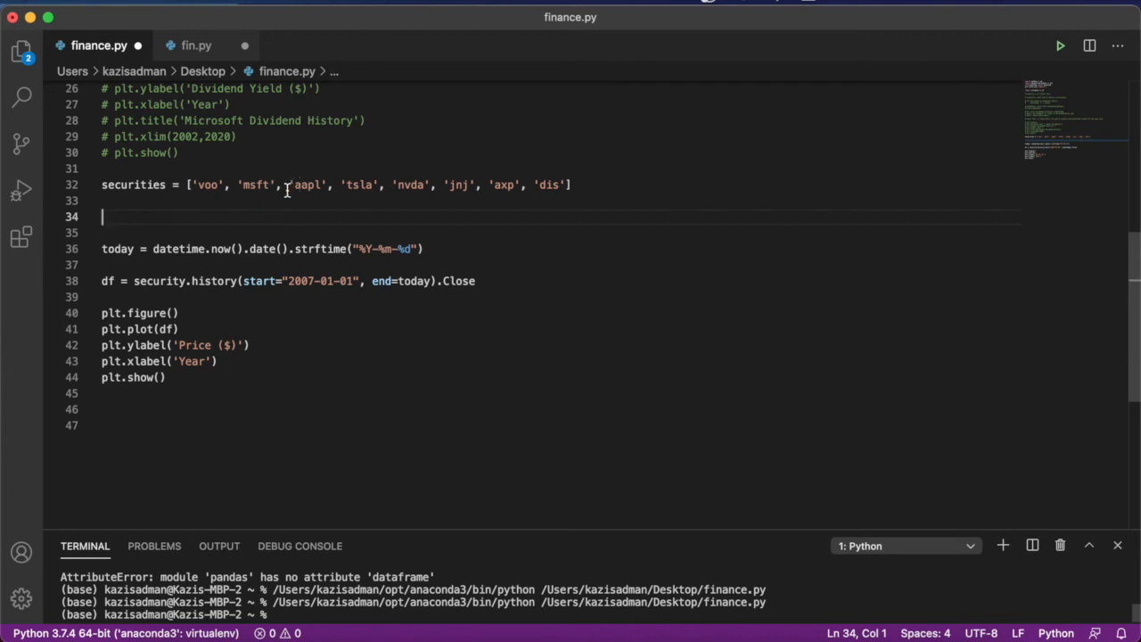
pyautogui.moveTo(254, 214)
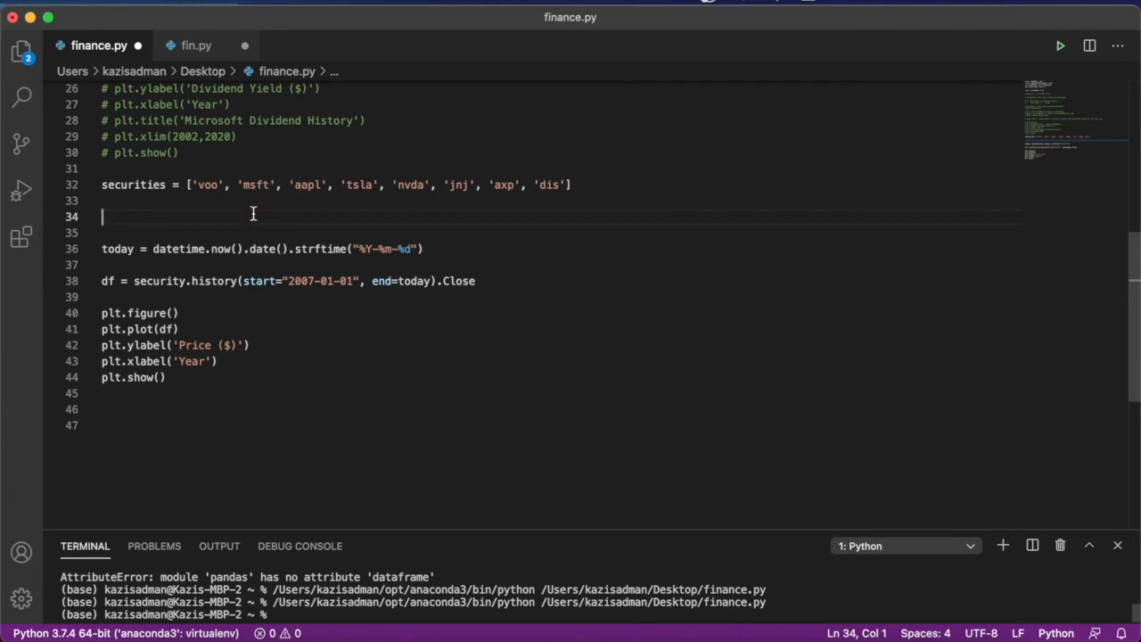
# Step: Add df = pd.DataFrame() and a for loop setting df[security] to yf.Ticker(security).history(...).Close
pyautogui.write('df =')
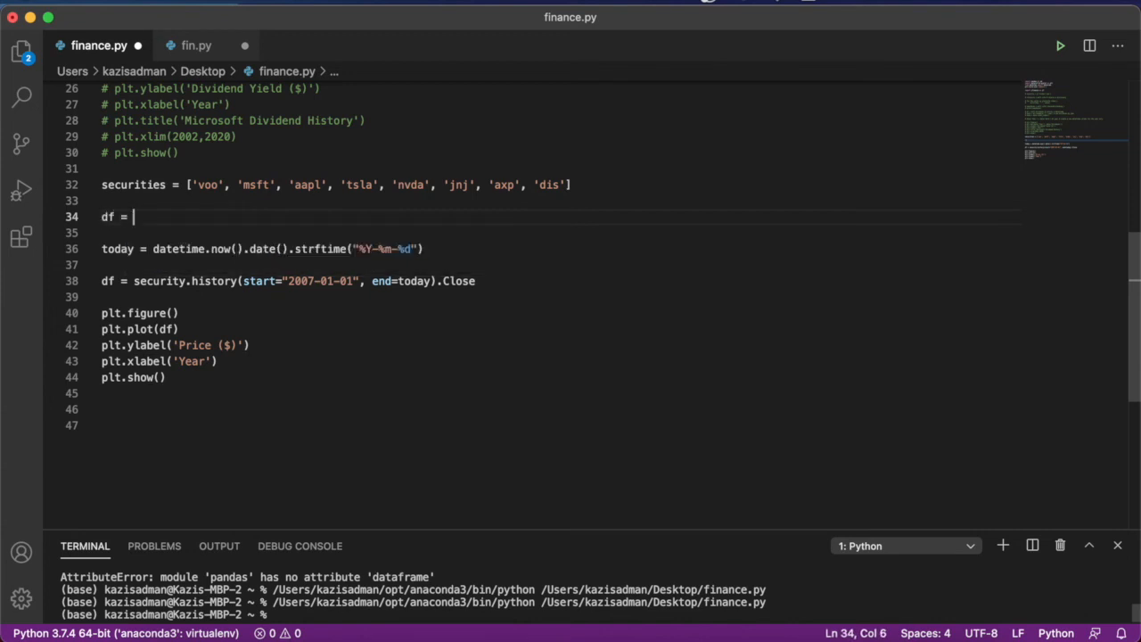
pyautogui.write('pd.DataFrame(')
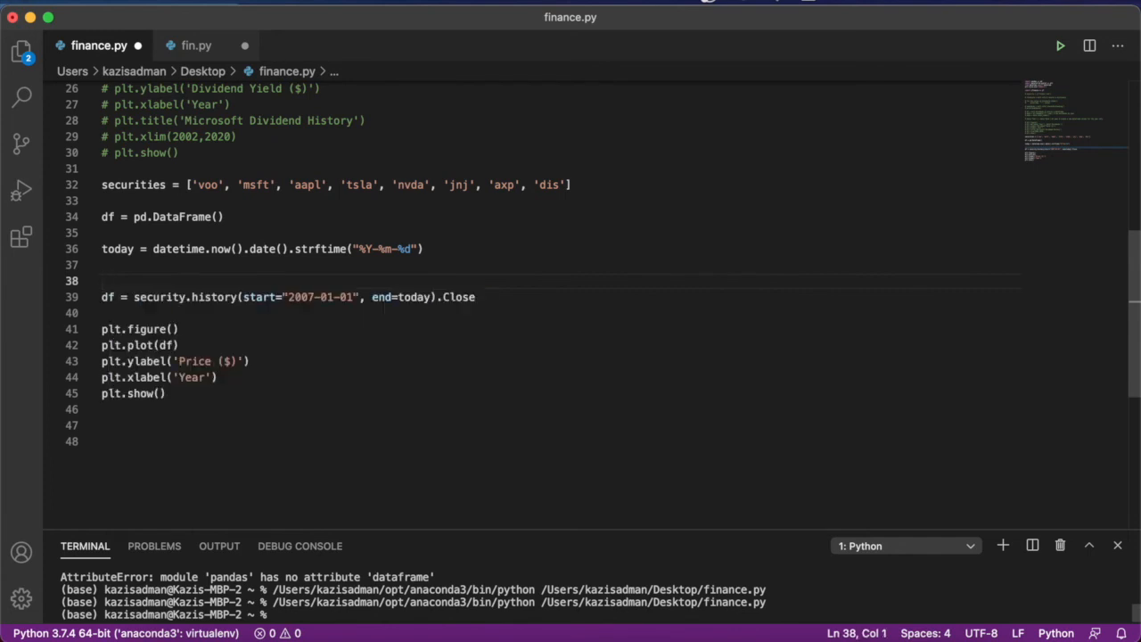
pyautogui.write('for')
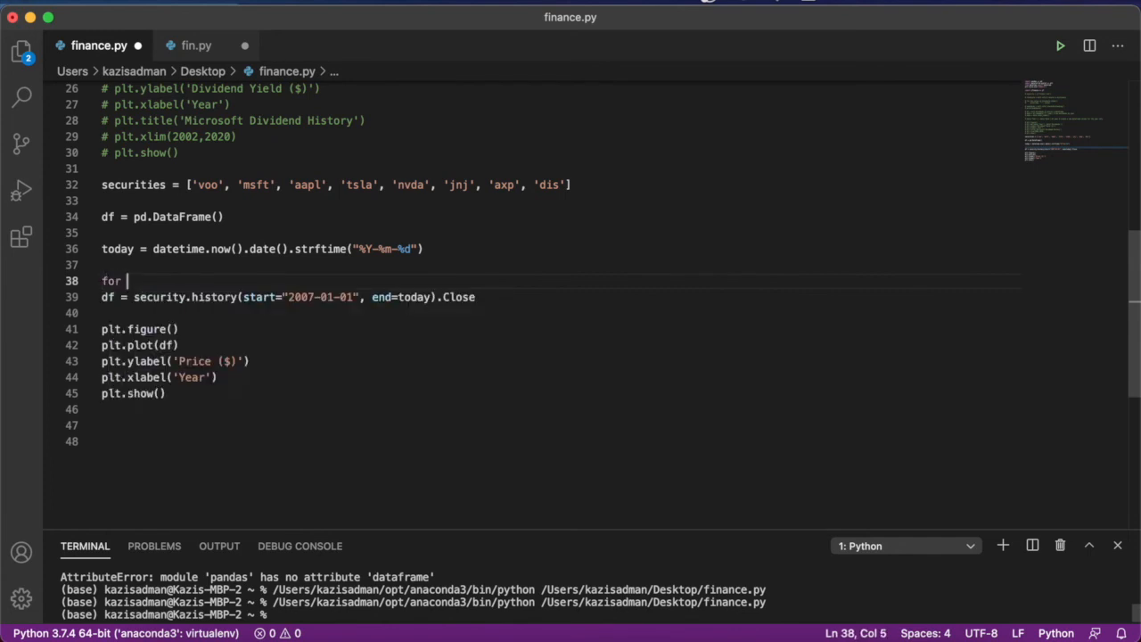
pyautogui.write('security in securities:')
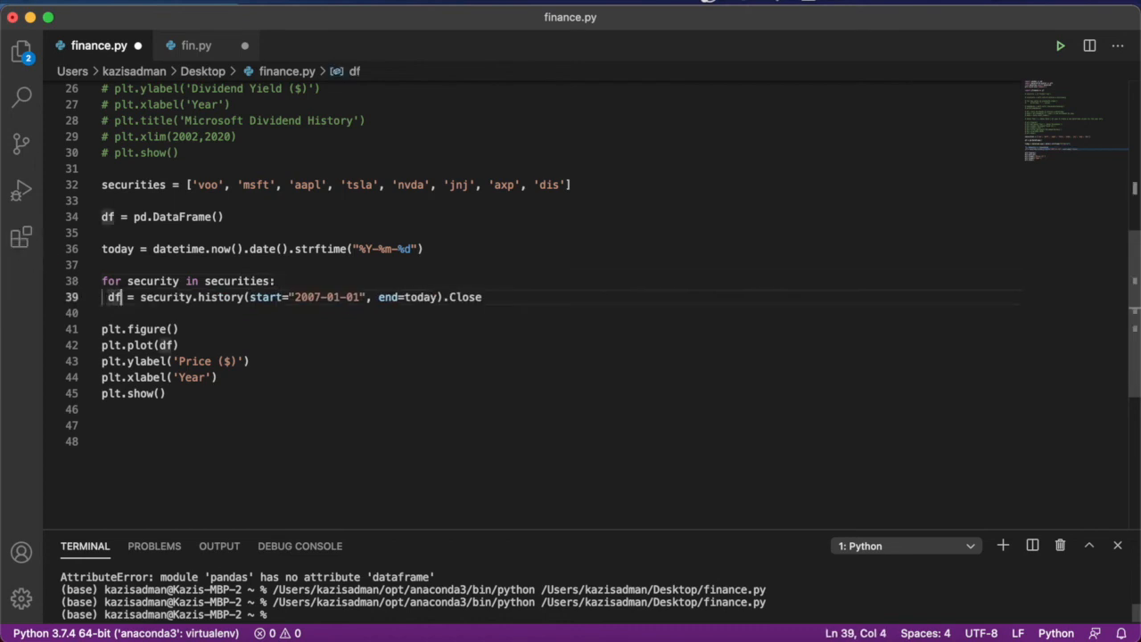
pyautogui.write("['']")
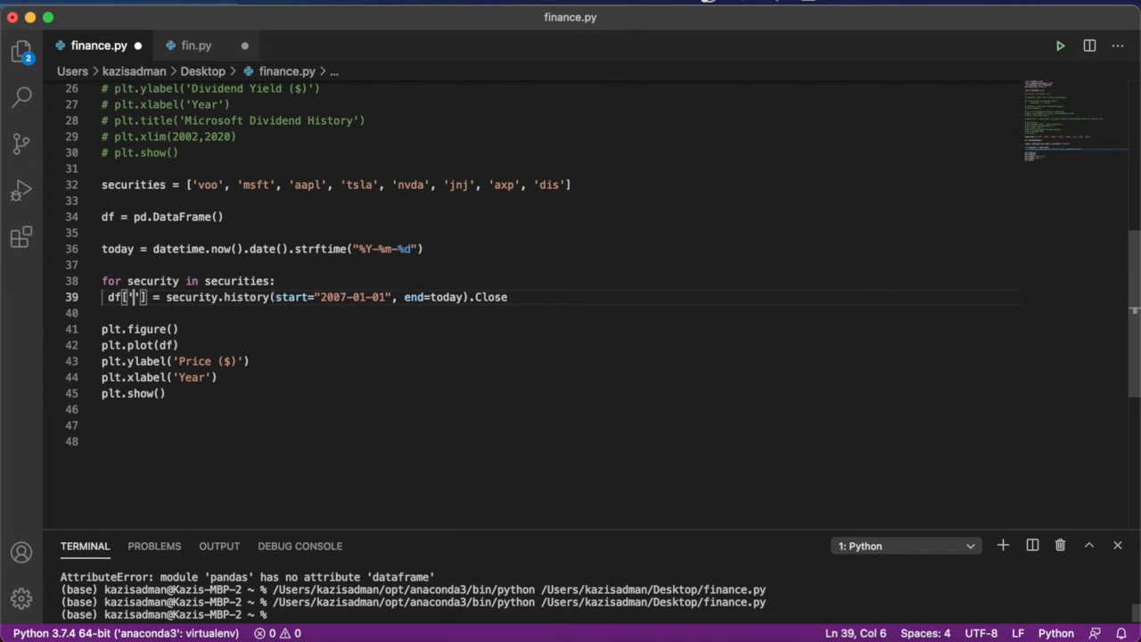
pyautogui.write('security')
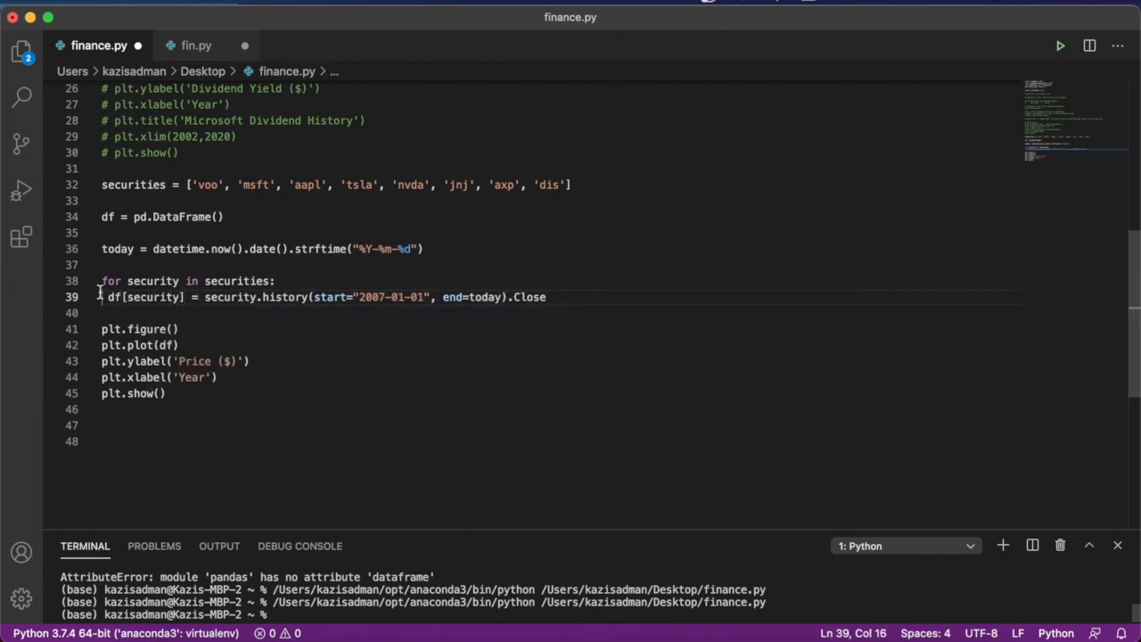
pyautogui.doubleClick(230, 297)
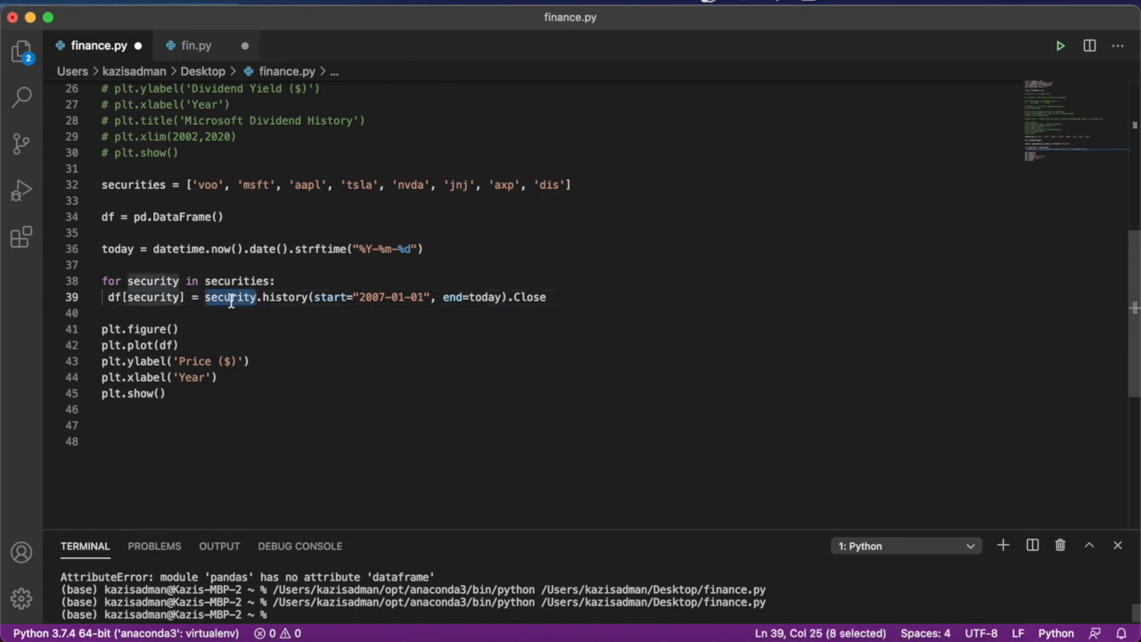
pyautogui.write('yf.Tick')
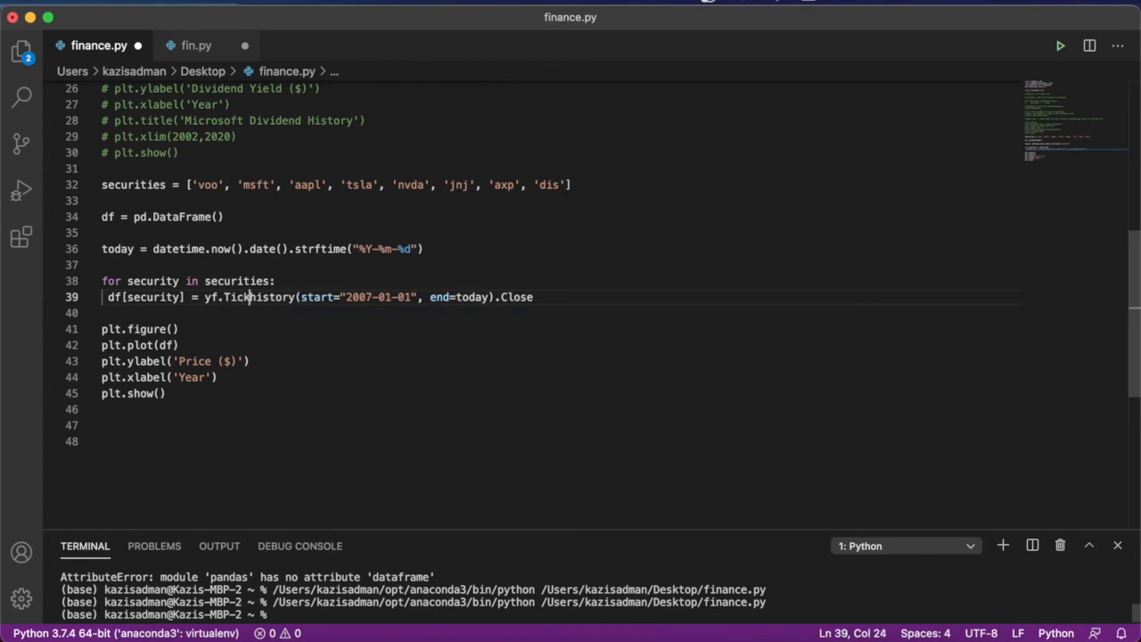
pyautogui.write('er()')
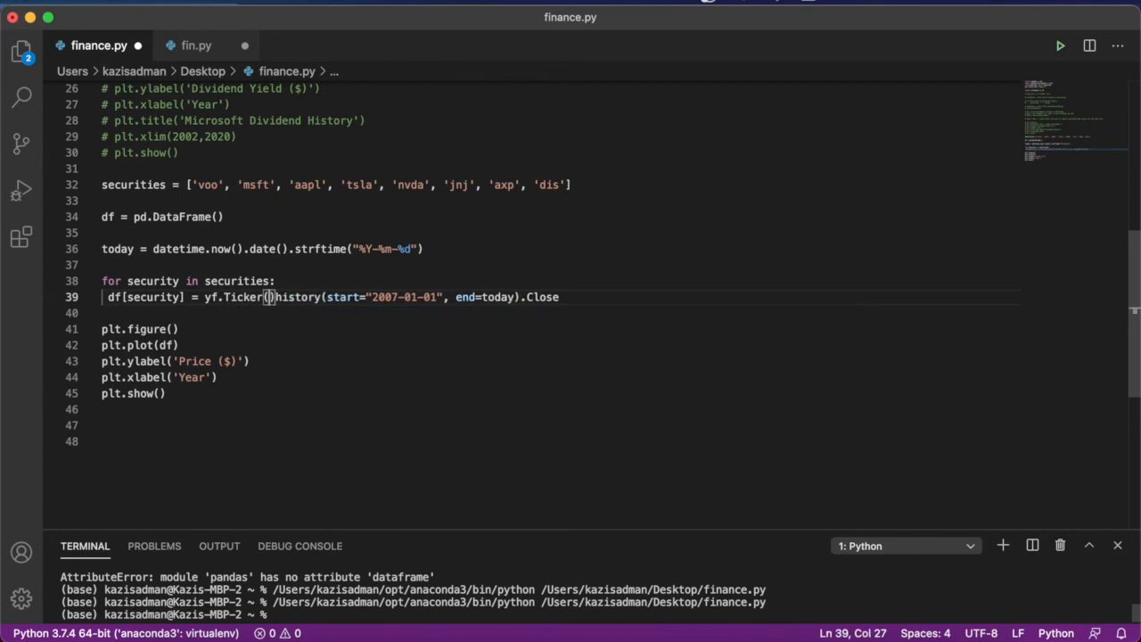
pyautogui.write('security')
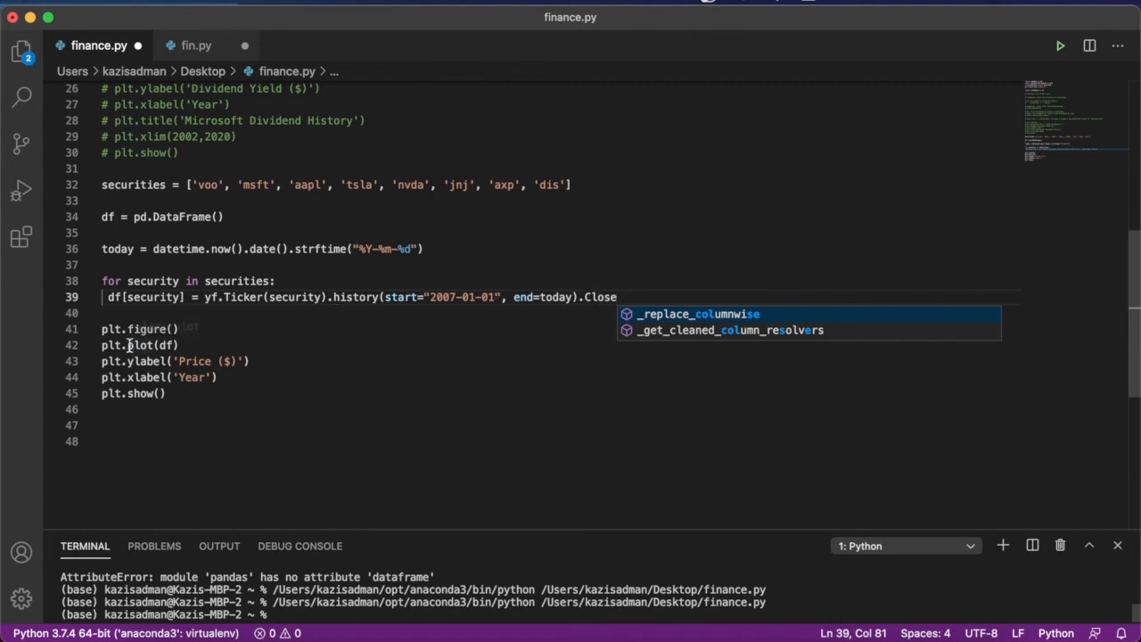
pyautogui.moveTo(126, 347)
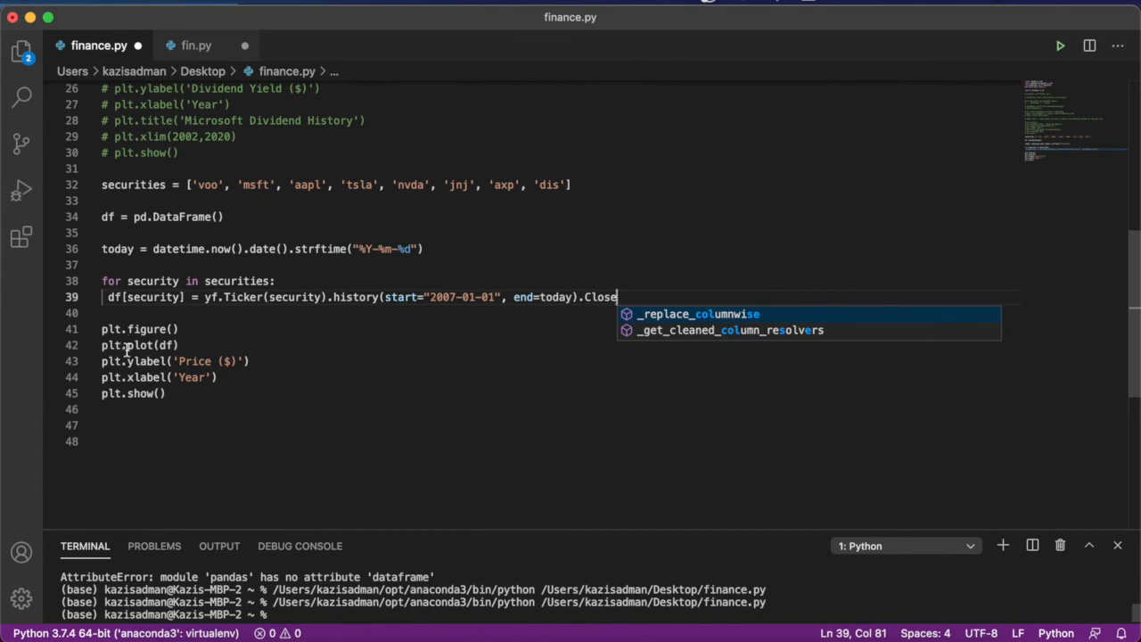
pyautogui.moveTo(611, 20)
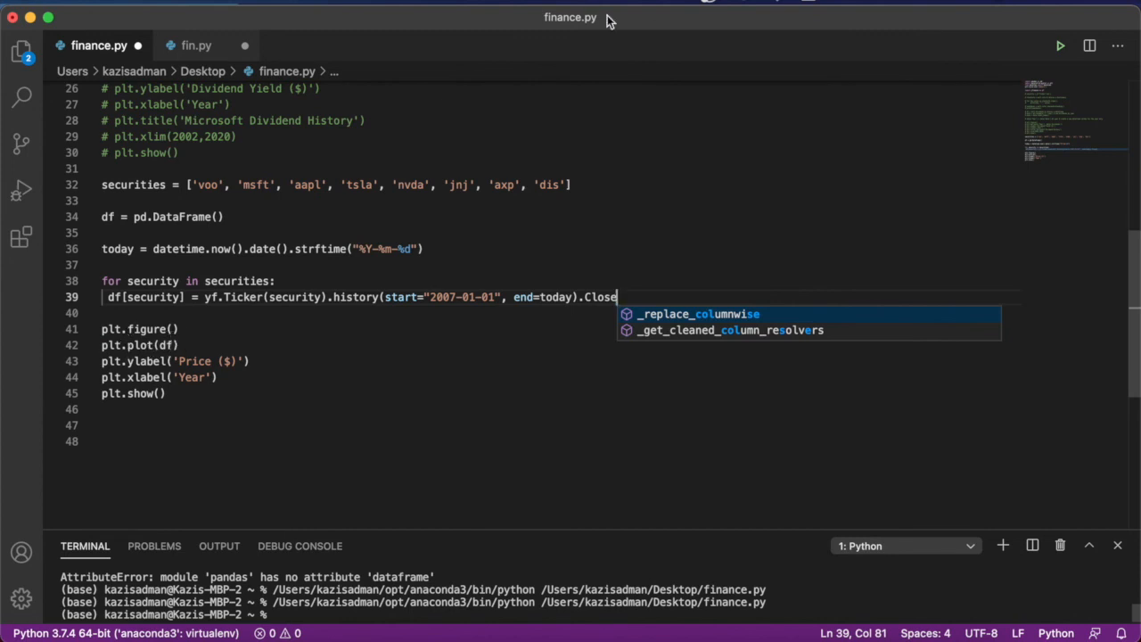
pyautogui.moveTo(180, 348)
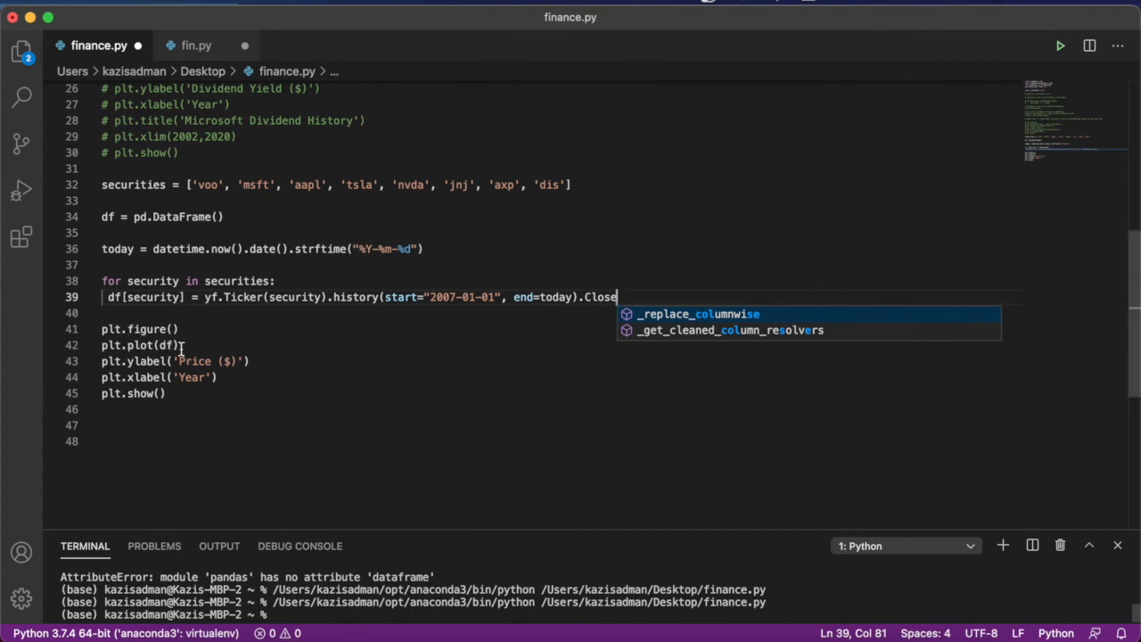
pyautogui.moveTo(413, 236)
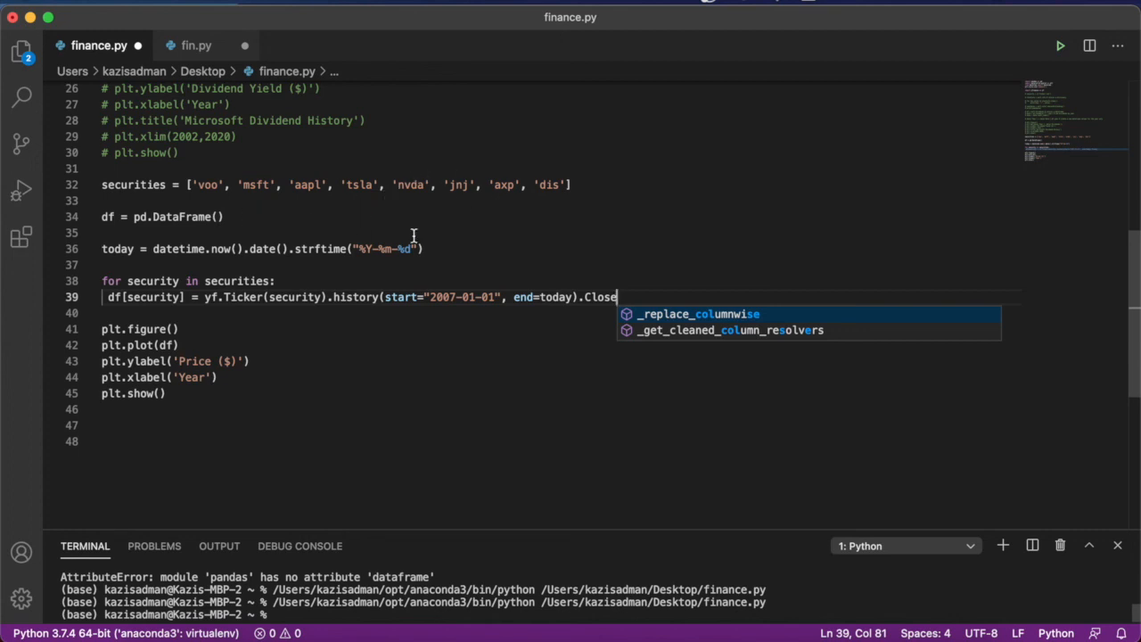
pyautogui.moveTo(1060, 45)
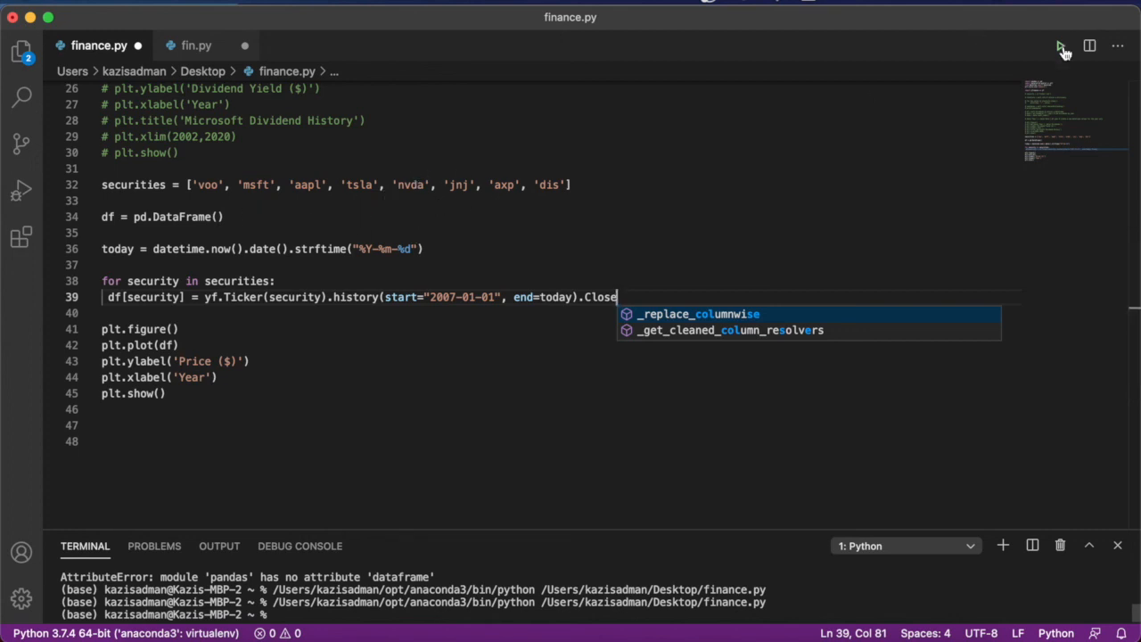
# Step: Run finance.py to plot all eight securities' closing prices from 2011 to 2021
pyautogui.click(1060, 46)
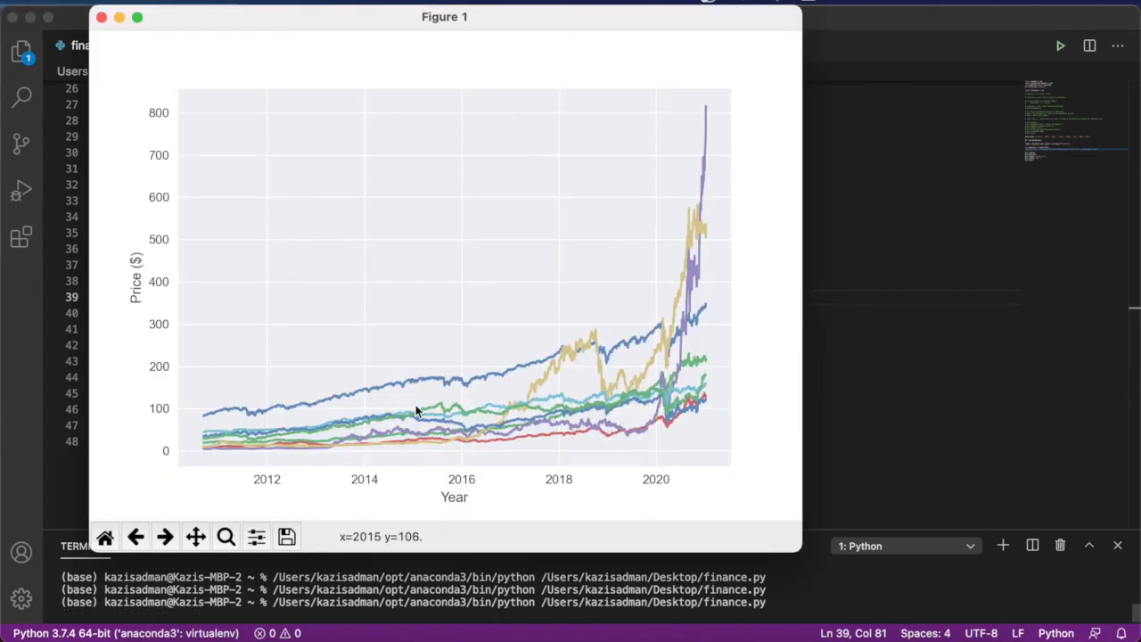
pyautogui.moveTo(642, 139)
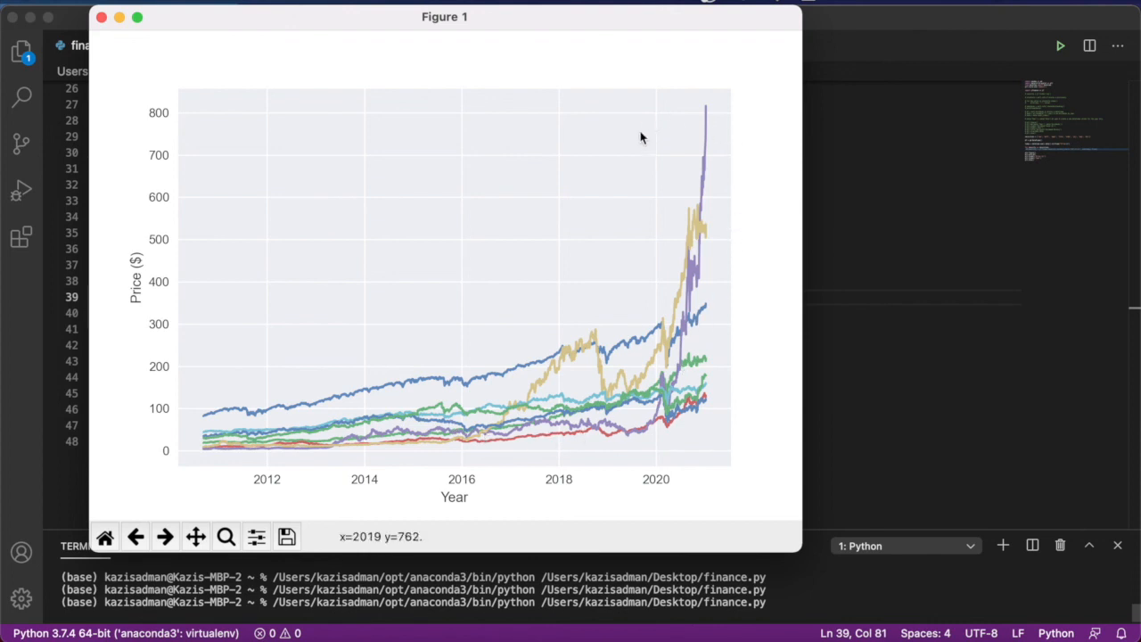
pyautogui.moveTo(586, 353)
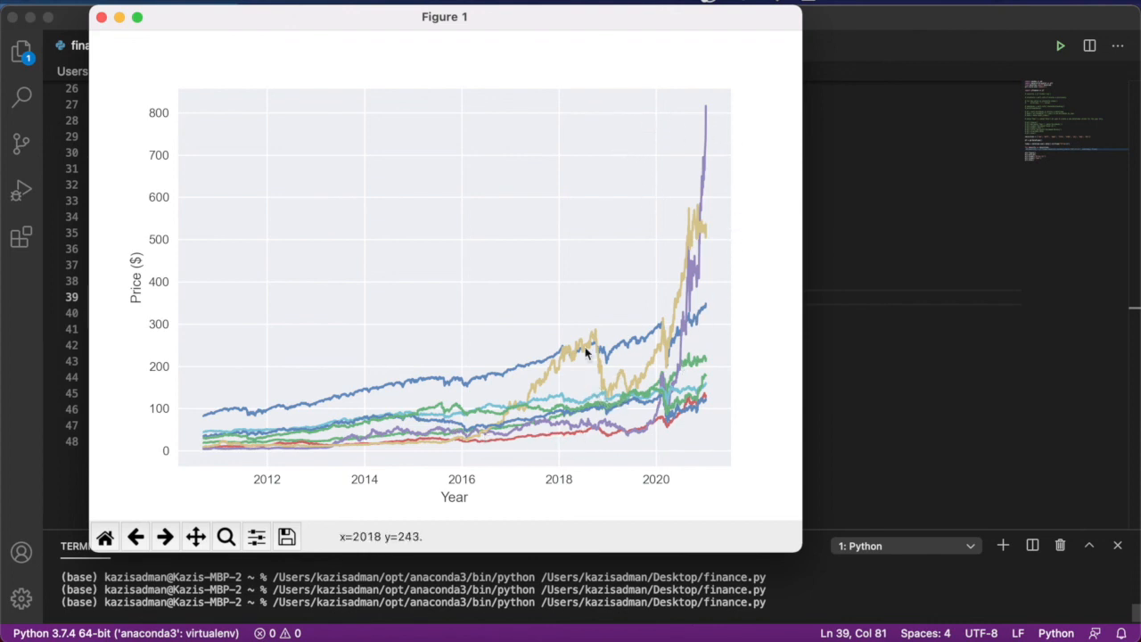
pyautogui.moveTo(569, 432)
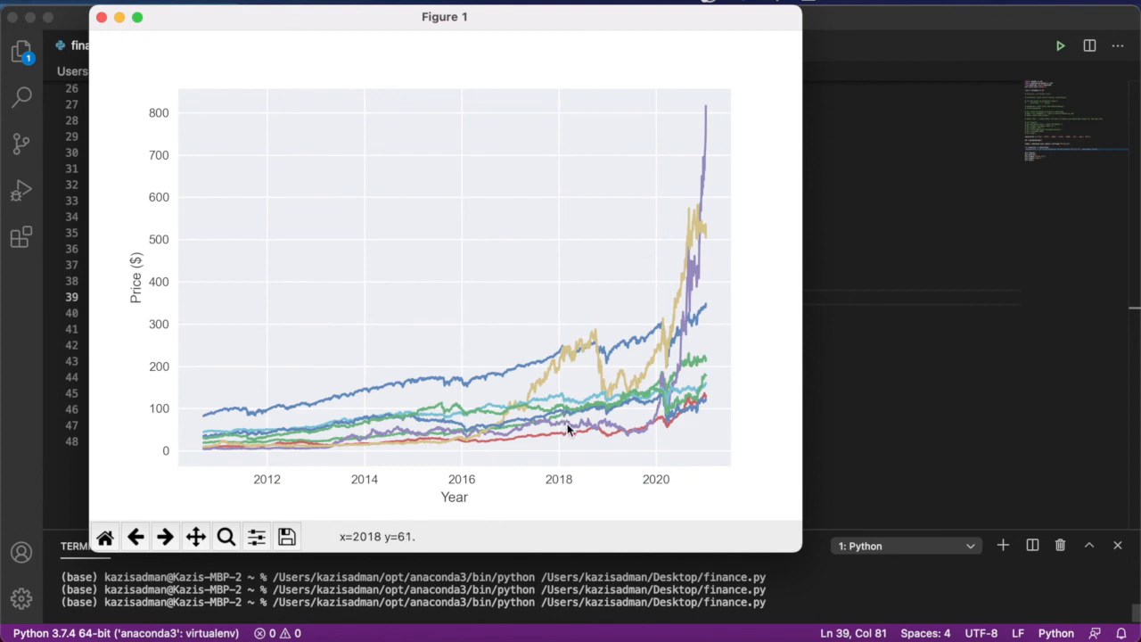
pyautogui.moveTo(569, 431)
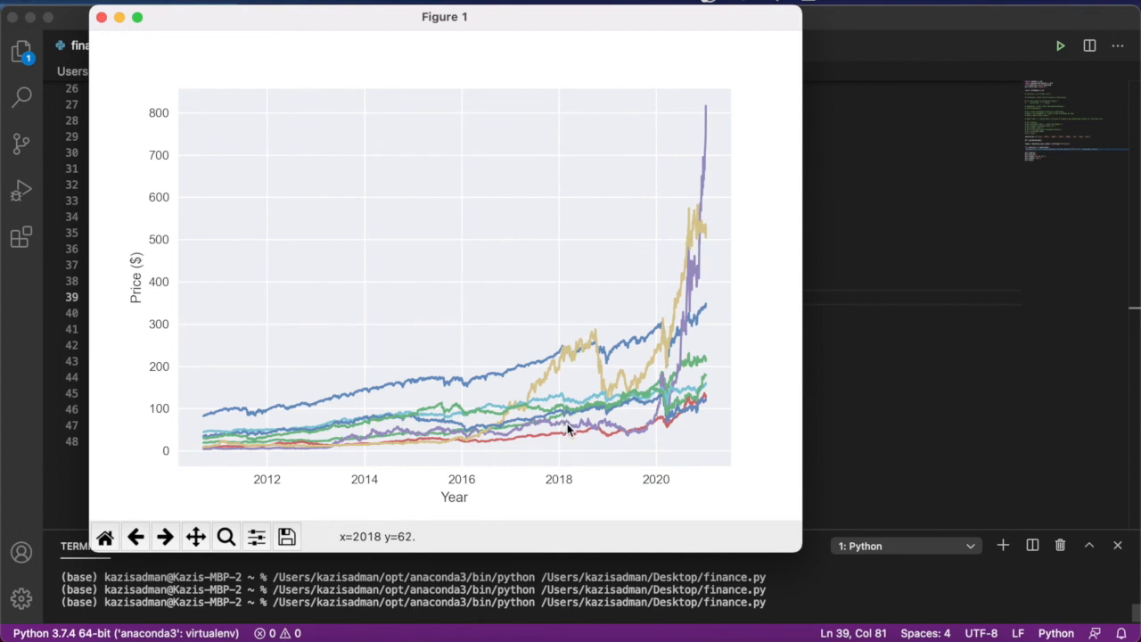